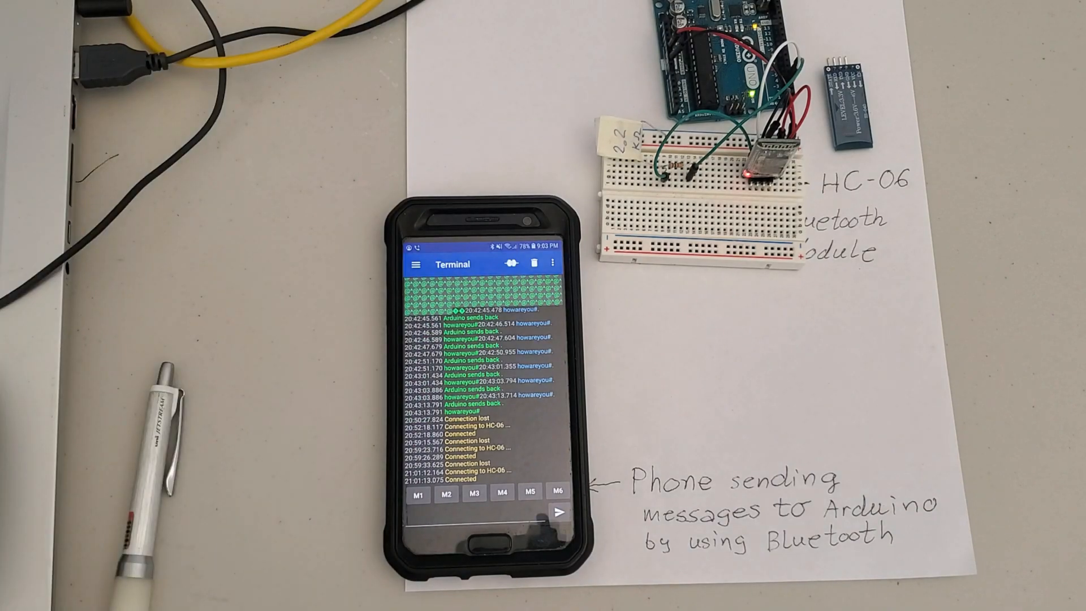
Step: Switch from the phone demo to the tutorial tab with the HC-06 wiring diagram
{"action": "left_click", "coordinate": [473, 378]}
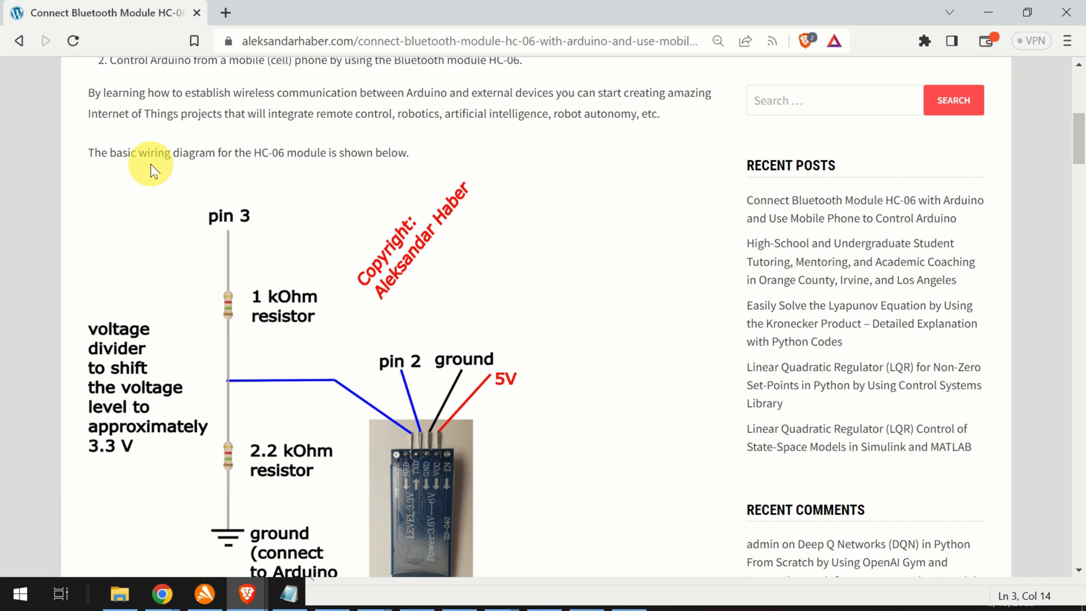
{"action": "scroll", "scroll_direction": "down", "scroll_amount": 3}
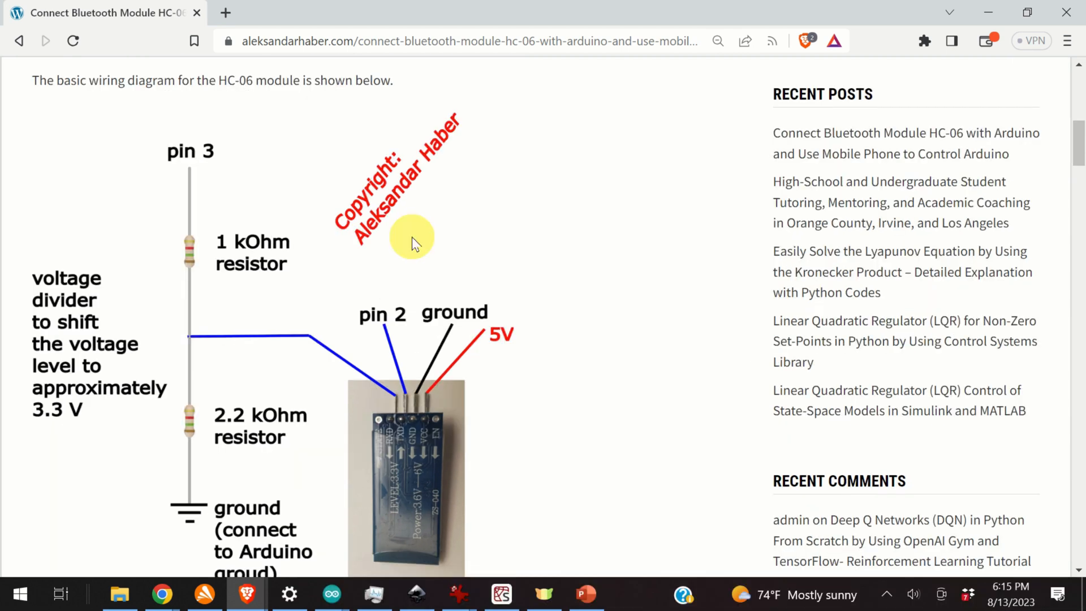
{"action": "mouse_move", "coordinate": [371, 246]}
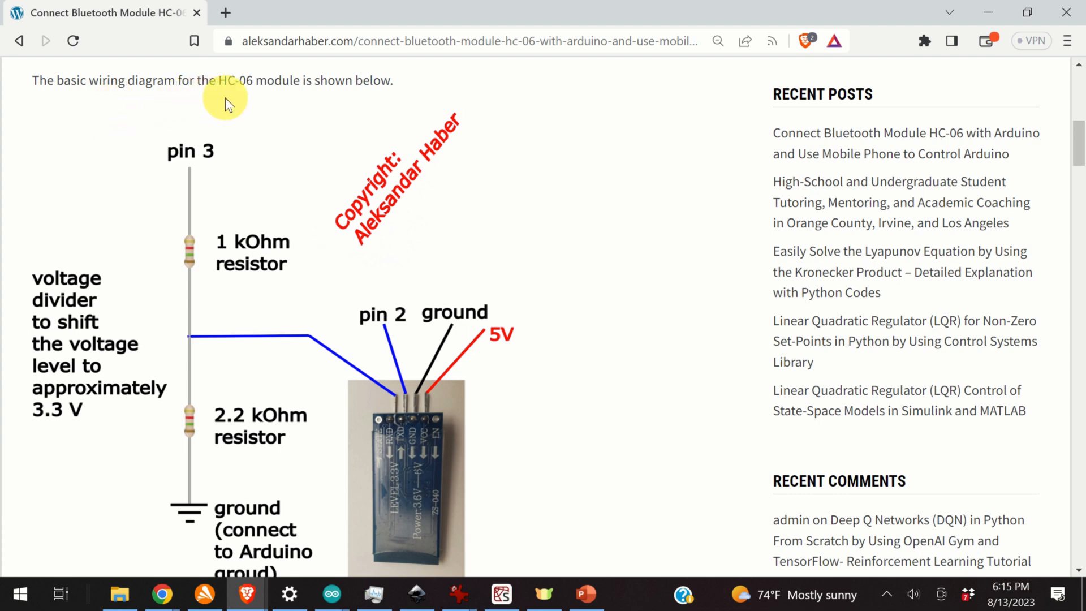
{"action": "scroll", "scroll_direction": "down", "scroll_amount": 3}
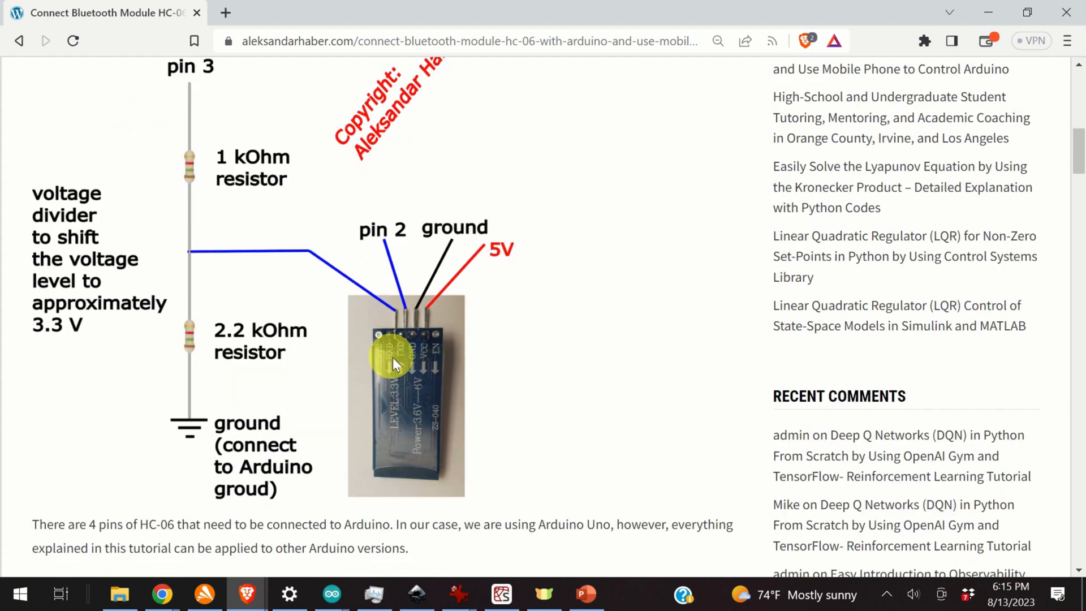
{"action": "left_click", "coordinate": [718, 41]}
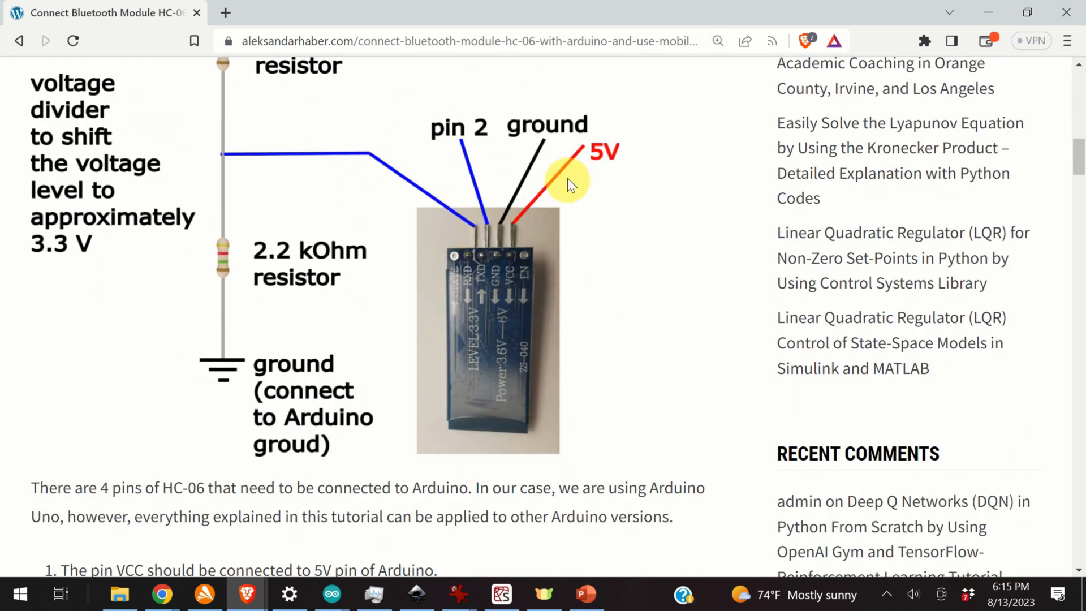
{"action": "mouse_move", "coordinate": [508, 277]}
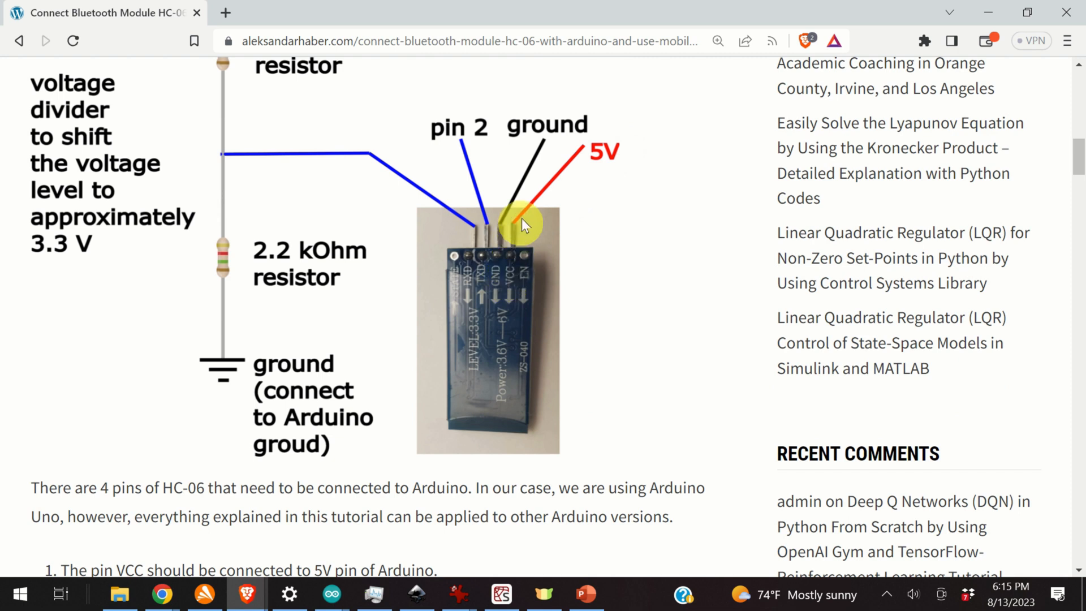
{"action": "mouse_move", "coordinate": [665, 137]}
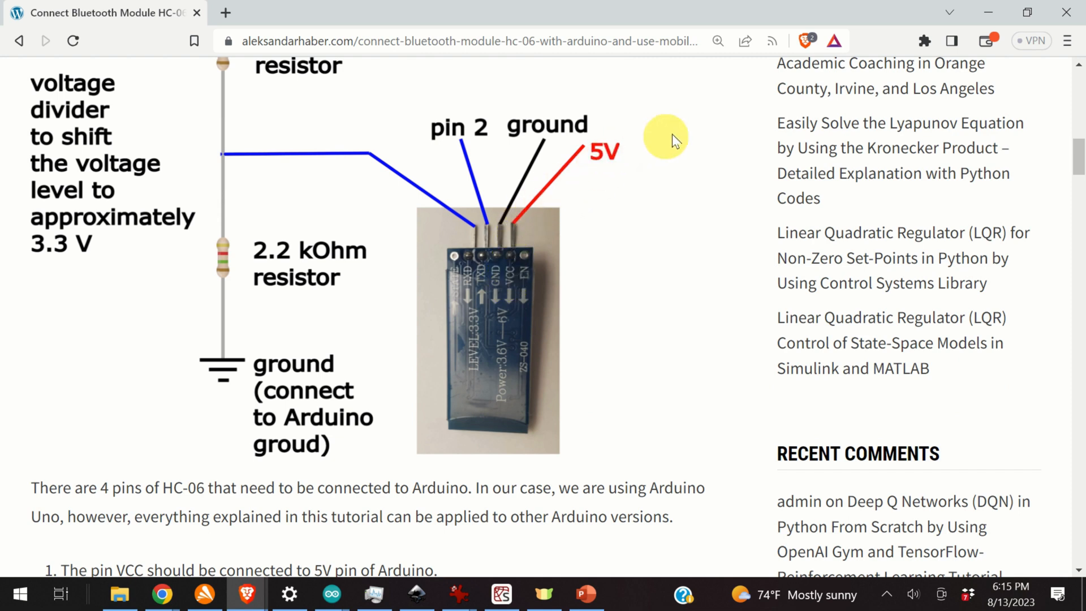
{"action": "mouse_move", "coordinate": [474, 294]}
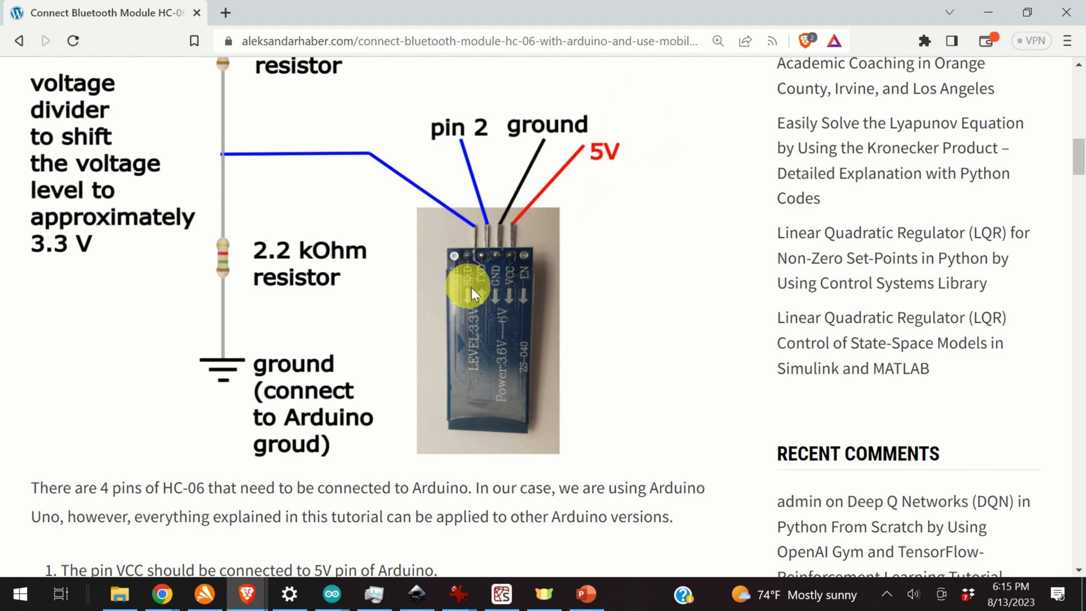
{"action": "mouse_move", "coordinate": [499, 287]}
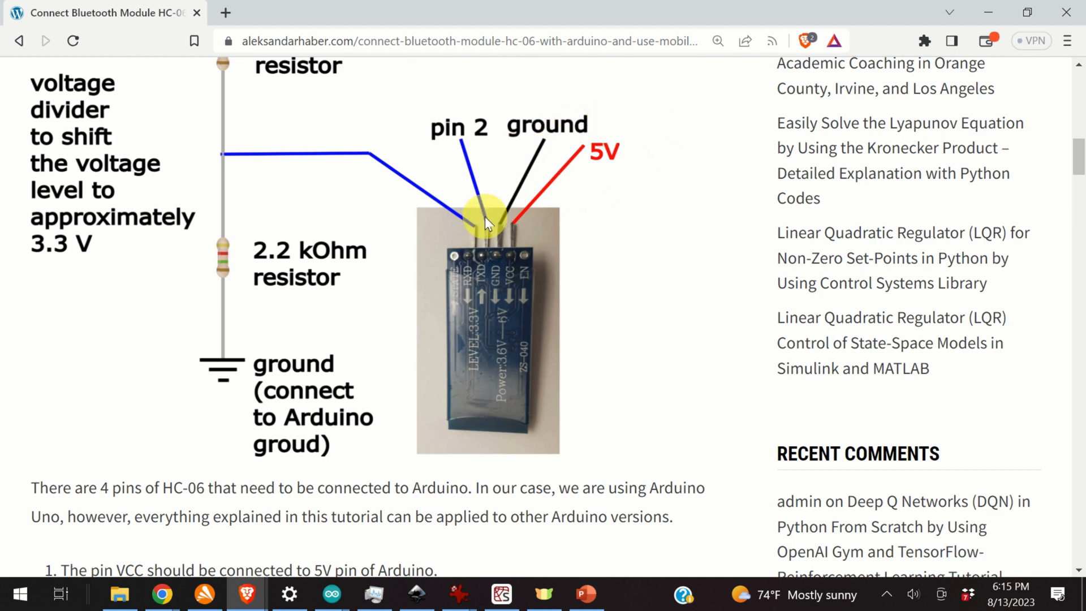
{"action": "mouse_move", "coordinate": [492, 232]}
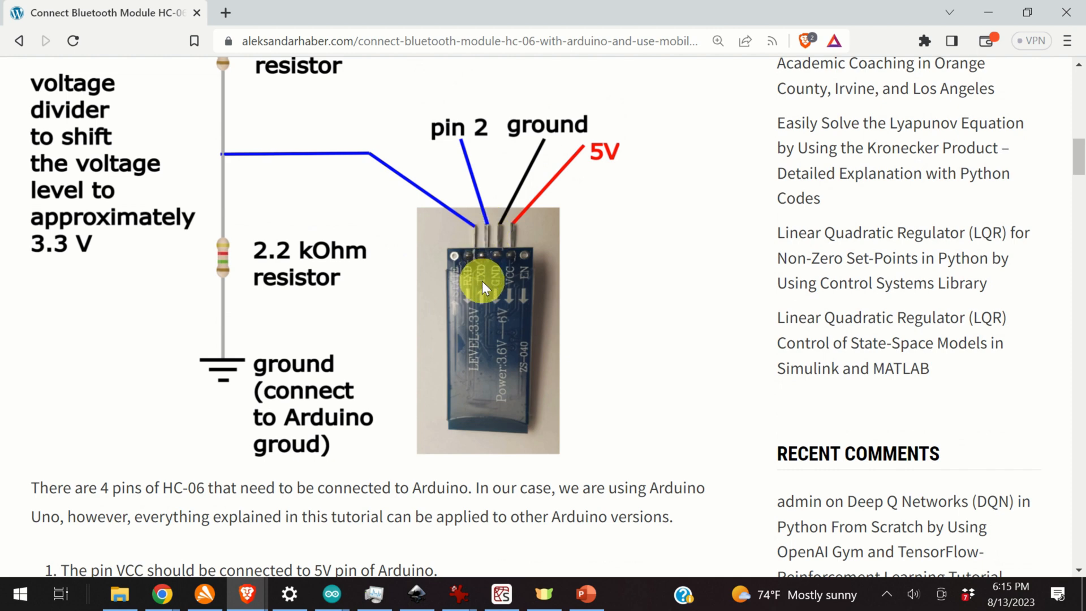
{"action": "mouse_move", "coordinate": [483, 277]}
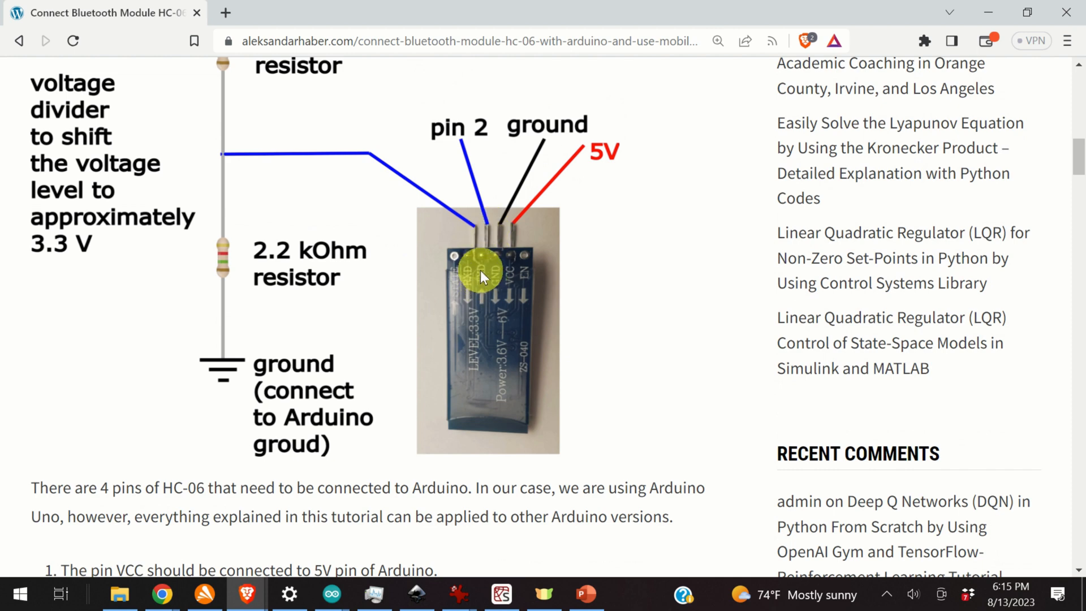
{"action": "scroll", "scroll_direction": "down", "scroll_amount": 3}
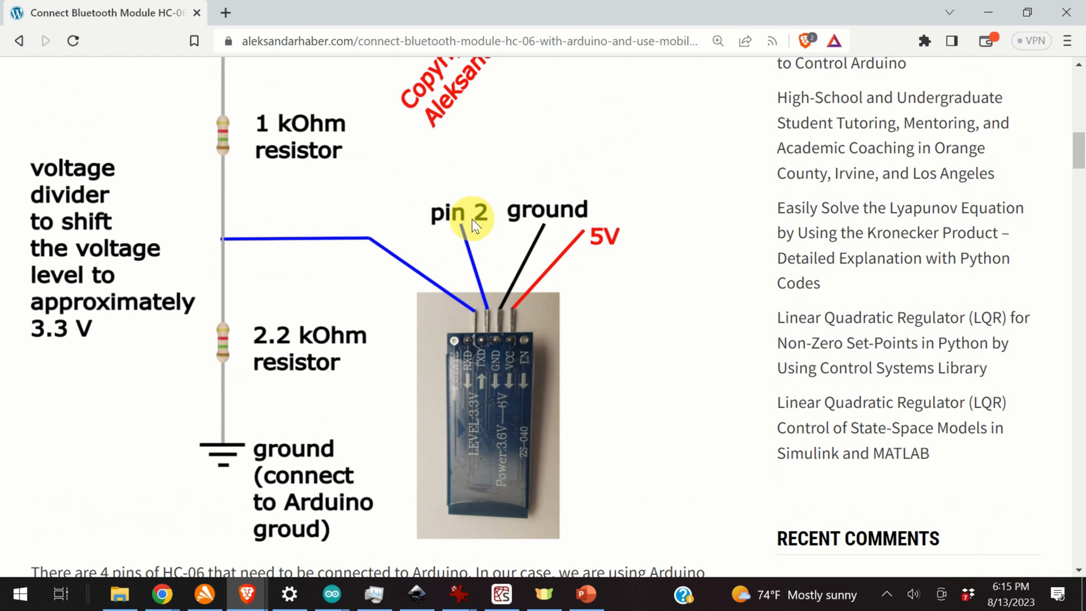
{"action": "mouse_move", "coordinate": [457, 242]}
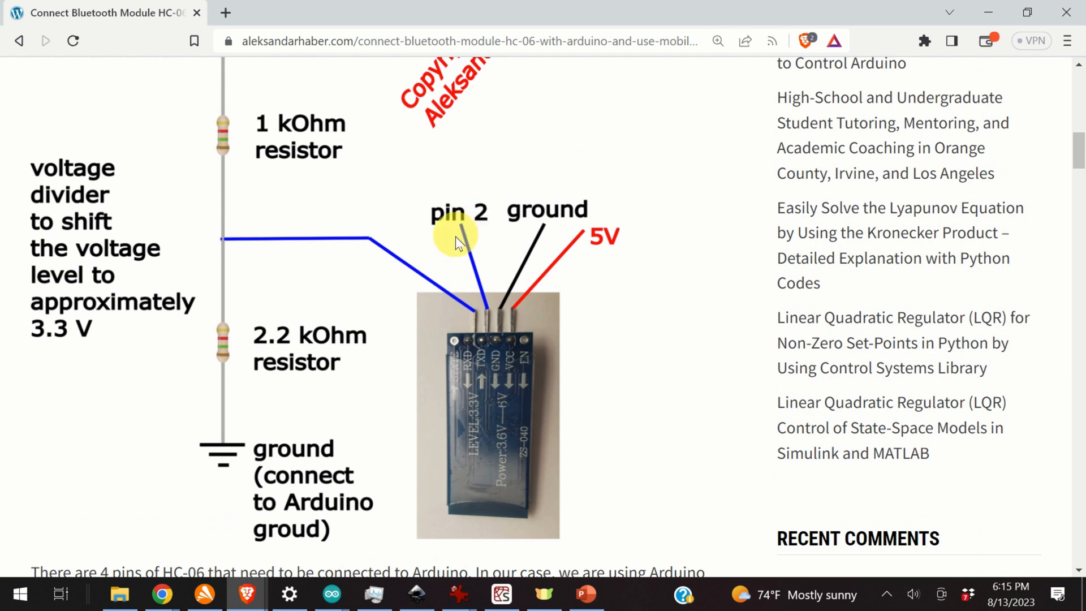
{"action": "mouse_move", "coordinate": [480, 381]}
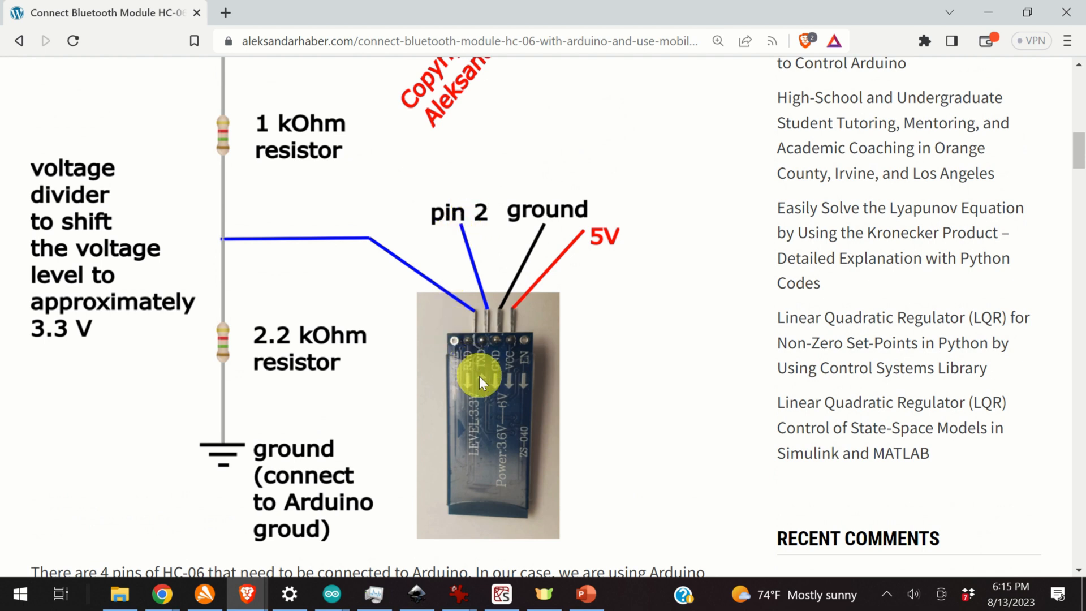
{"action": "mouse_move", "coordinate": [470, 378]}
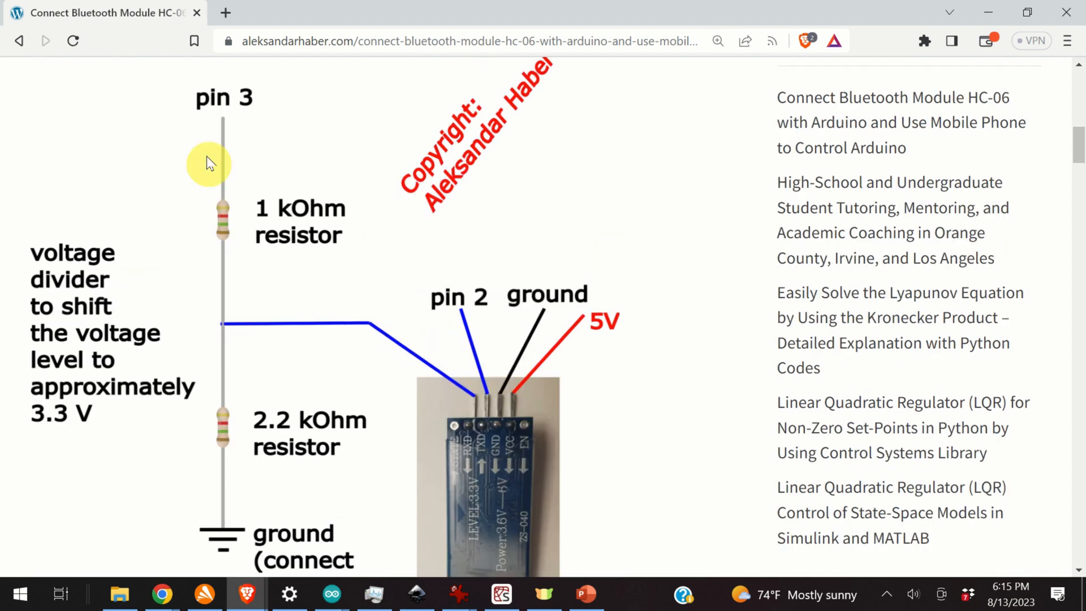
{"action": "mouse_move", "coordinate": [371, 205]}
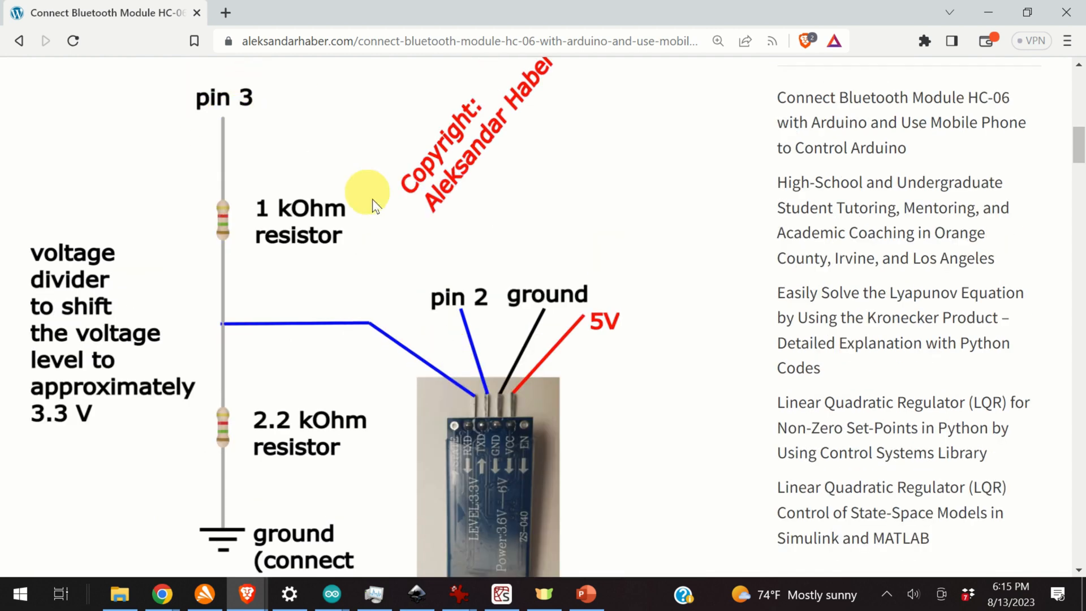
{"action": "mouse_move", "coordinate": [163, 165]}
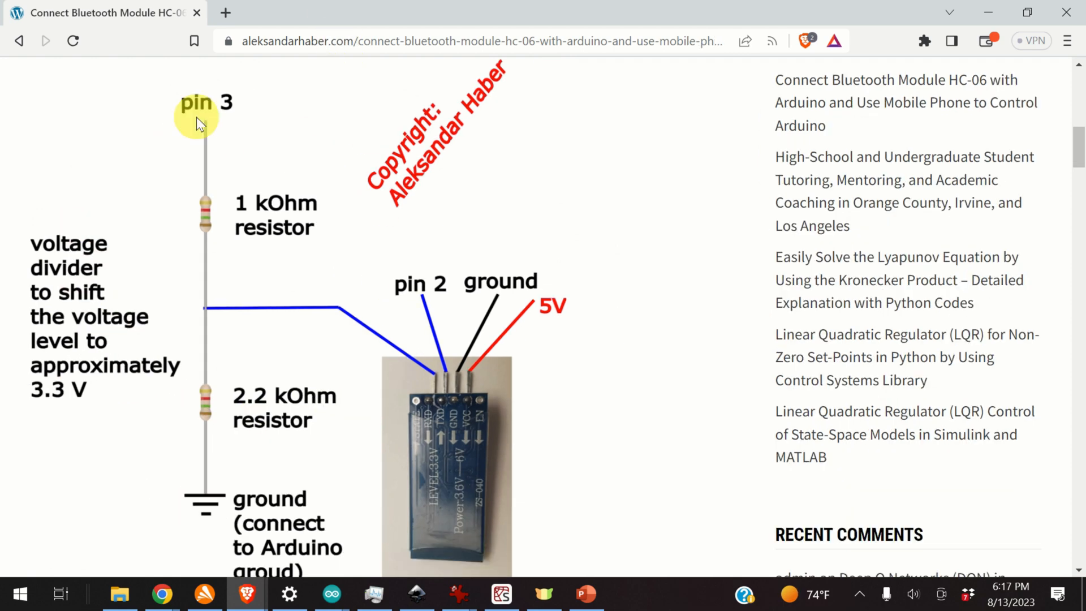
{"action": "mouse_move", "coordinate": [170, 104]}
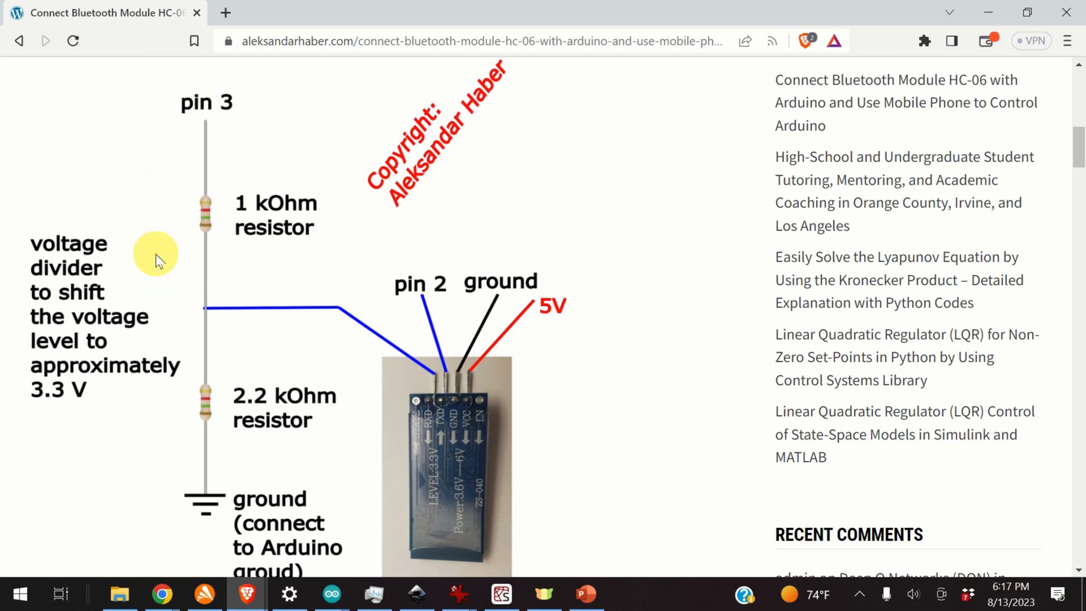
{"action": "mouse_move", "coordinate": [221, 308]}
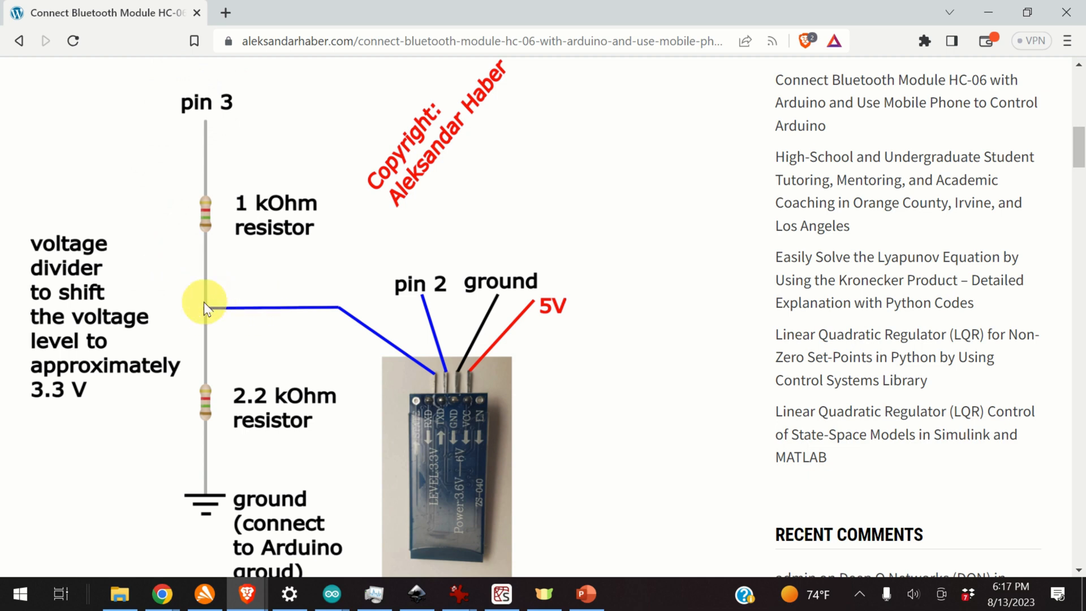
{"action": "mouse_move", "coordinate": [351, 291]}
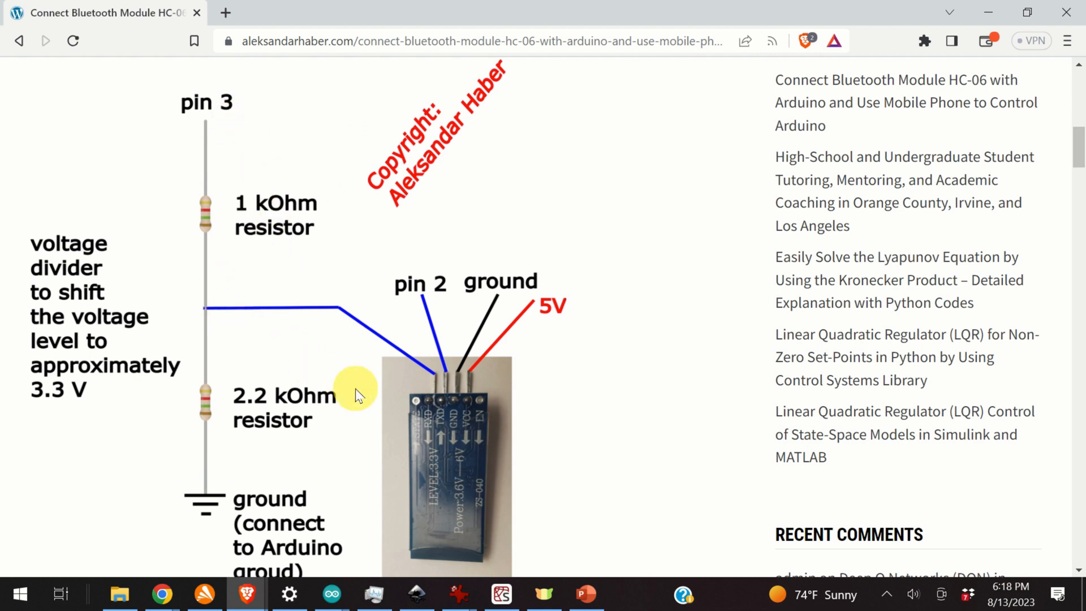
{"action": "mouse_move", "coordinate": [372, 389]}
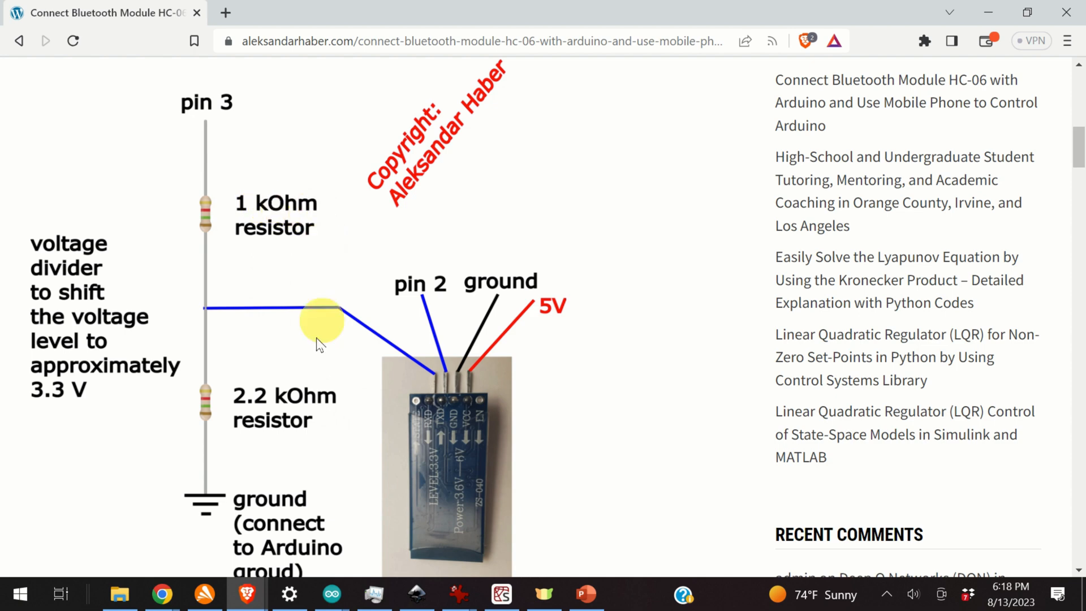
{"action": "mouse_move", "coordinate": [270, 405]}
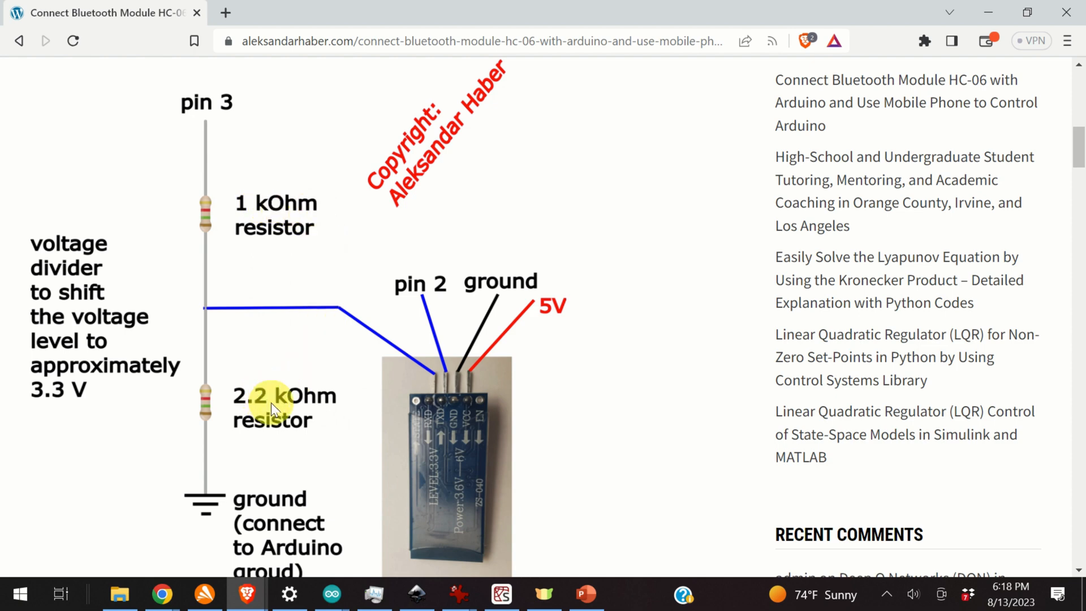
{"action": "scroll", "scroll_direction": "down", "scroll_amount": 3}
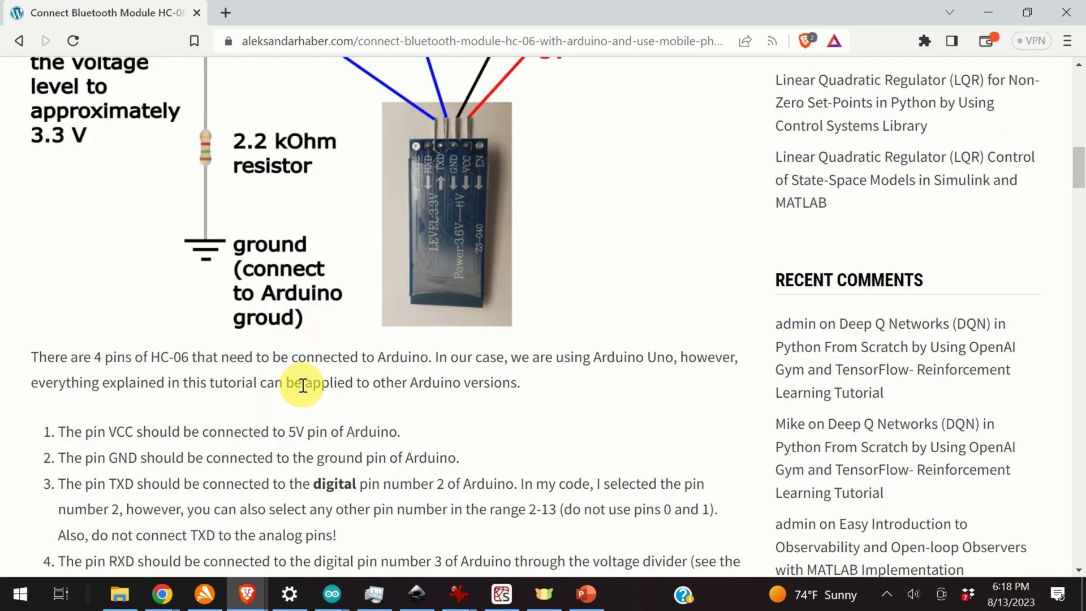
{"action": "scroll", "scroll_direction": "down", "scroll_amount": 3}
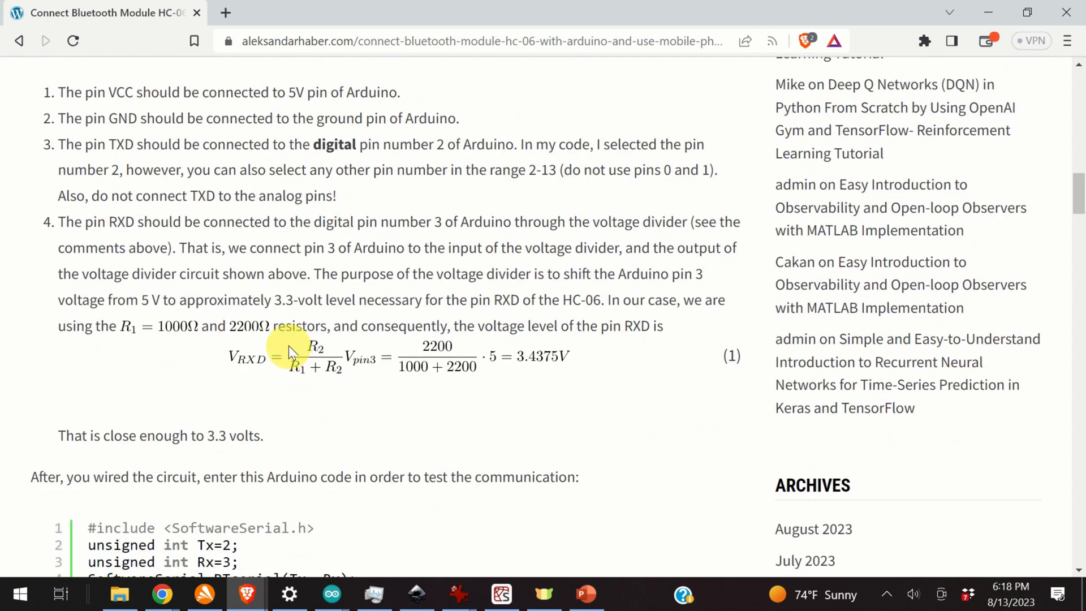
{"action": "mouse_move", "coordinate": [257, 363]}
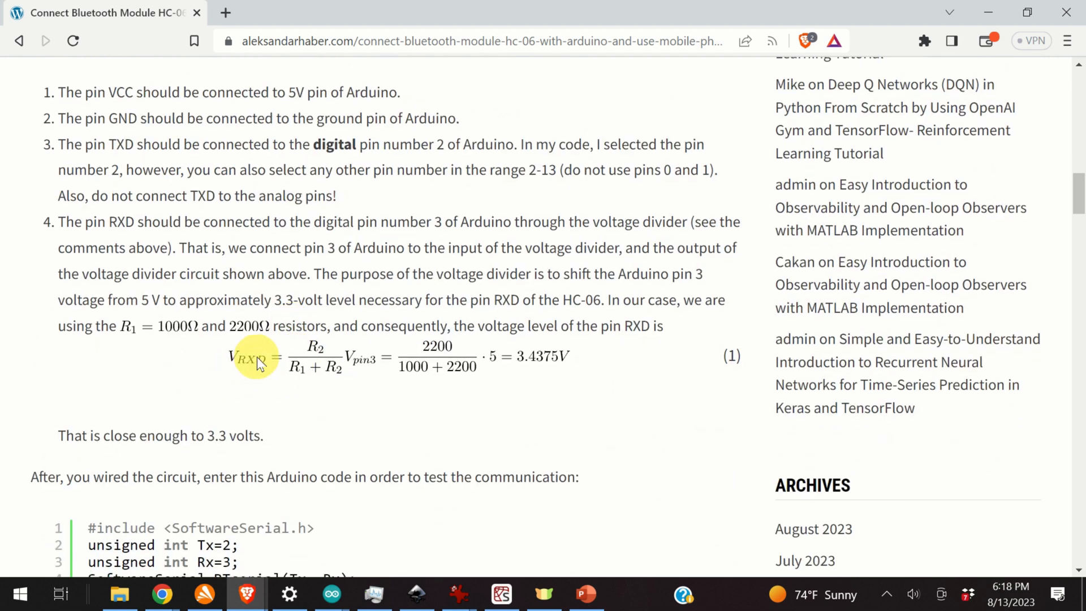
{"action": "mouse_move", "coordinate": [266, 360]}
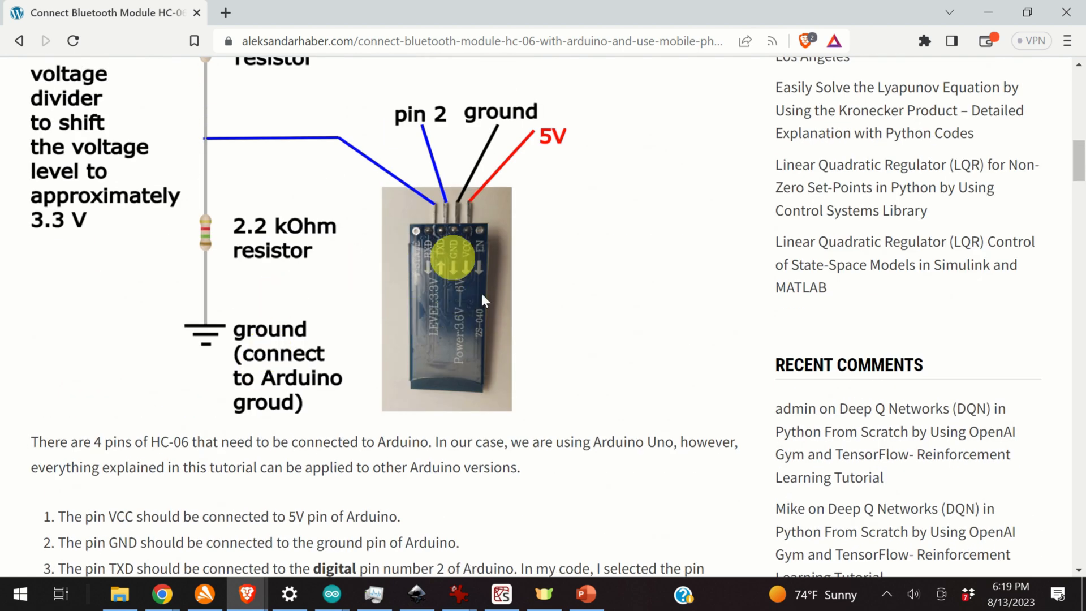
{"action": "mouse_move", "coordinate": [275, 140]}
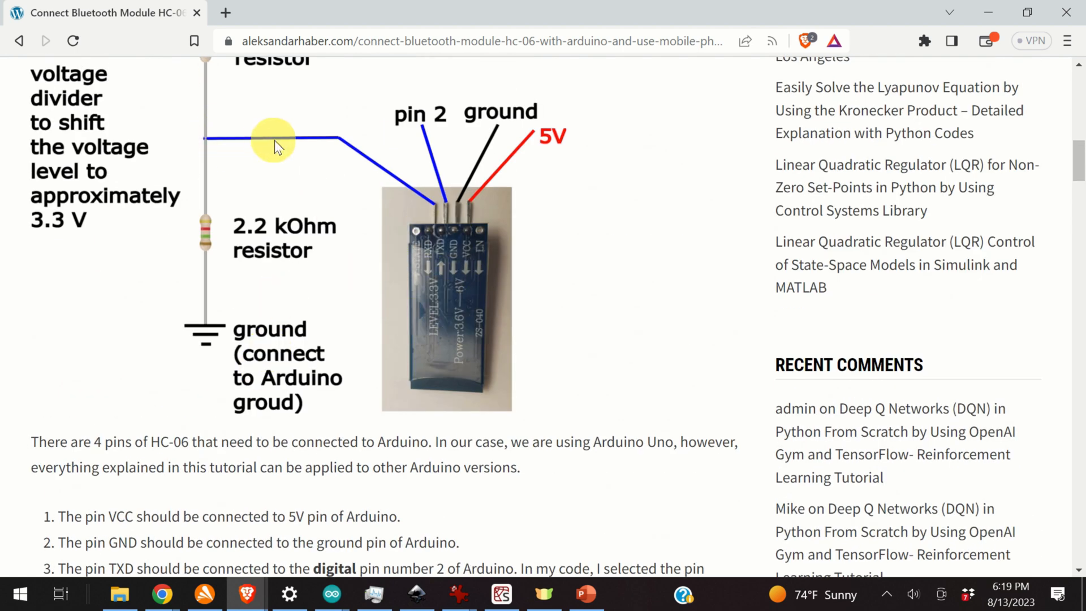
{"action": "scroll", "scroll_direction": "down", "scroll_amount": 3}
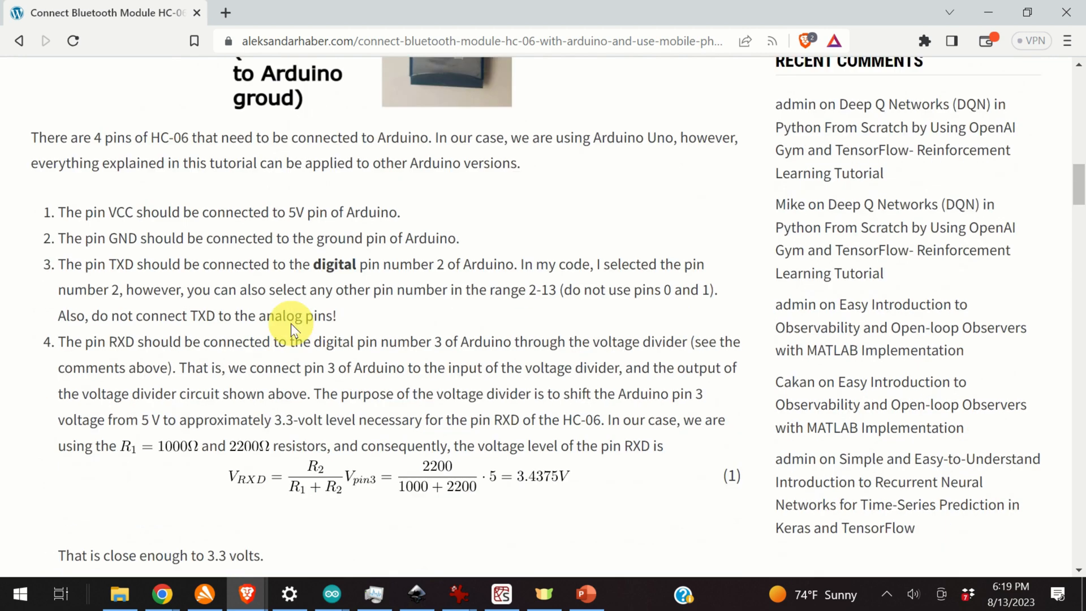
{"action": "scroll", "scroll_direction": "down", "scroll_amount": 3}
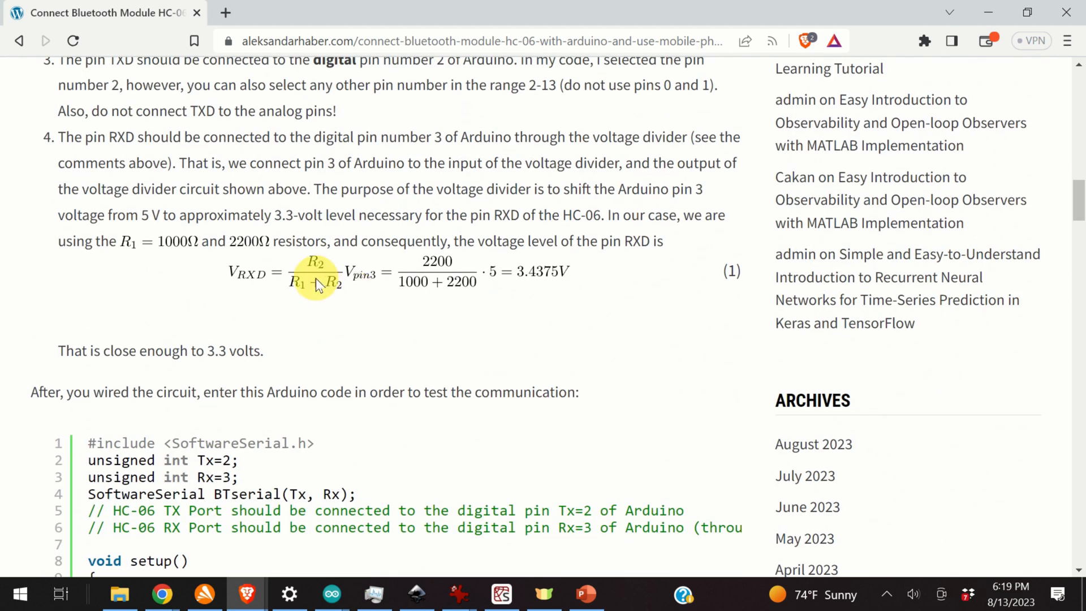
{"action": "mouse_move", "coordinate": [336, 280]}
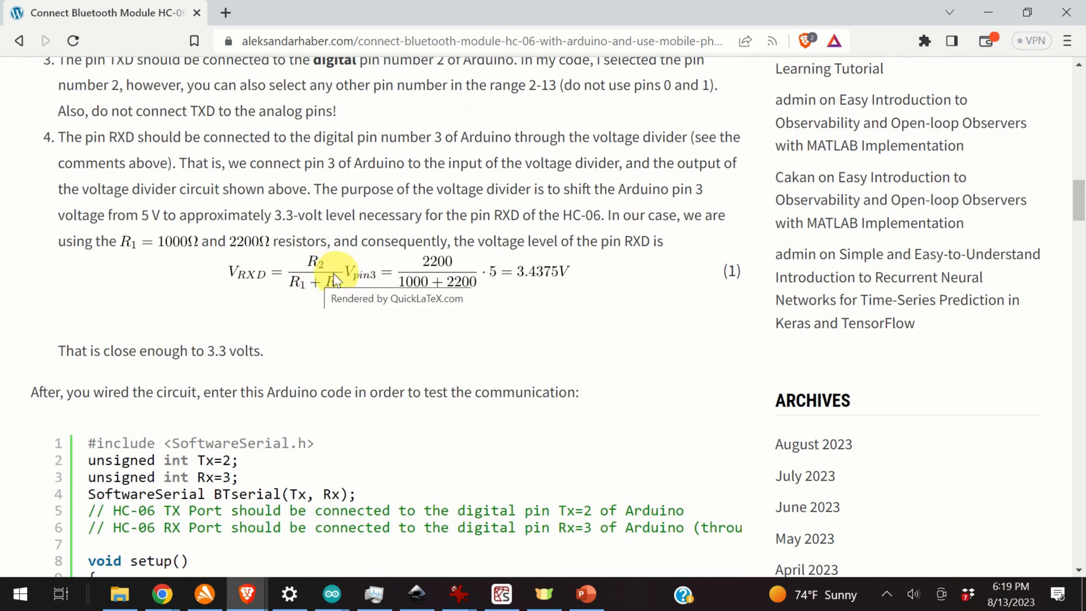
{"action": "mouse_move", "coordinate": [533, 281]}
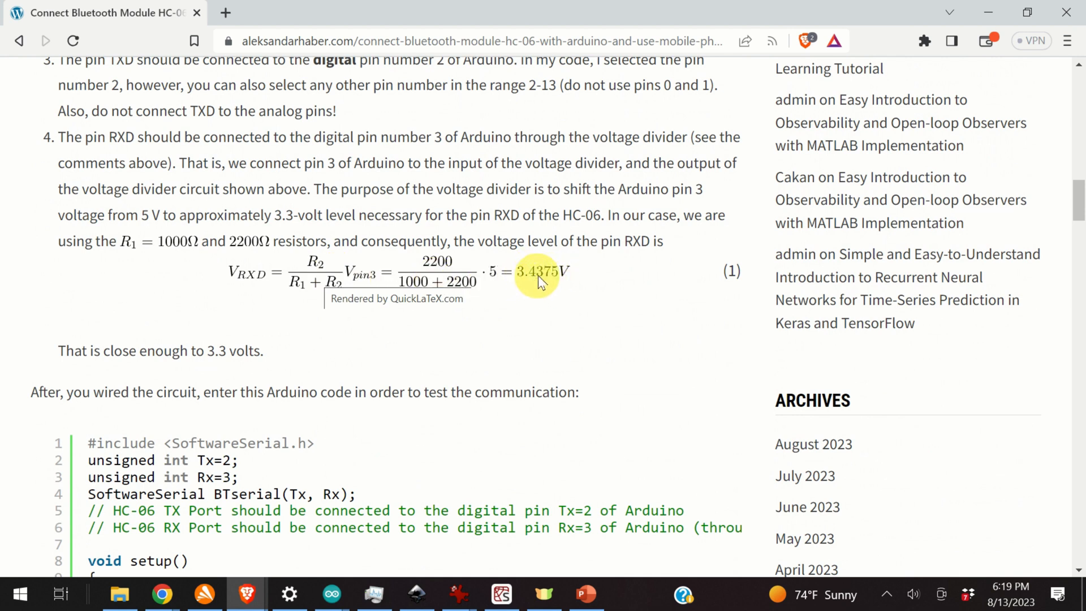
{"action": "mouse_move", "coordinate": [568, 290]}
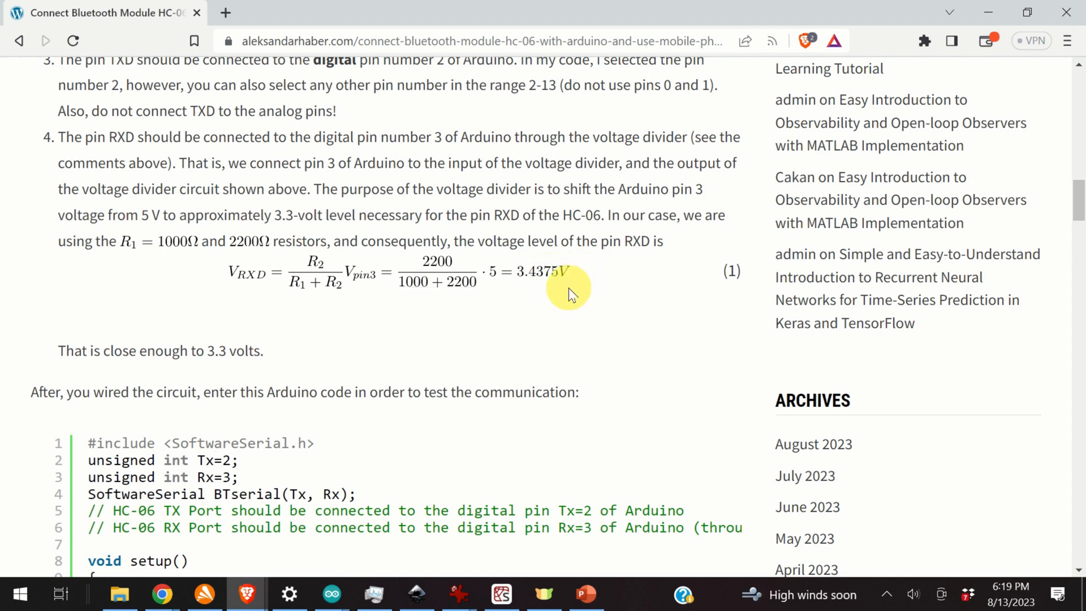
{"action": "scroll", "scroll_direction": "up", "scroll_amount": 3}
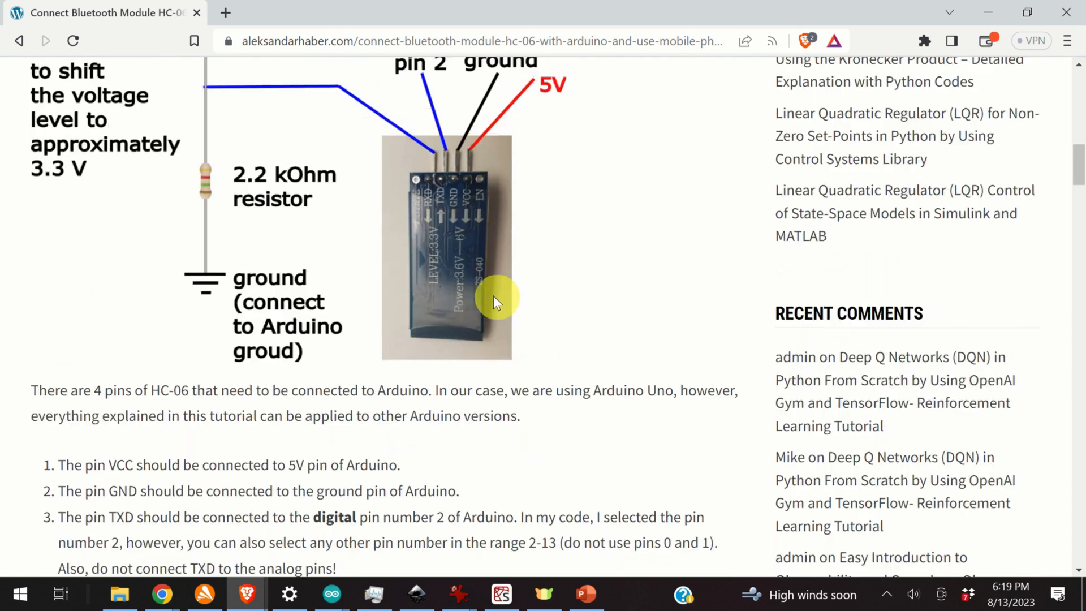
{"action": "scroll", "scroll_direction": "down", "scroll_amount": 3}
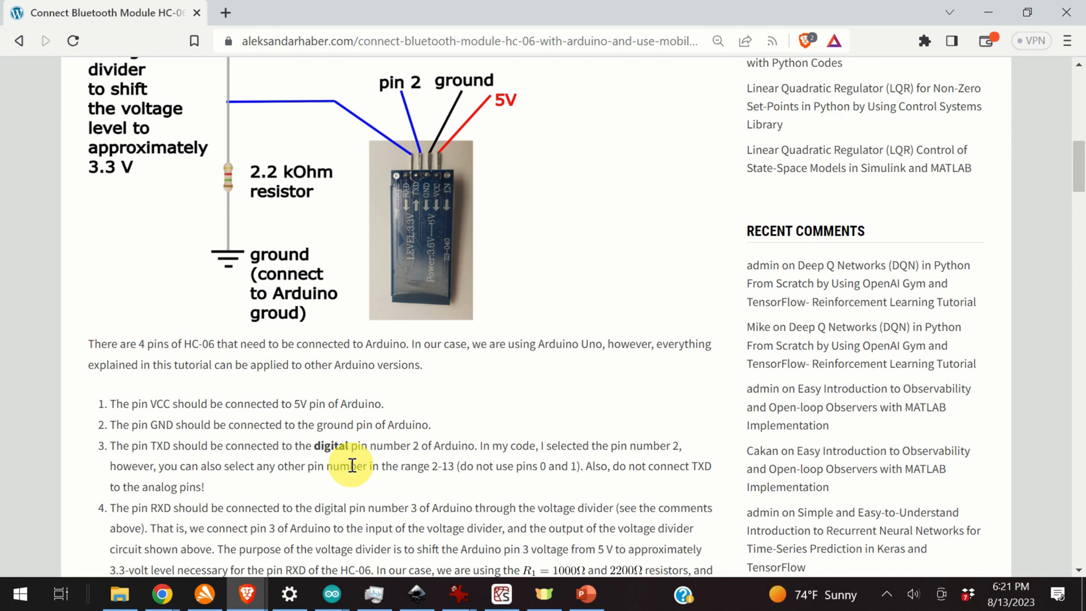
{"action": "scroll", "scroll_direction": "down", "scroll_amount": 3}
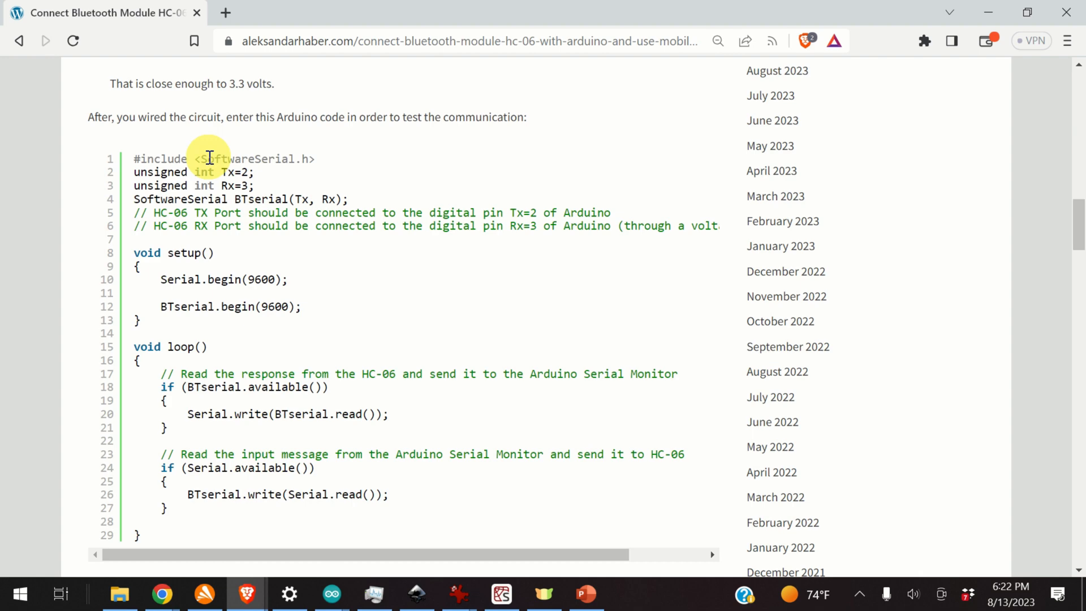
{"action": "mouse_move", "coordinate": [252, 279]}
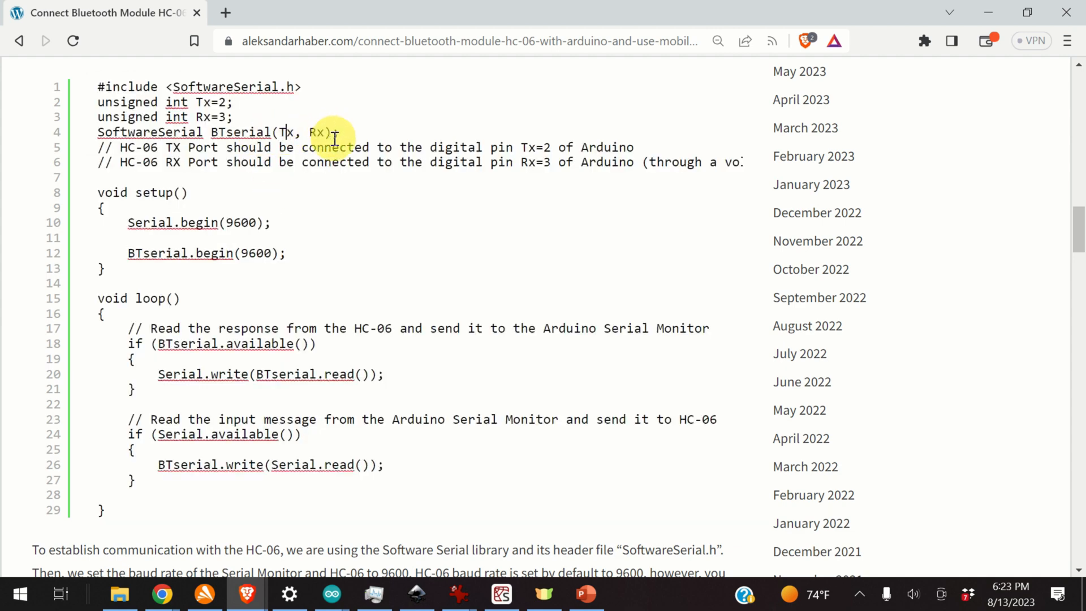
{"action": "scroll", "scroll_direction": "down", "scroll_amount": 3}
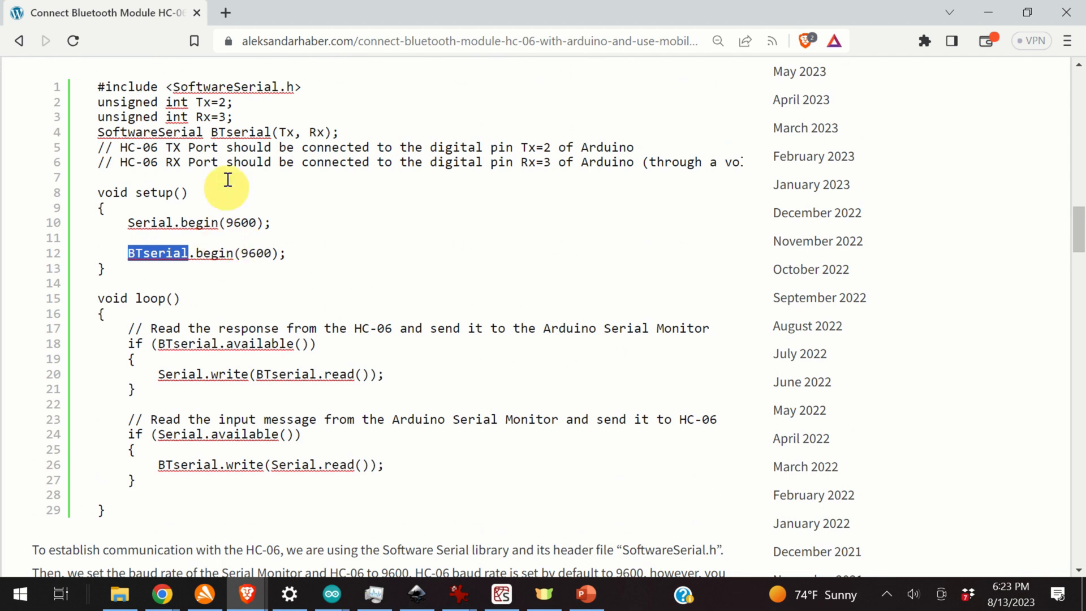
{"action": "mouse_move", "coordinate": [255, 251]}
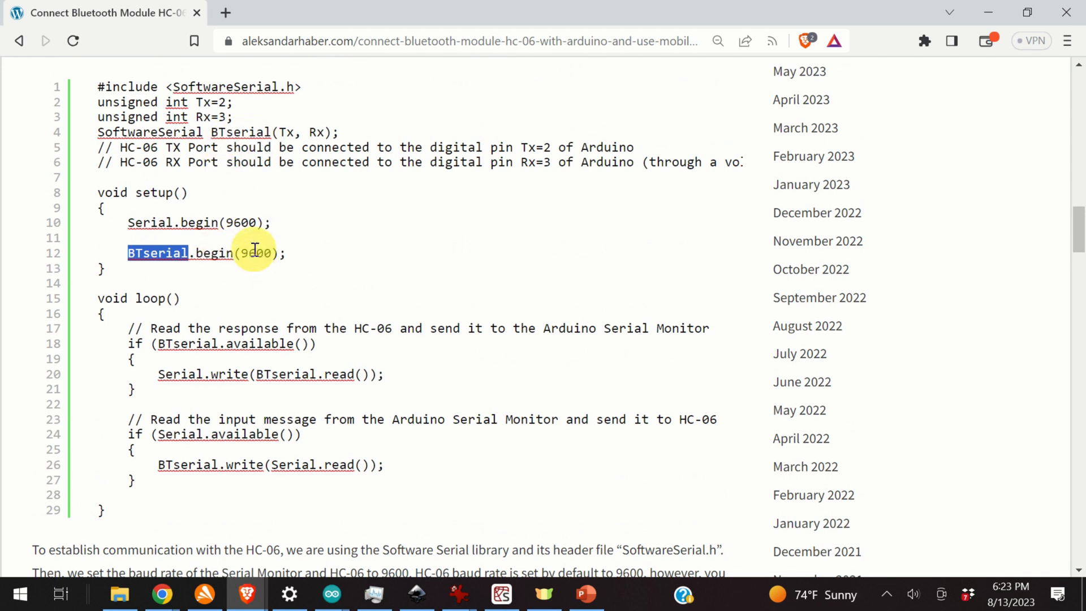
{"action": "mouse_move", "coordinate": [358, 261]}
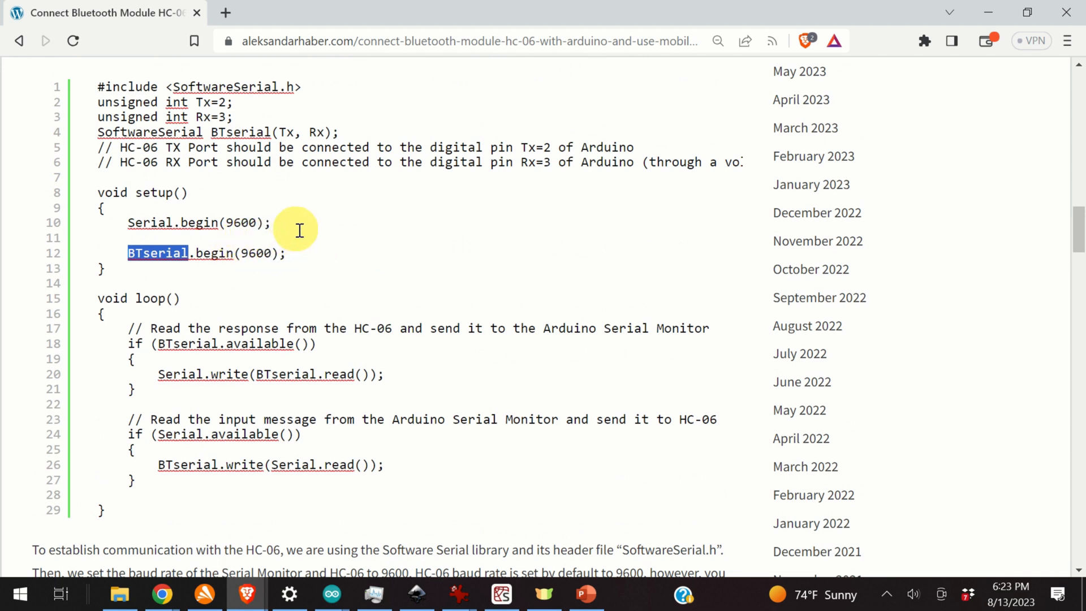
{"action": "mouse_move", "coordinate": [316, 236]}
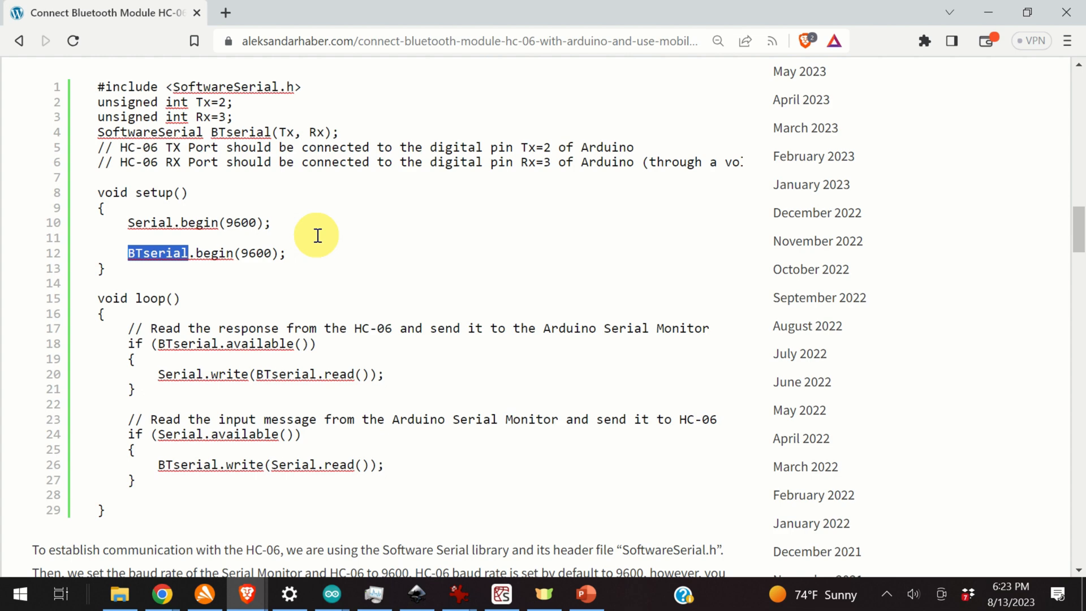
{"action": "scroll", "scroll_direction": "down", "scroll_amount": 3}
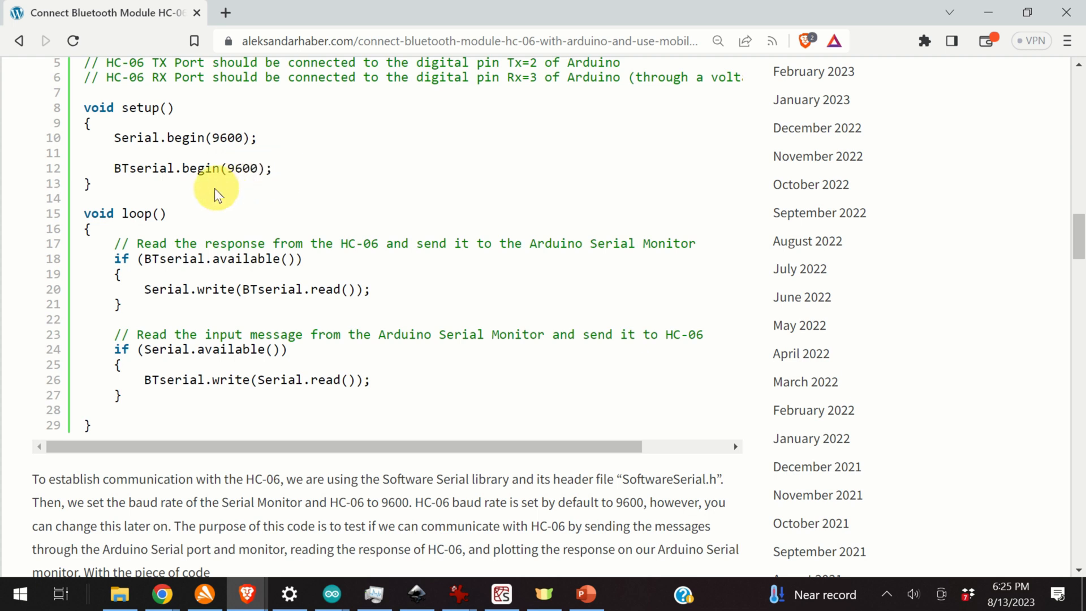
{"action": "mouse_move", "coordinate": [229, 168]}
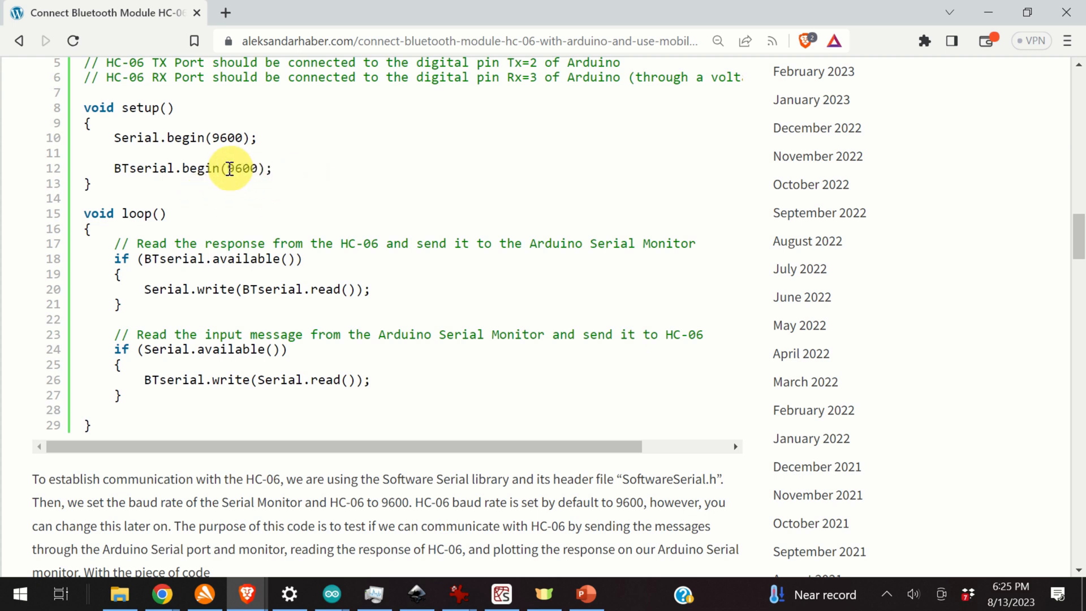
{"action": "mouse_move", "coordinate": [385, 171]}
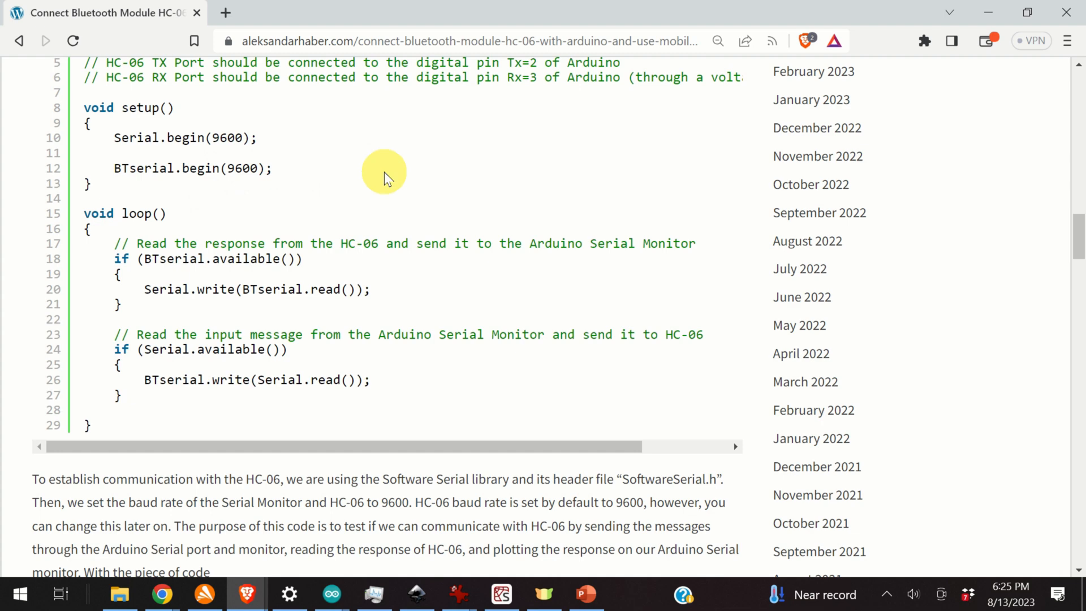
{"action": "scroll", "scroll_direction": "down", "scroll_amount": 3}
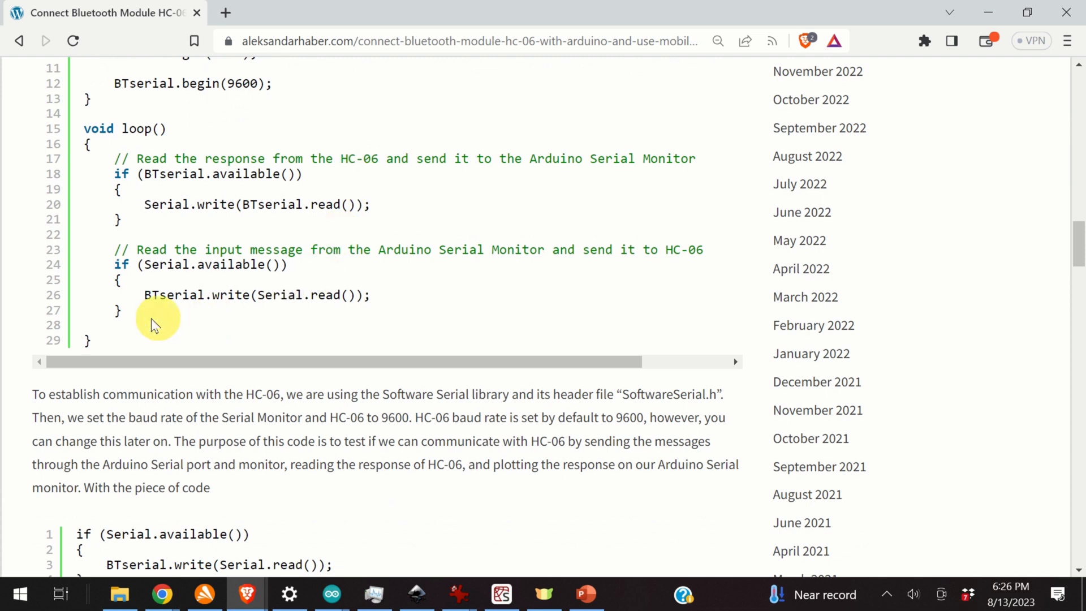
{"action": "mouse_move", "coordinate": [444, 235]}
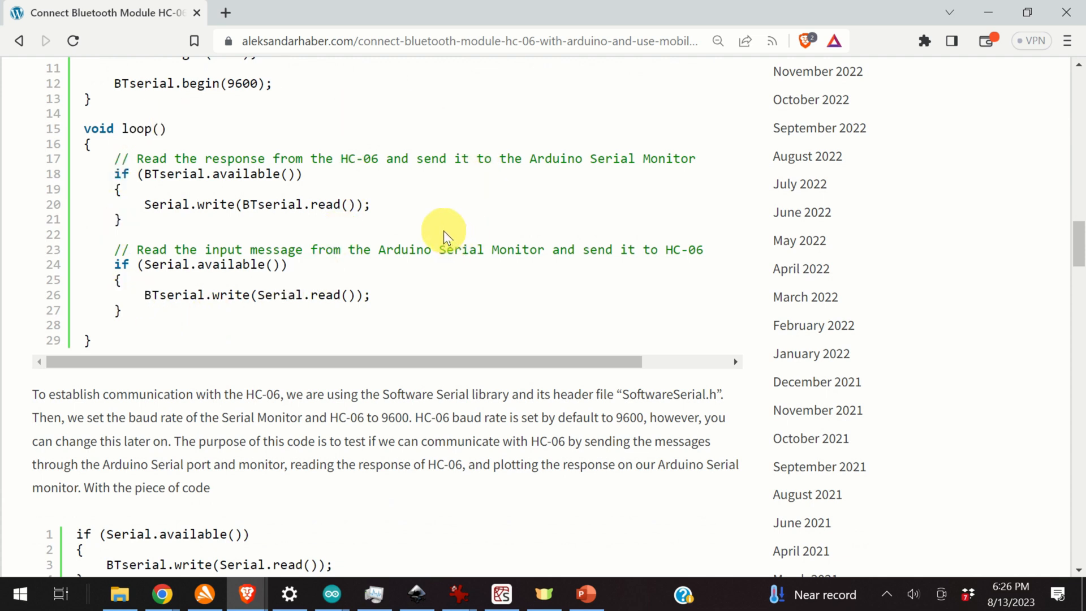
{"action": "mouse_move", "coordinate": [427, 230]}
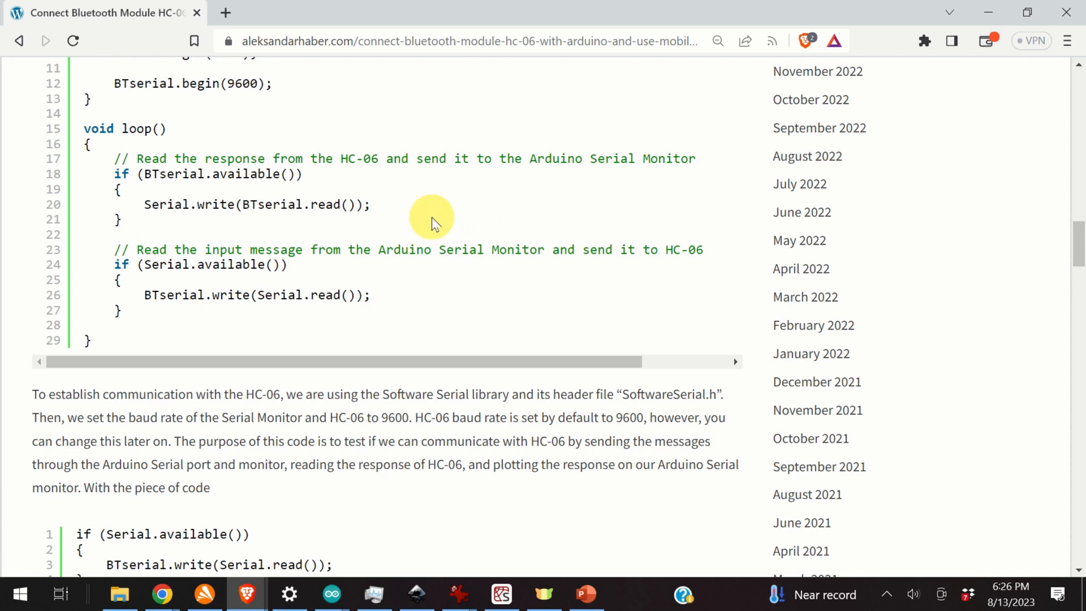
{"action": "mouse_move", "coordinate": [431, 232]}
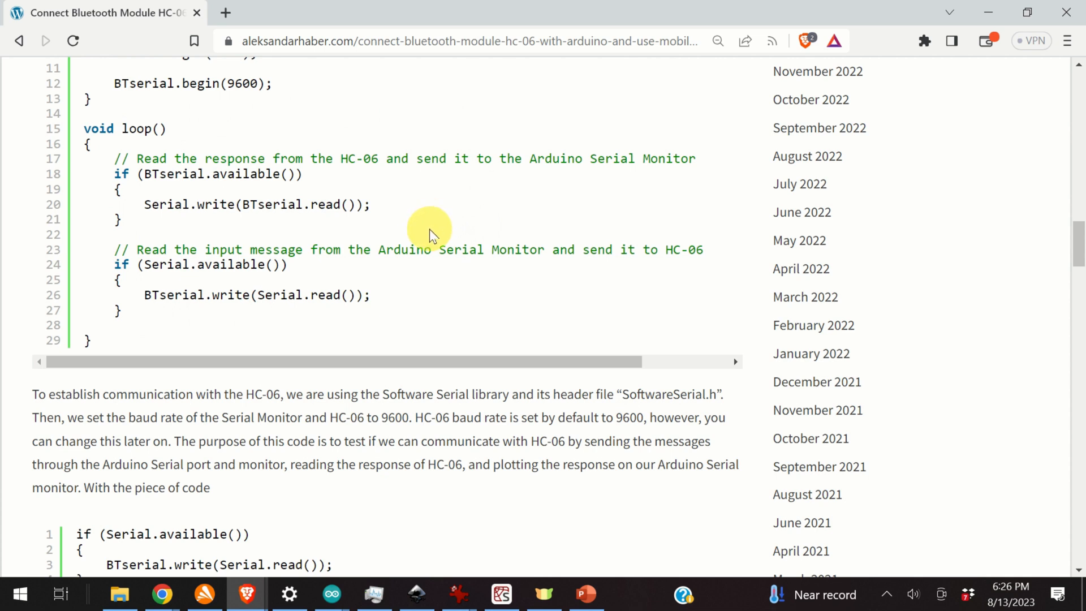
{"action": "mouse_move", "coordinate": [433, 242]}
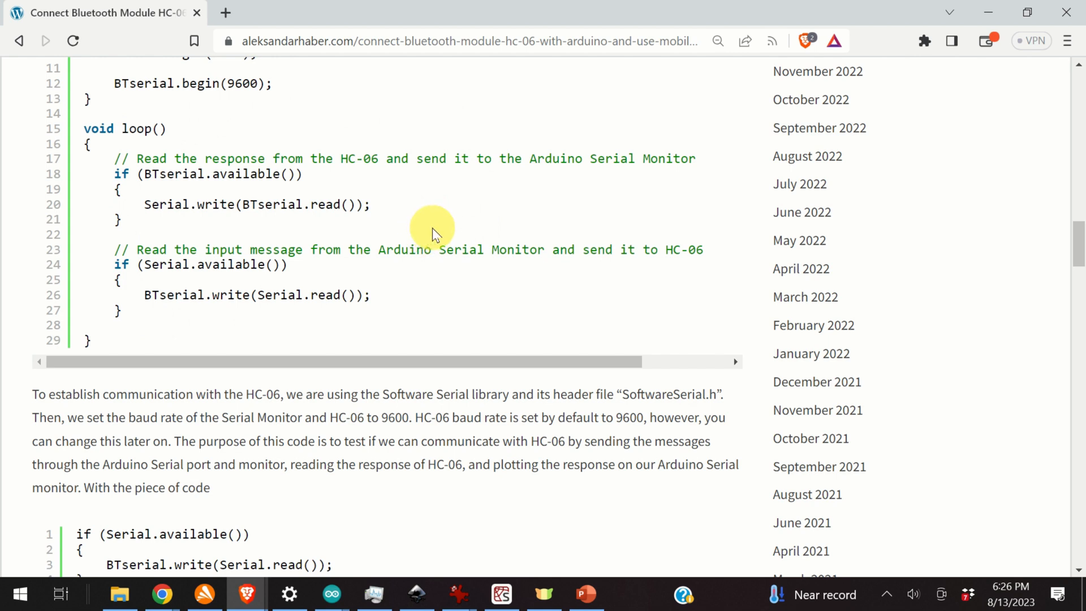
{"action": "mouse_move", "coordinate": [439, 241]}
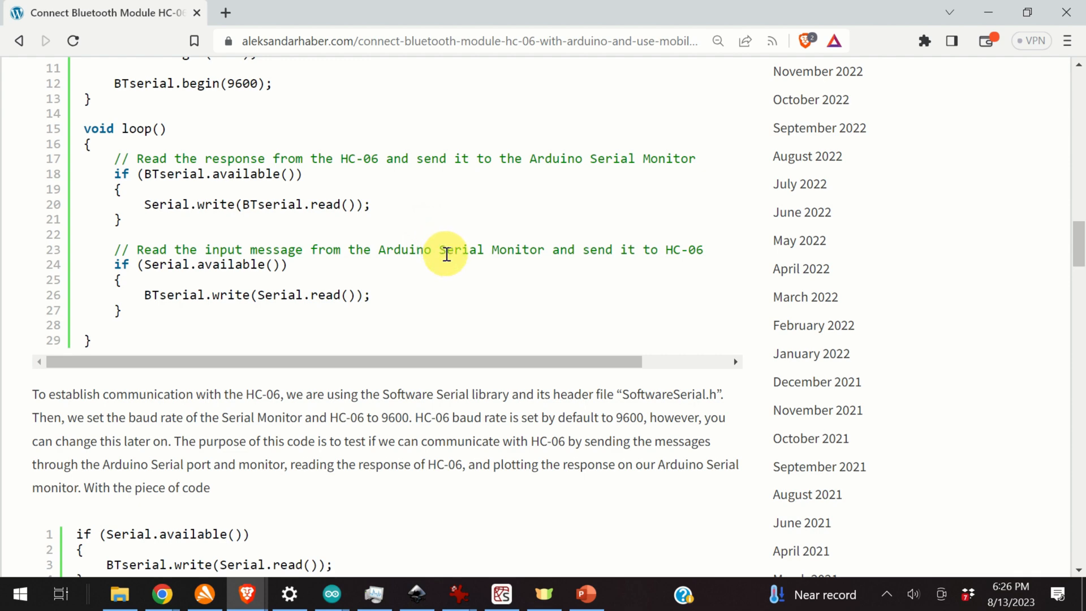
{"action": "mouse_move", "coordinate": [405, 249]}
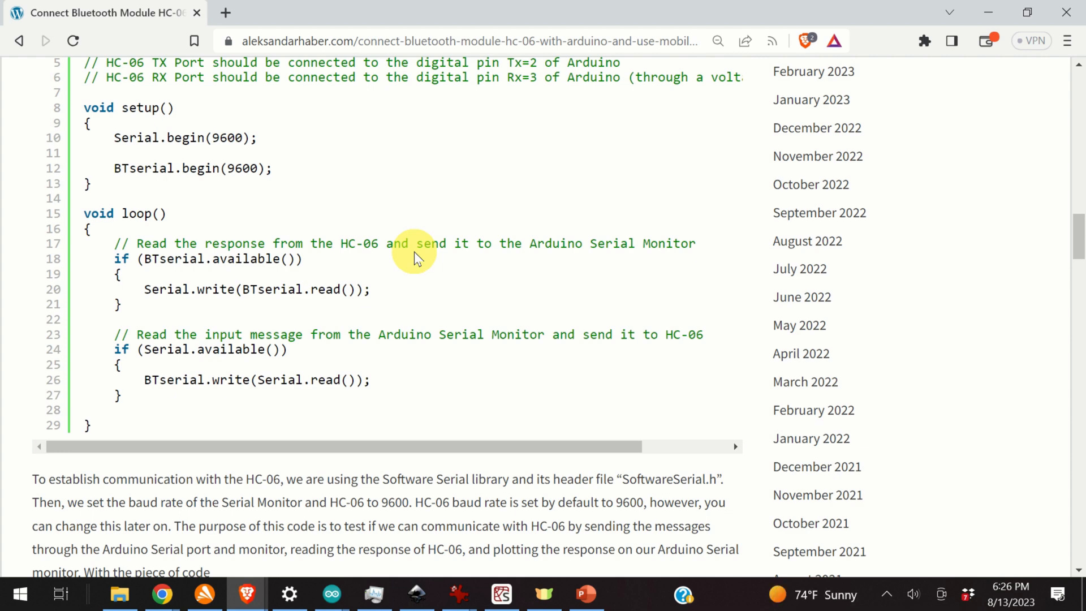
Step: Review the HC-06 setup() and loop() test code, then bring the Arduino IDE forward
{"action": "scroll", "scroll_direction": "down", "scroll_amount": 3}
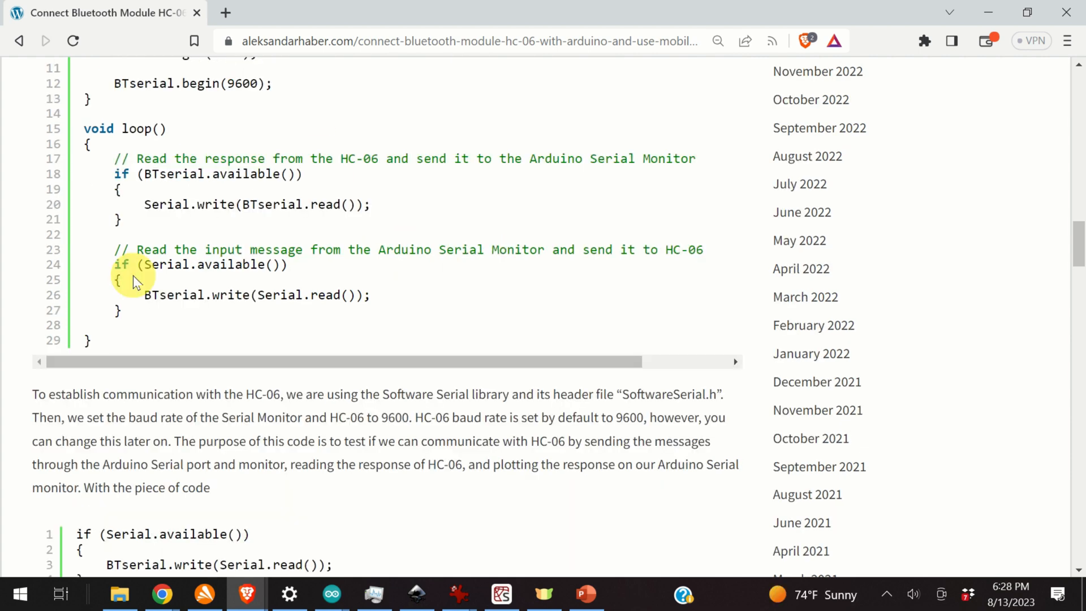
{"action": "mouse_move", "coordinate": [144, 283]}
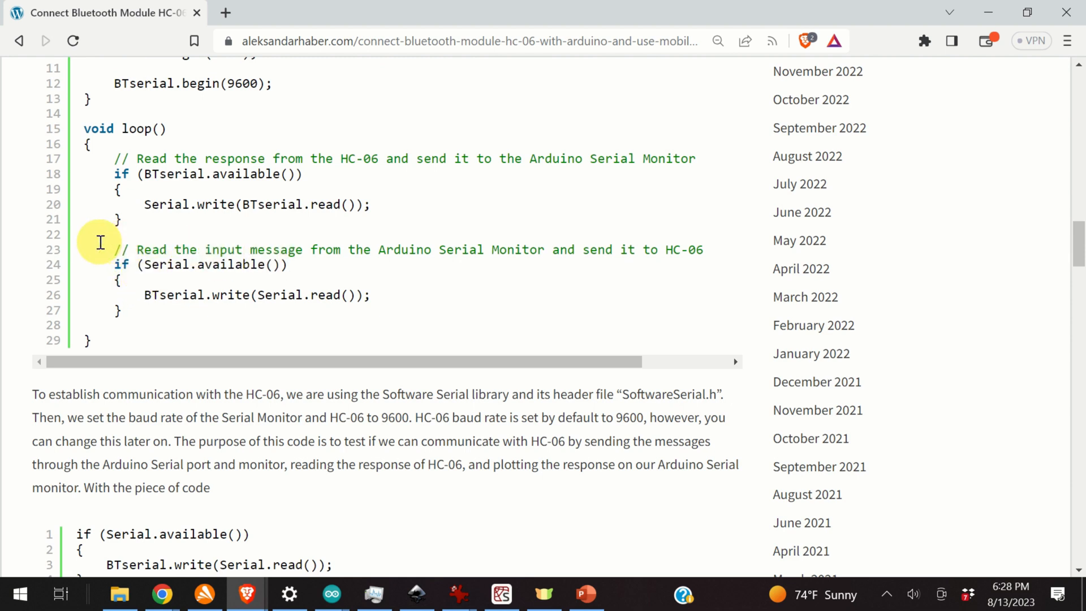
{"action": "mouse_move", "coordinate": [235, 320]}
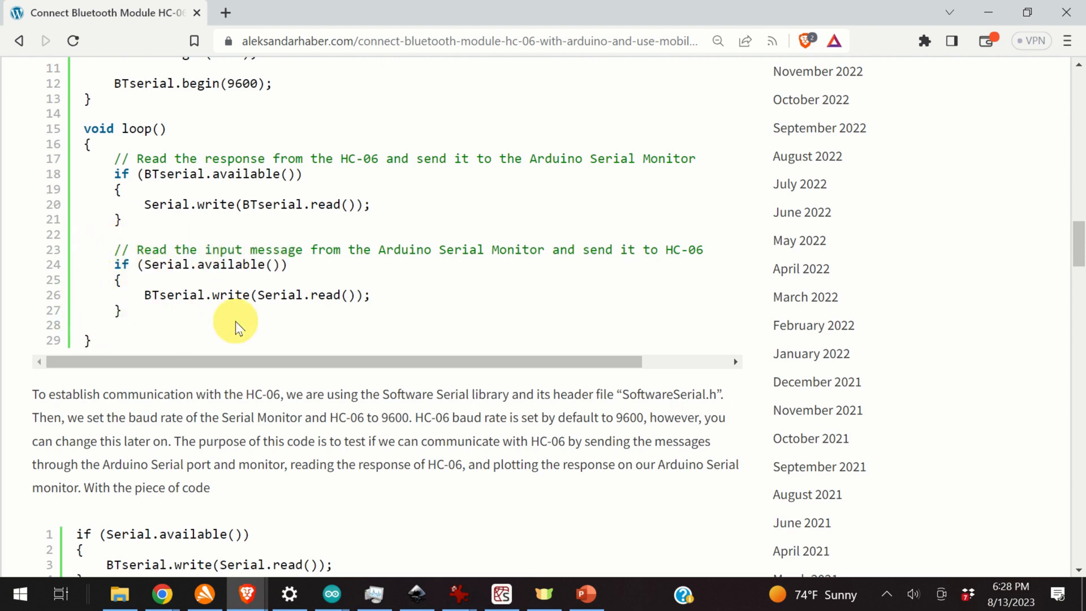
{"action": "mouse_move", "coordinate": [266, 323]}
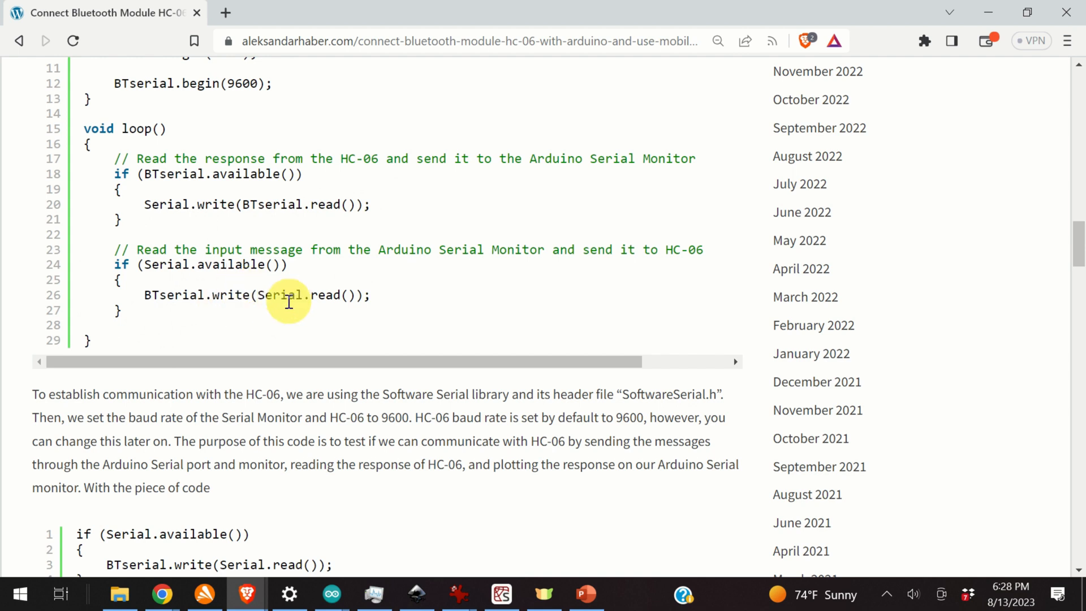
{"action": "mouse_move", "coordinate": [276, 313]}
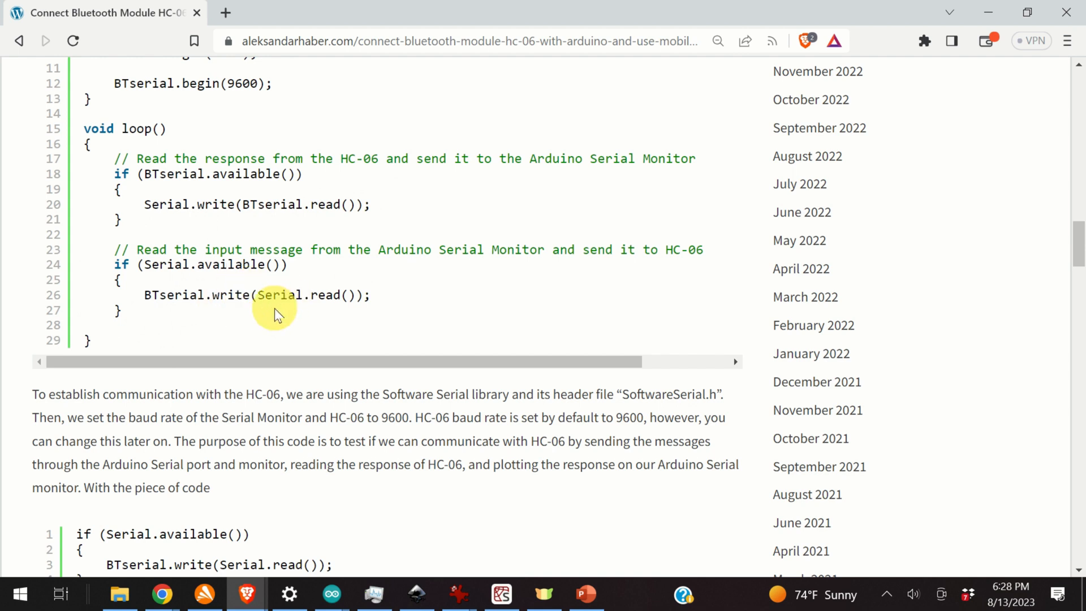
{"action": "mouse_move", "coordinate": [271, 284]}
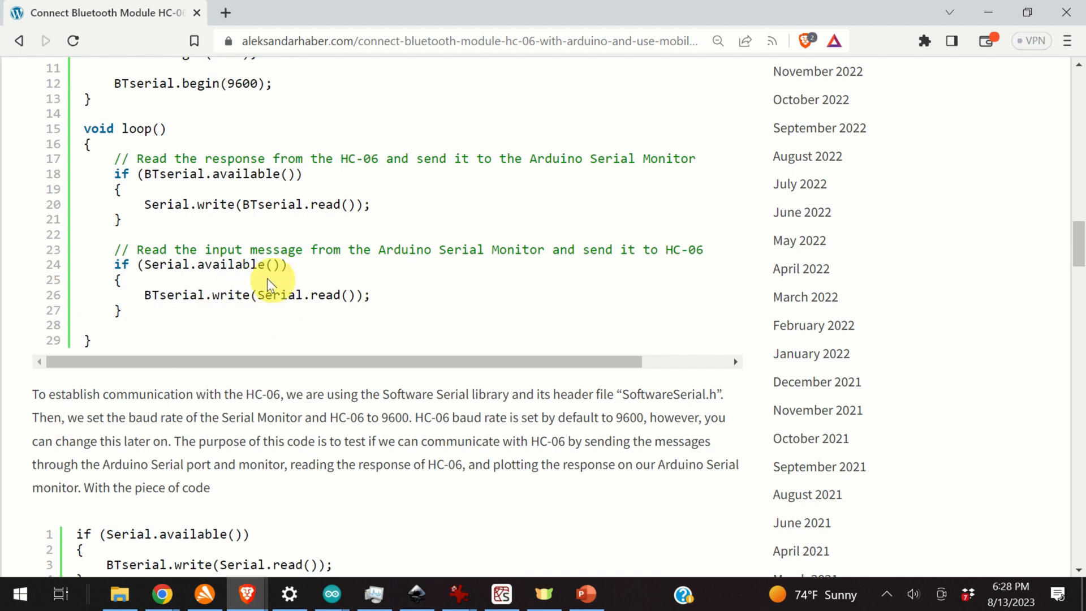
{"action": "double_click", "coordinate": [230, 294]}
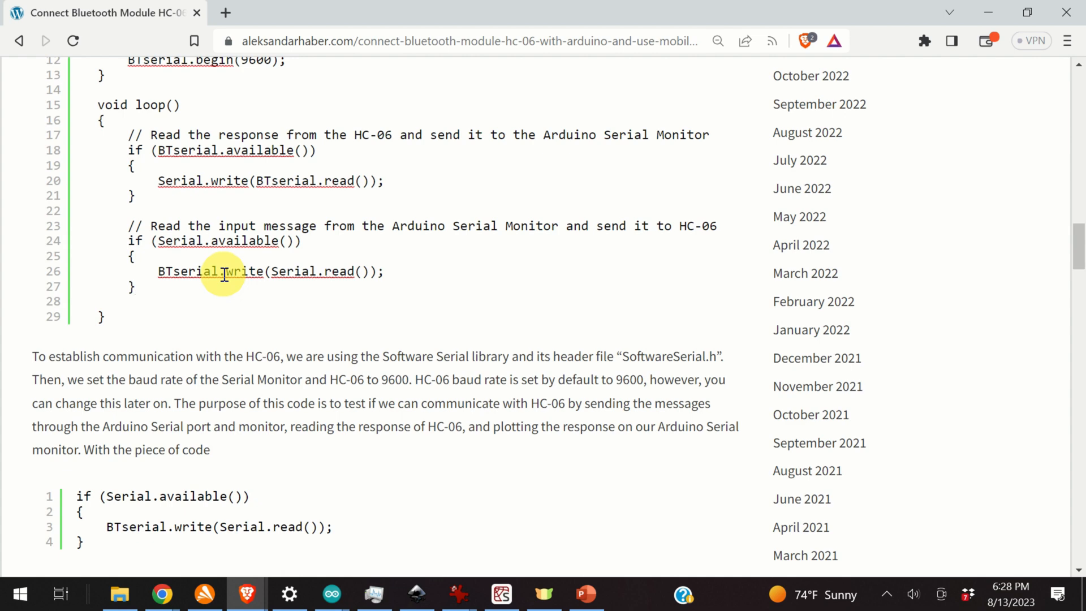
{"action": "scroll", "scroll_direction": "down", "scroll_amount": 3}
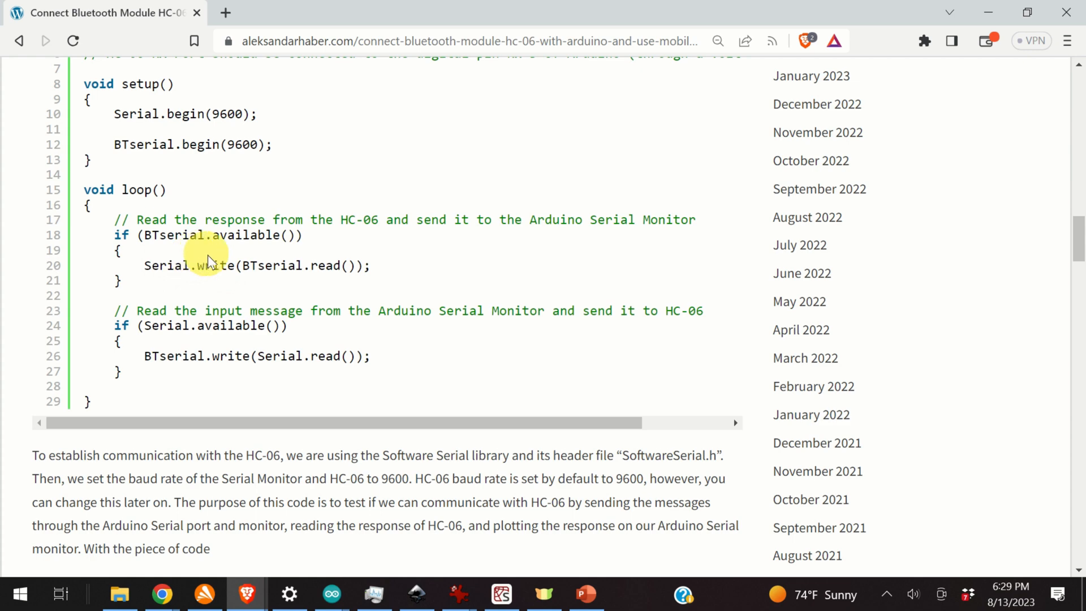
{"action": "mouse_move", "coordinate": [227, 262]}
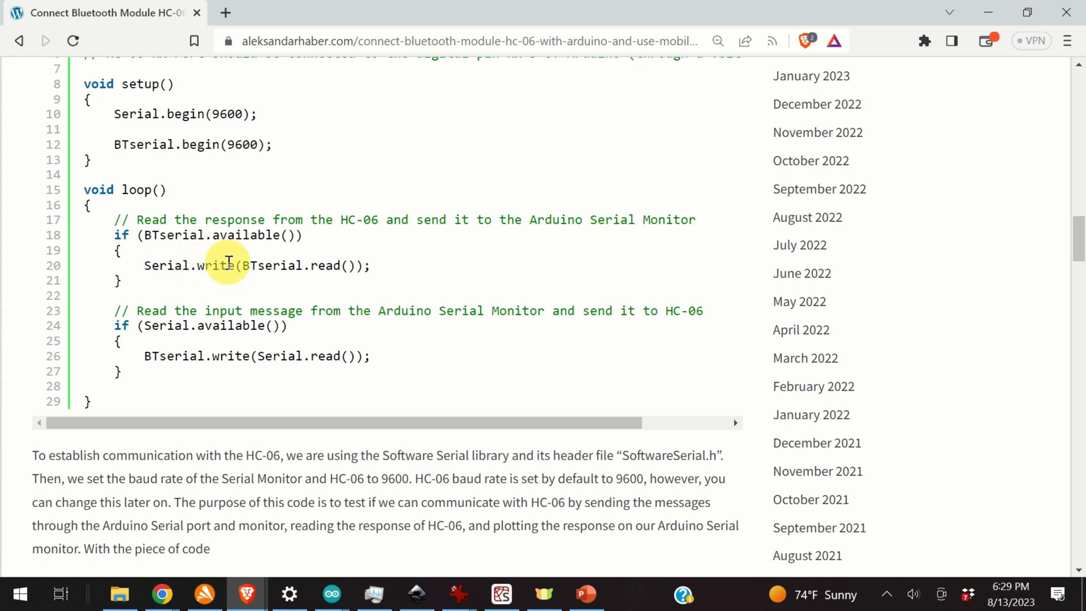
{"action": "left_click", "coordinate": [332, 594]}
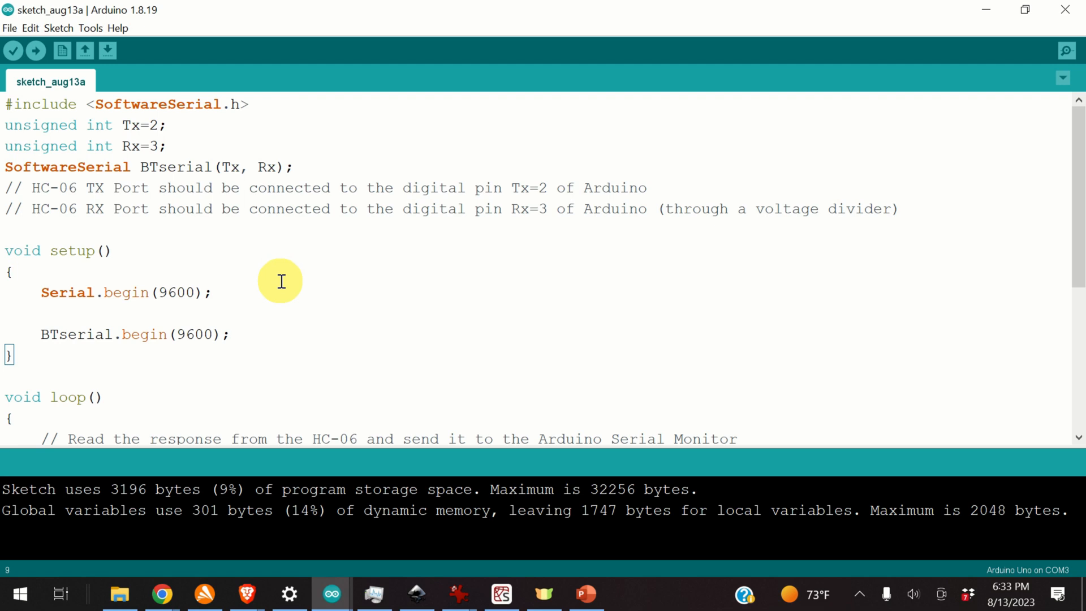
Step: Upload the HC-06 SoftwareSerial sketch to the Arduino Uno on COM3
{"action": "left_click", "coordinate": [36, 51]}
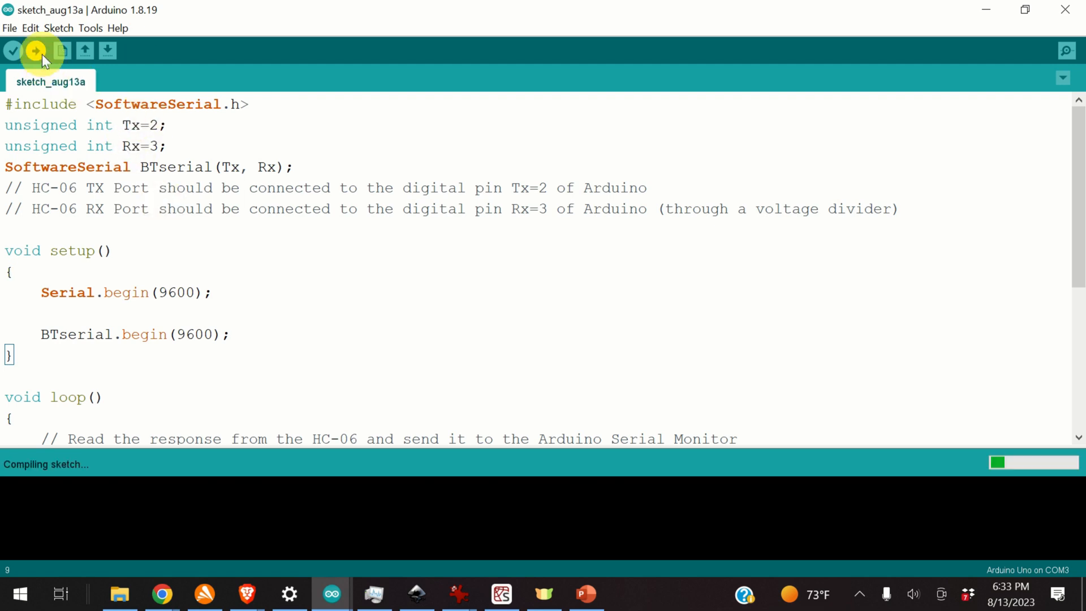
{"action": "left_click", "coordinate": [35, 51]}
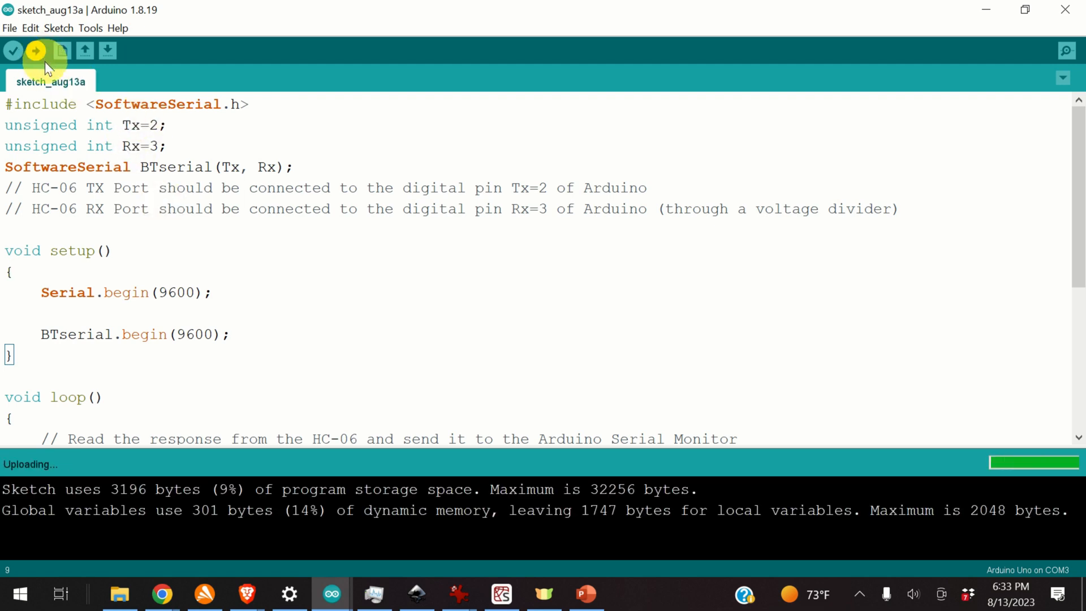
{"action": "mouse_move", "coordinate": [46, 83]}
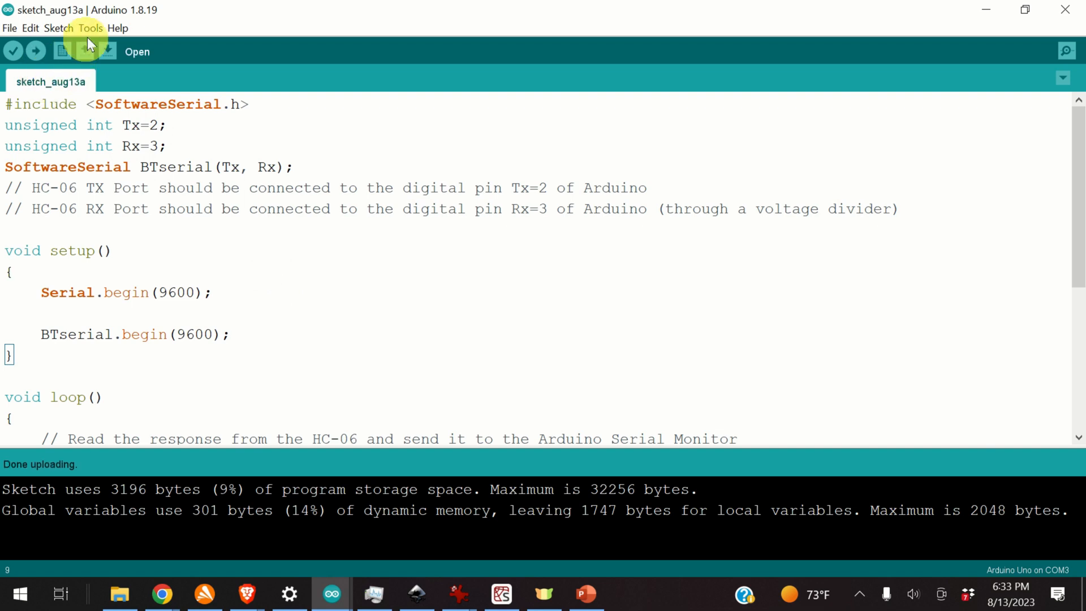
{"action": "left_click", "coordinate": [91, 28]}
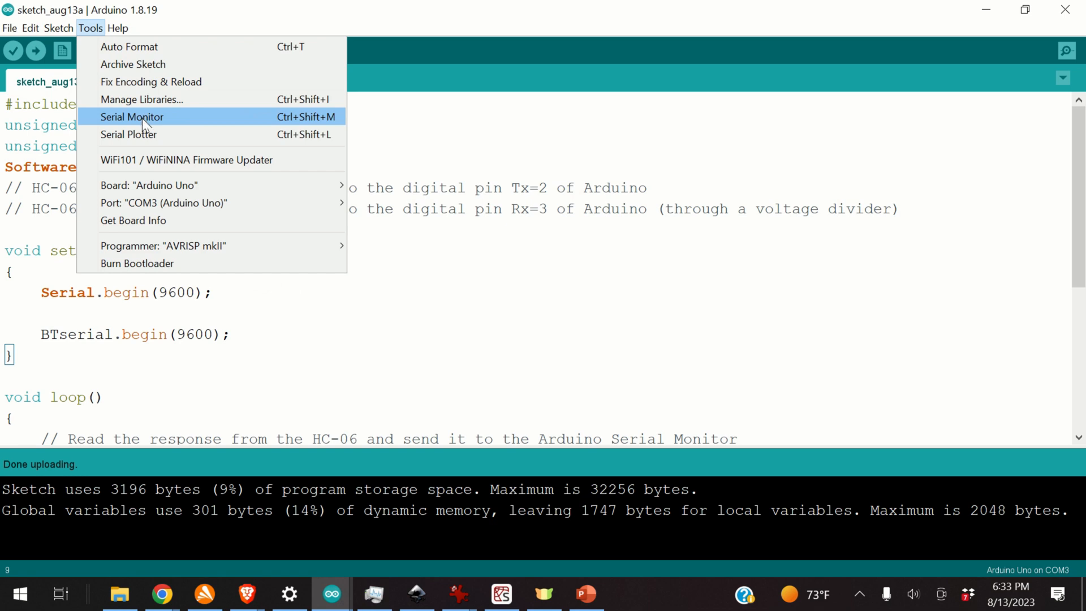
Step: Send AT from the COM3 Serial Monitor and get OK back from the HC-06
{"action": "left_click", "coordinate": [132, 116]}
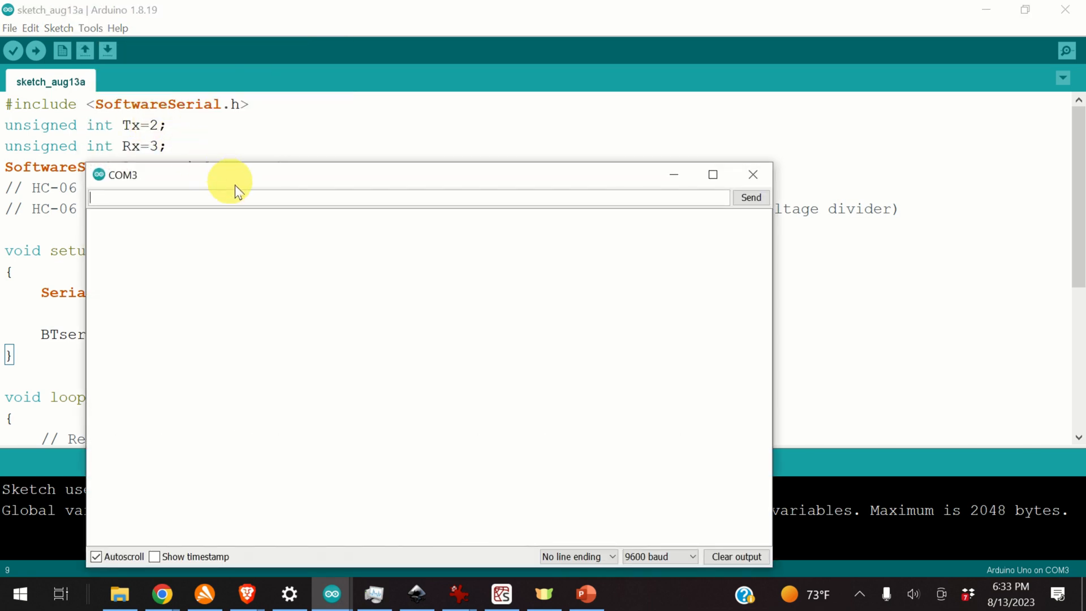
{"action": "mouse_move", "coordinate": [212, 218]}
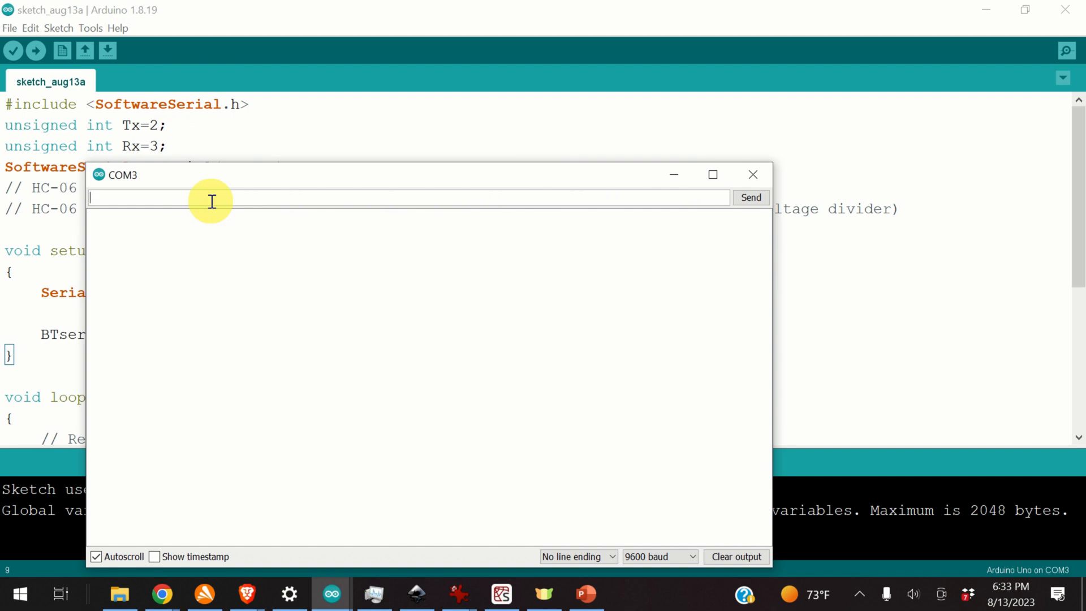
{"action": "type", "text": "A"}
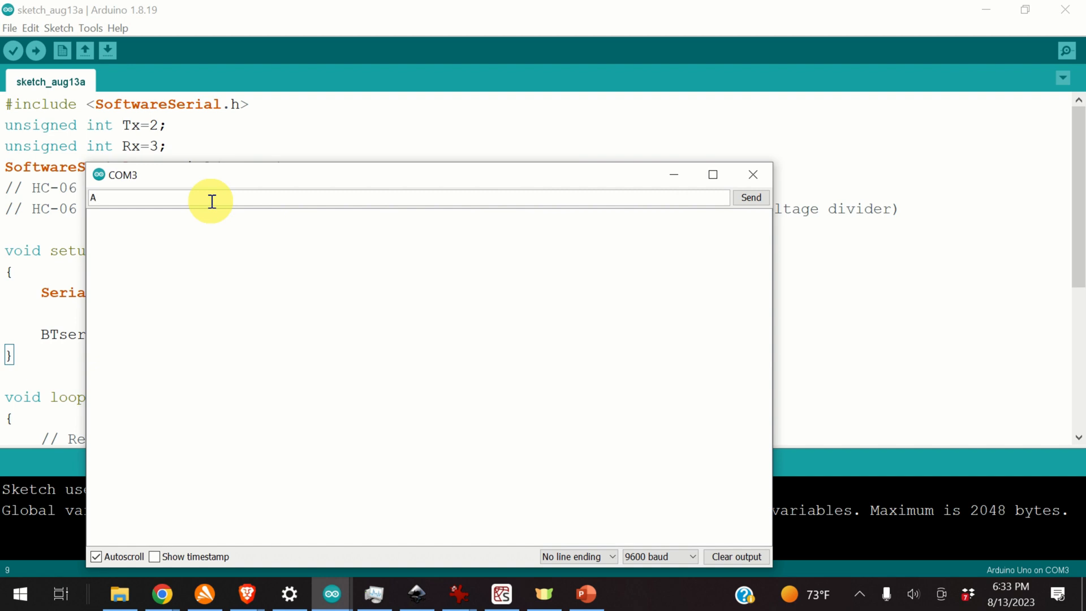
{"action": "type", "text": "T"}
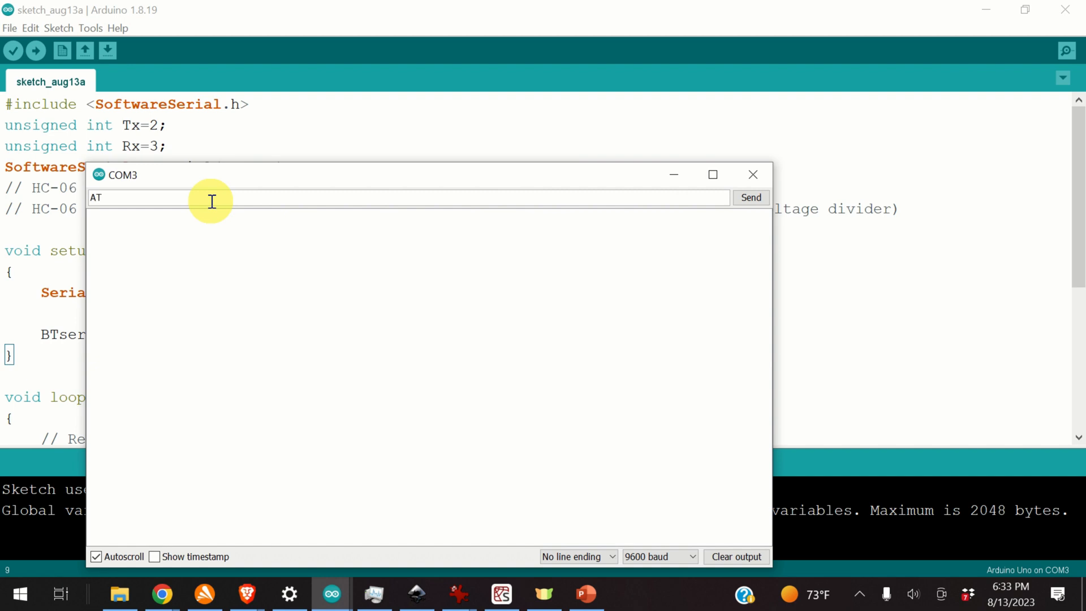
{"action": "left_click", "coordinate": [751, 197]}
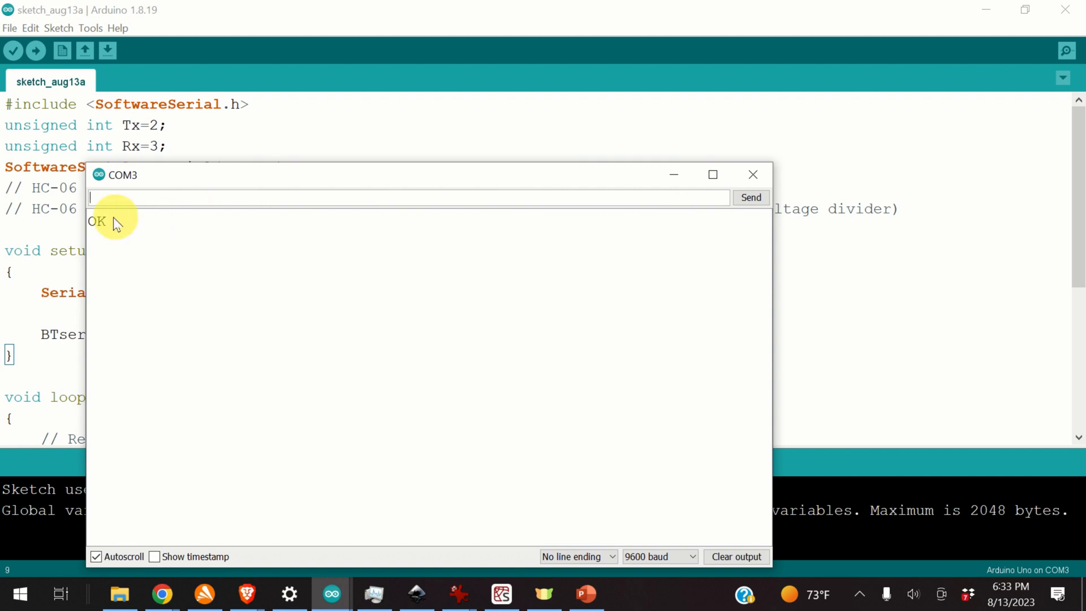
{"action": "mouse_move", "coordinate": [111, 230]}
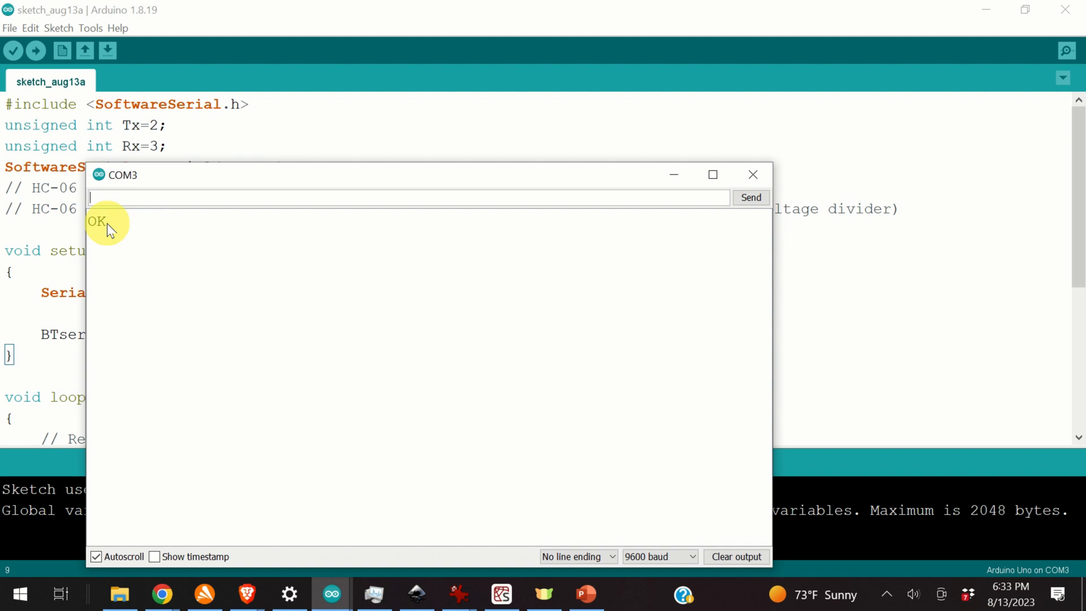
Step: Send an AT+VERSION query to the HC-06 from the Serial Monitor
{"action": "type", "text": "AT"}
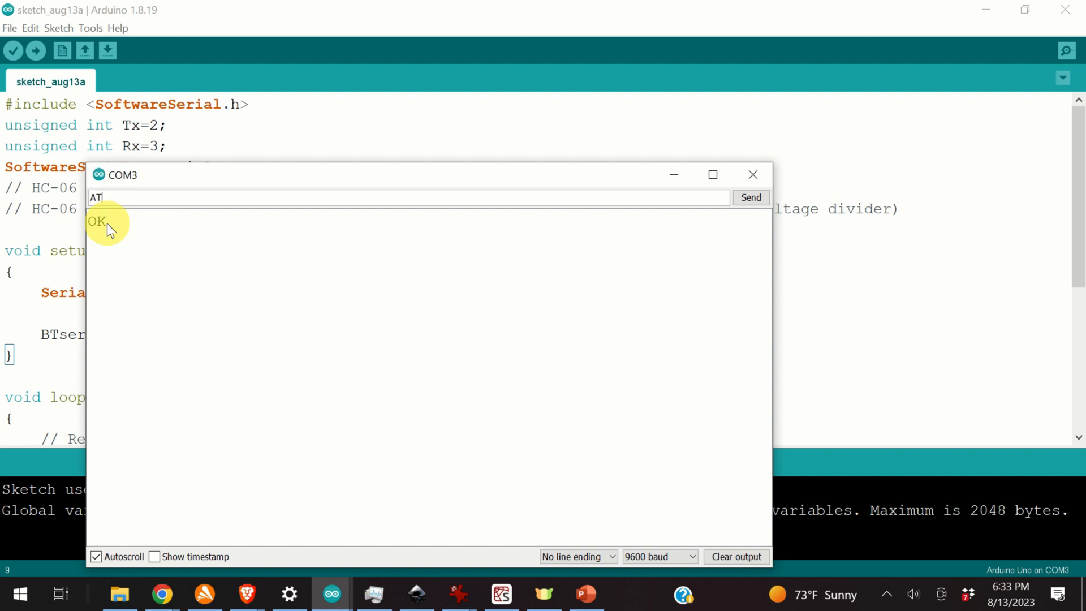
{"action": "type", "text": "+V"}
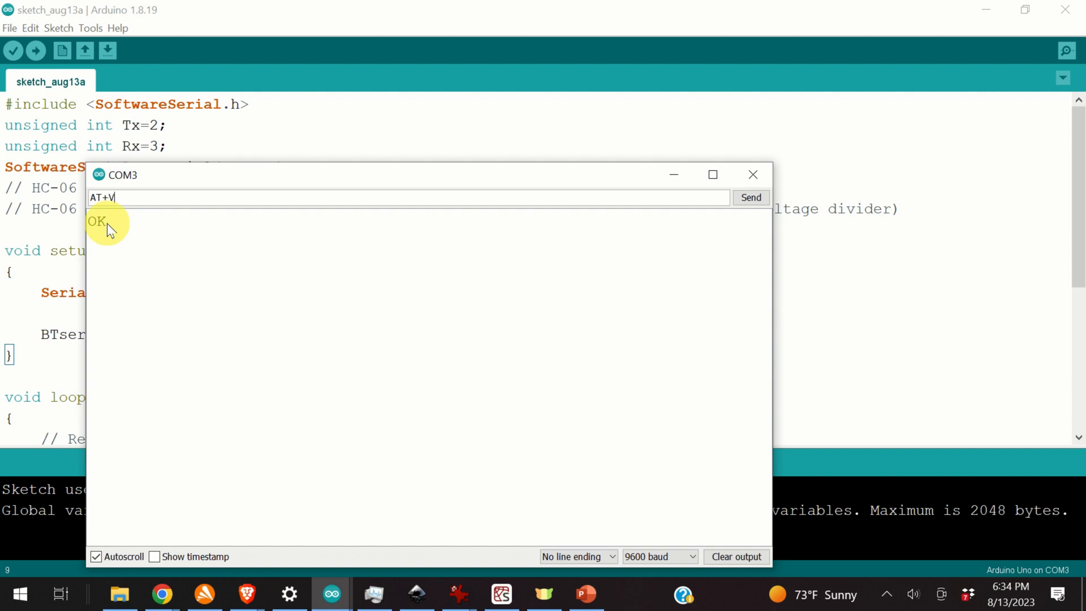
{"action": "type", "text": "ERSION"}
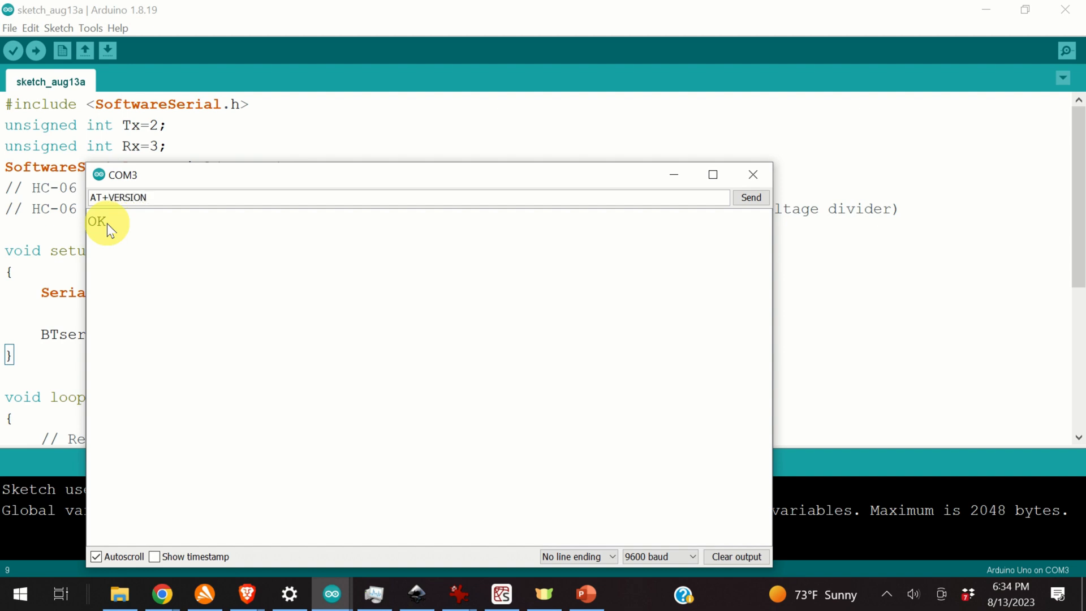
{"action": "left_click", "coordinate": [750, 197]}
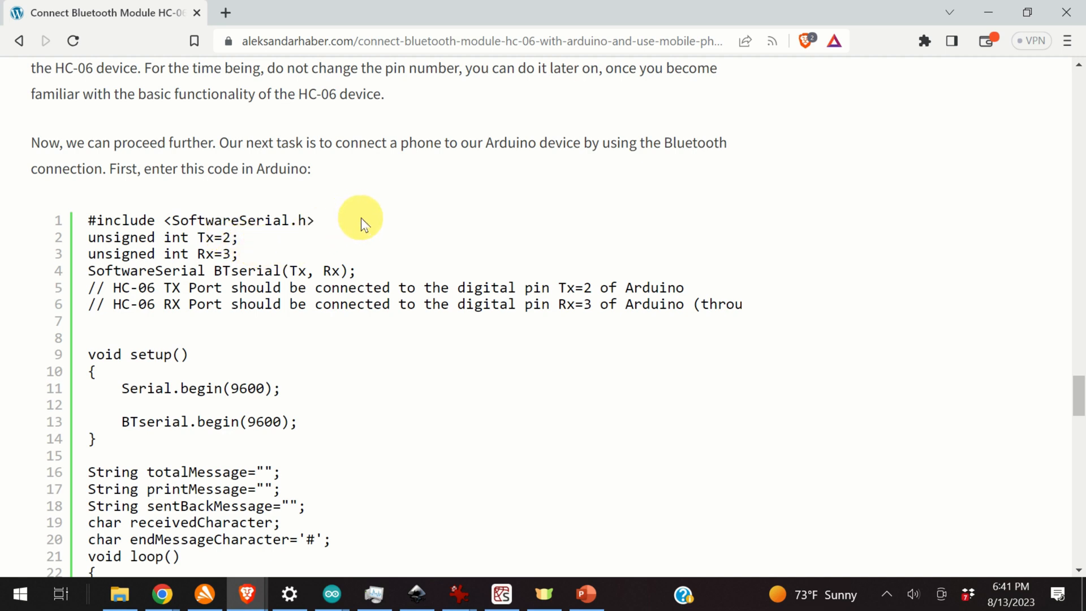
{"action": "mouse_move", "coordinate": [351, 239]}
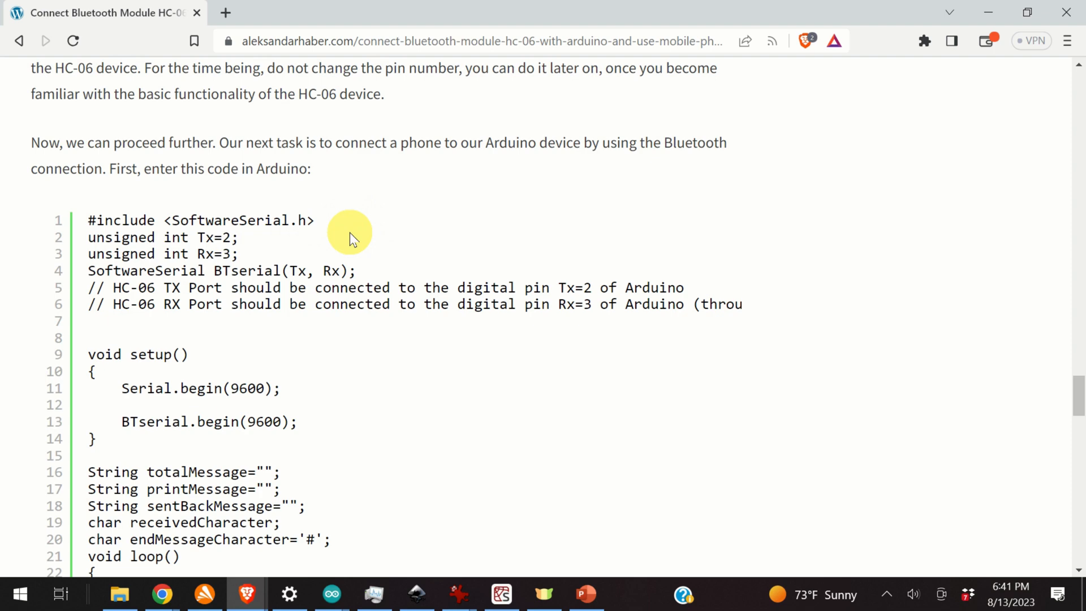
{"action": "scroll", "scroll_direction": "down", "scroll_amount": 3}
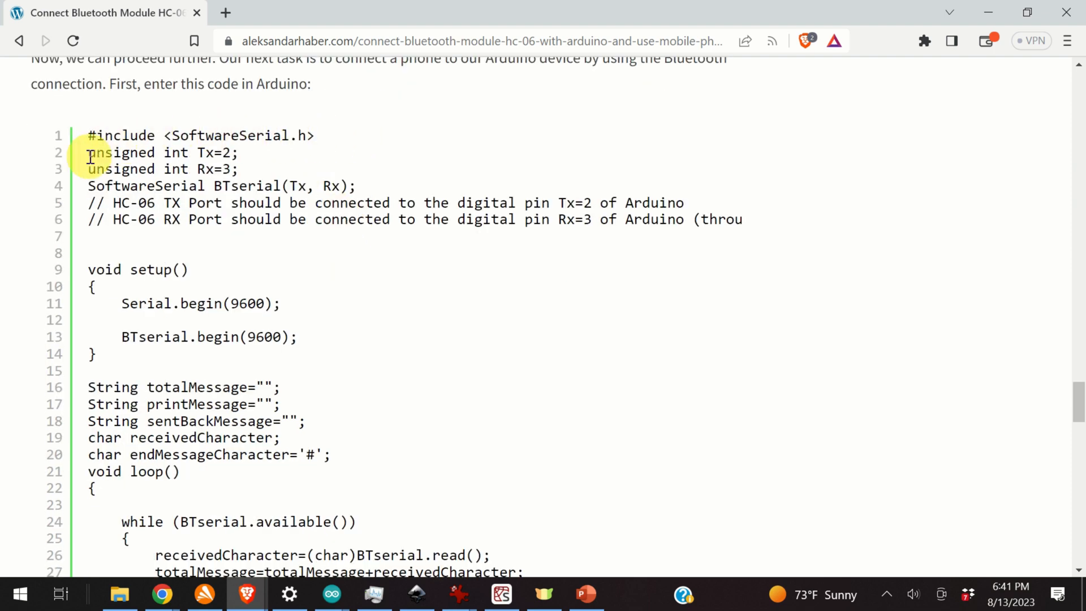
{"action": "mouse_move", "coordinate": [128, 193]}
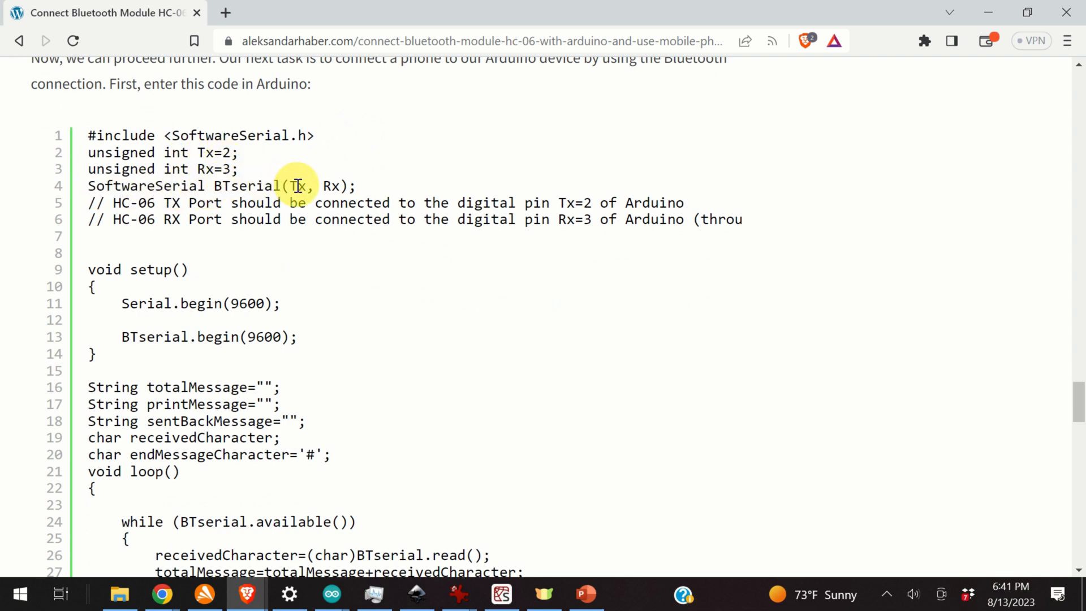
{"action": "mouse_move", "coordinate": [331, 185]}
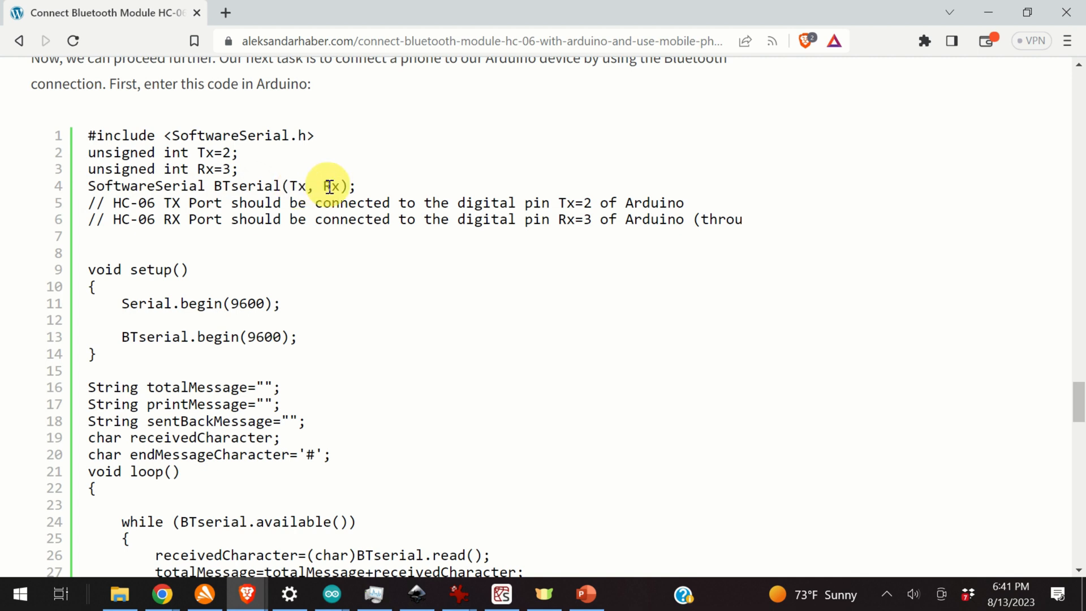
{"action": "scroll", "scroll_direction": "down", "scroll_amount": 3}
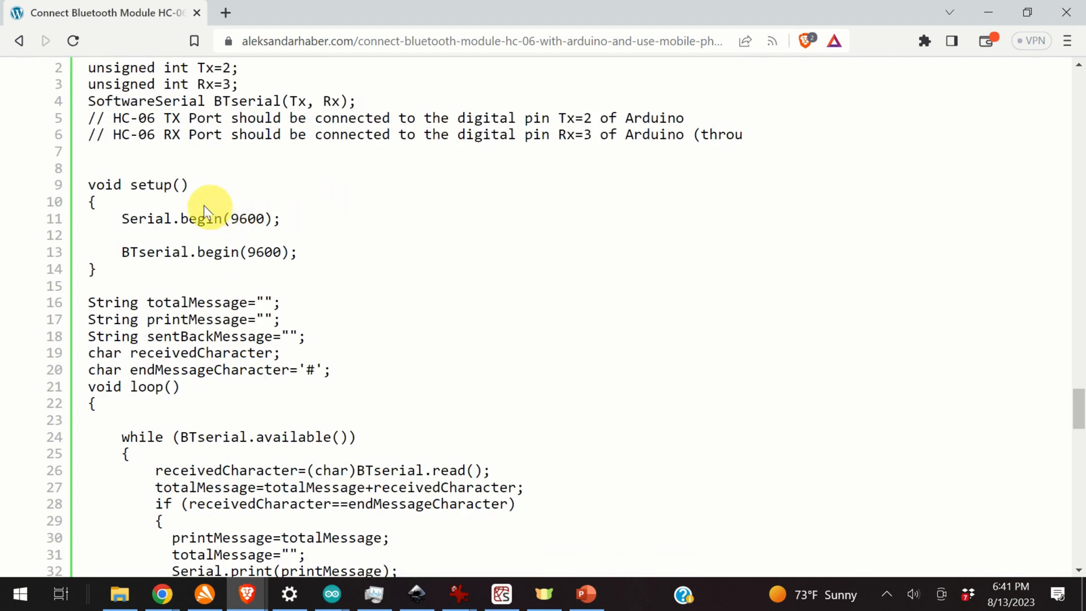
{"action": "mouse_move", "coordinate": [316, 211]}
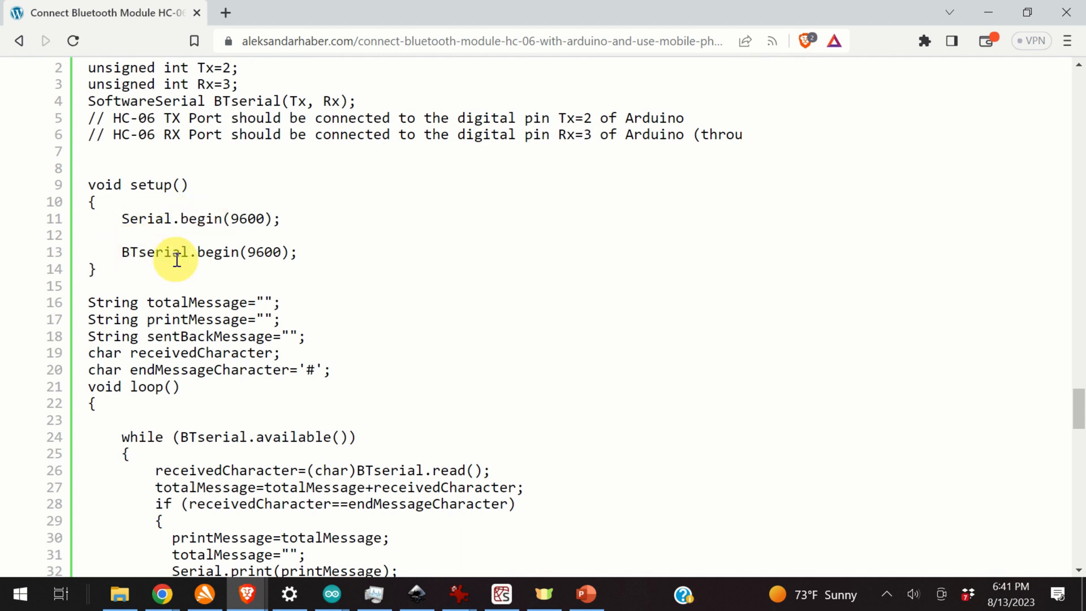
{"action": "scroll", "scroll_direction": "down", "scroll_amount": 3}
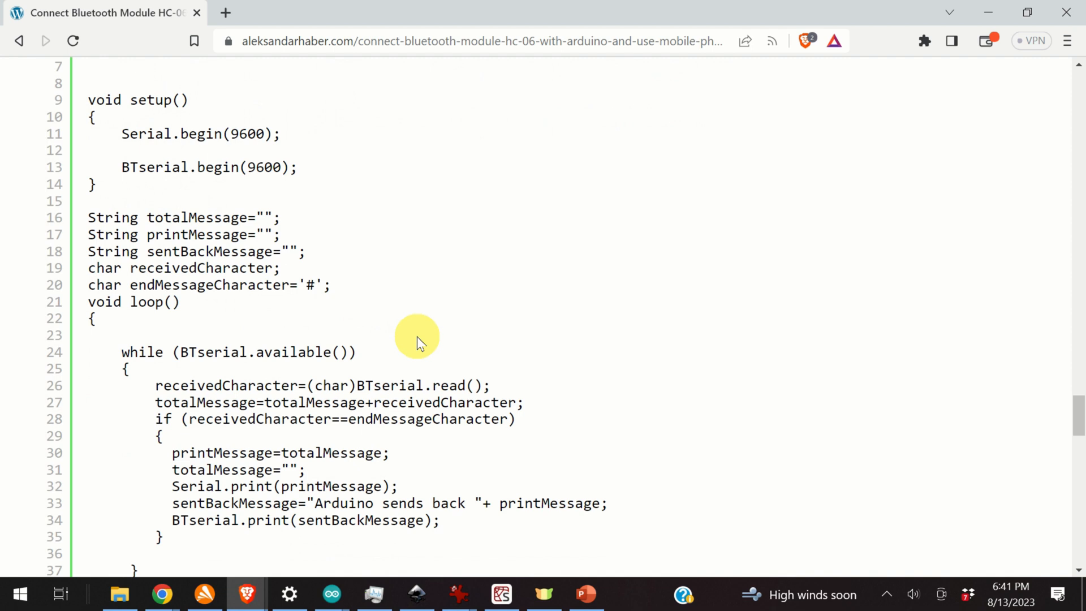
{"action": "scroll", "scroll_direction": "down", "scroll_amount": 3}
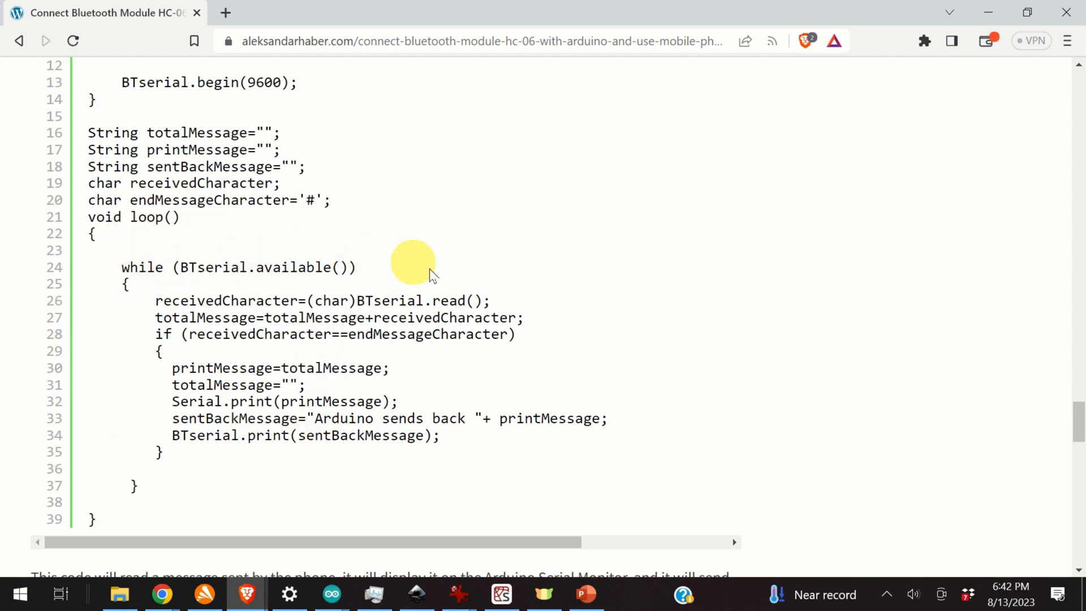
{"action": "mouse_move", "coordinate": [415, 270]}
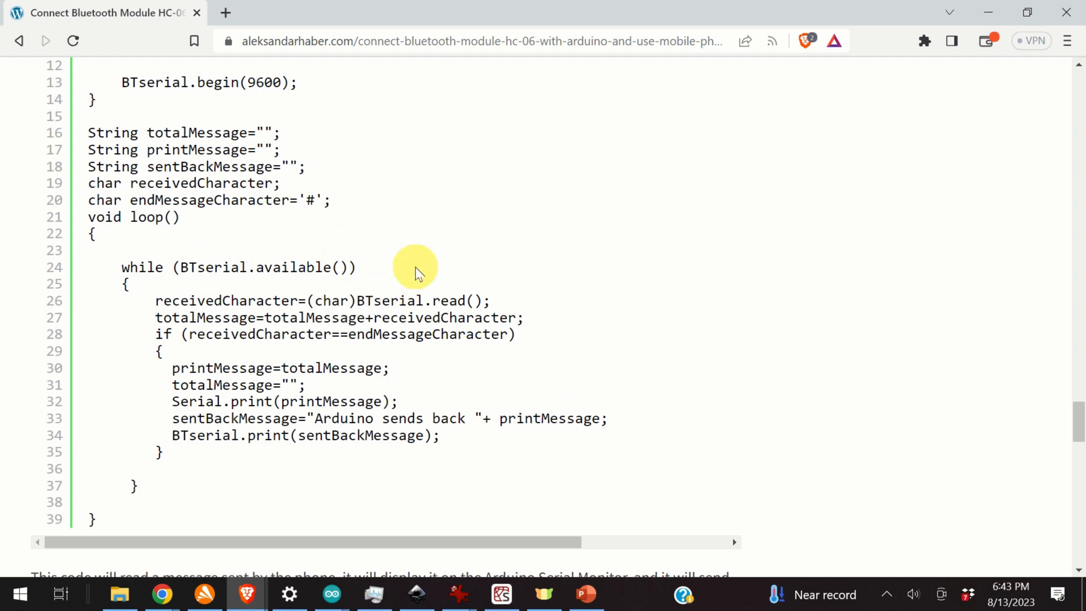
{"action": "mouse_move", "coordinate": [573, 289]}
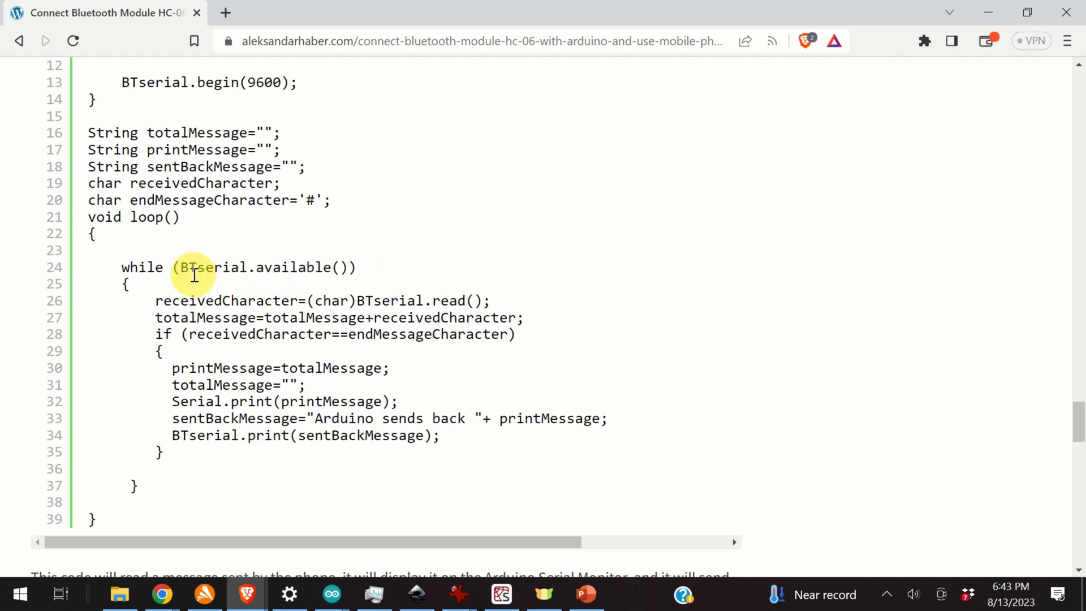
{"action": "mouse_move", "coordinate": [345, 267]}
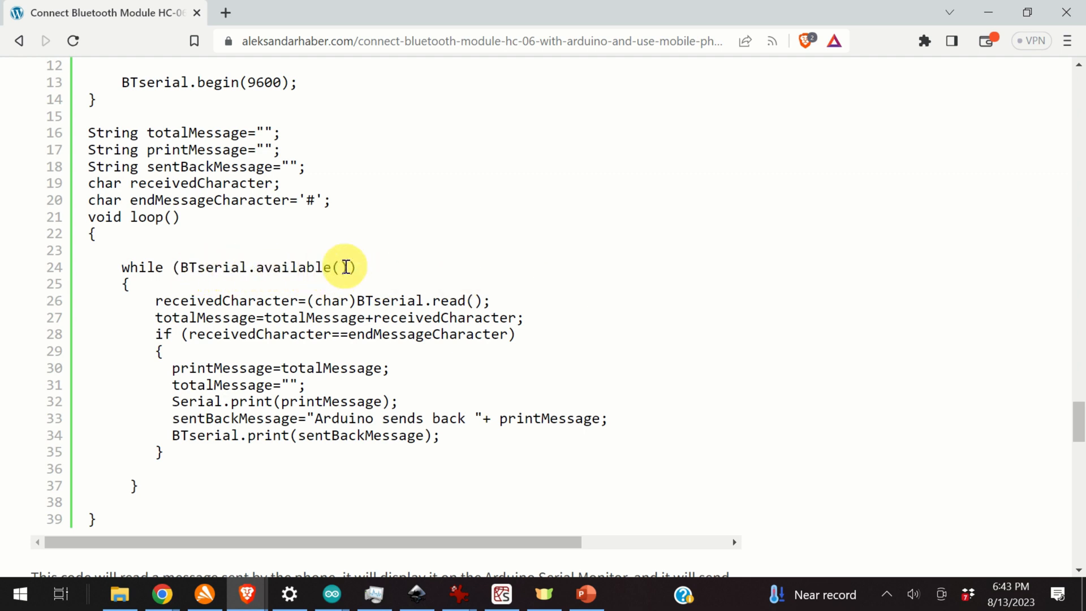
{"action": "mouse_move", "coordinate": [313, 270]}
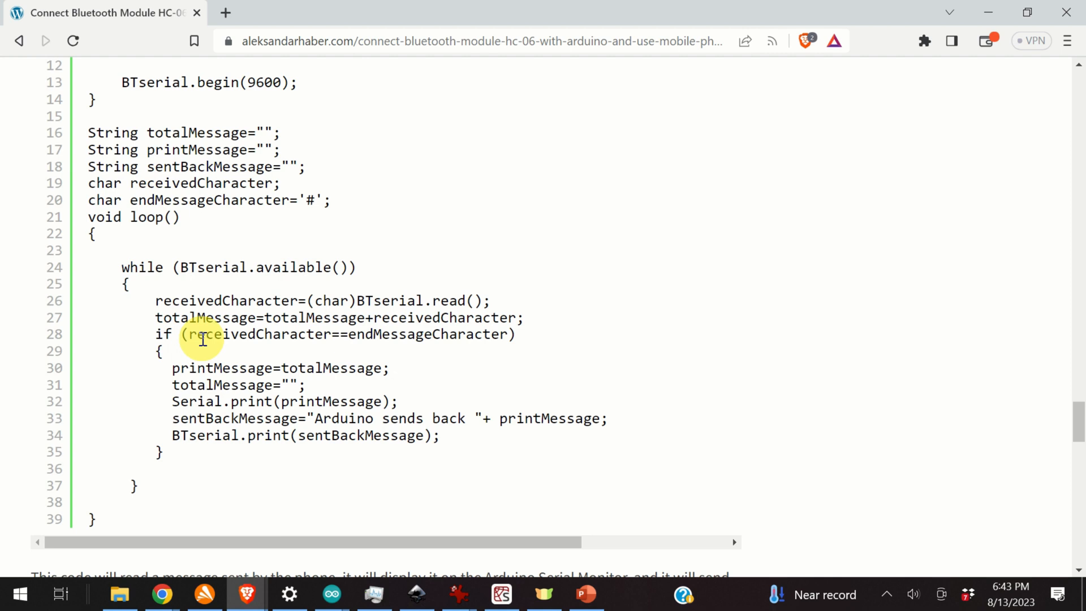
{"action": "mouse_move", "coordinate": [218, 284]}
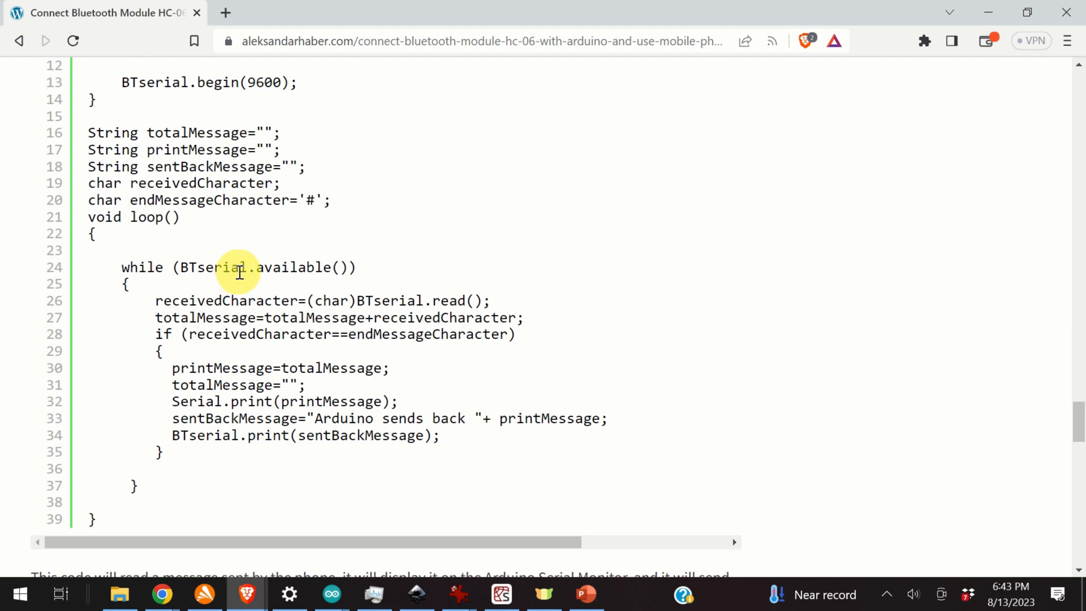
{"action": "mouse_move", "coordinate": [187, 267]}
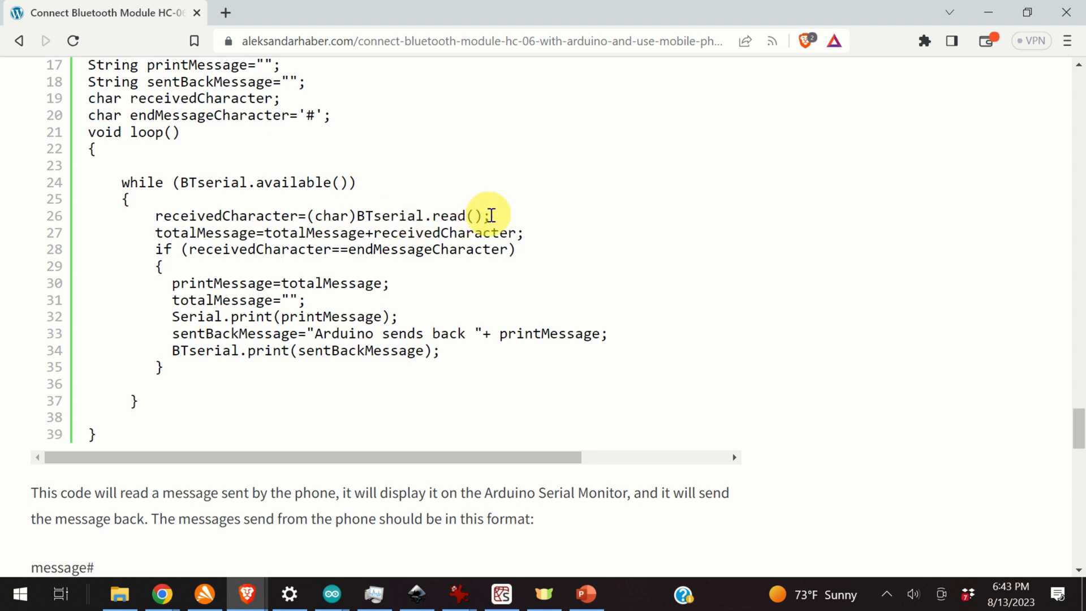
{"action": "double_click", "coordinate": [225, 214]}
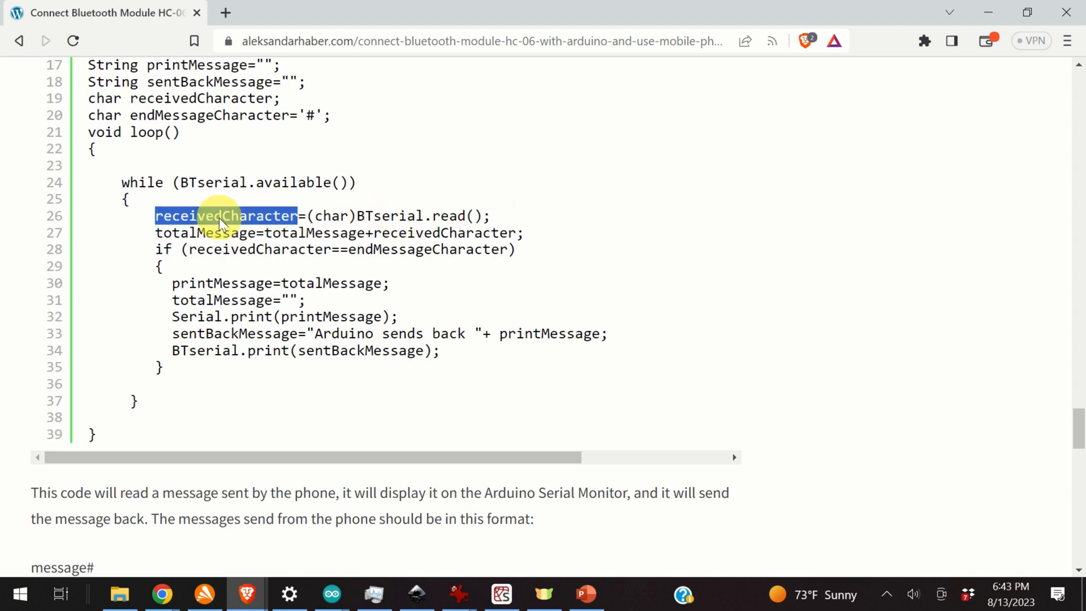
{"action": "scroll", "scroll_direction": "down", "scroll_amount": 3}
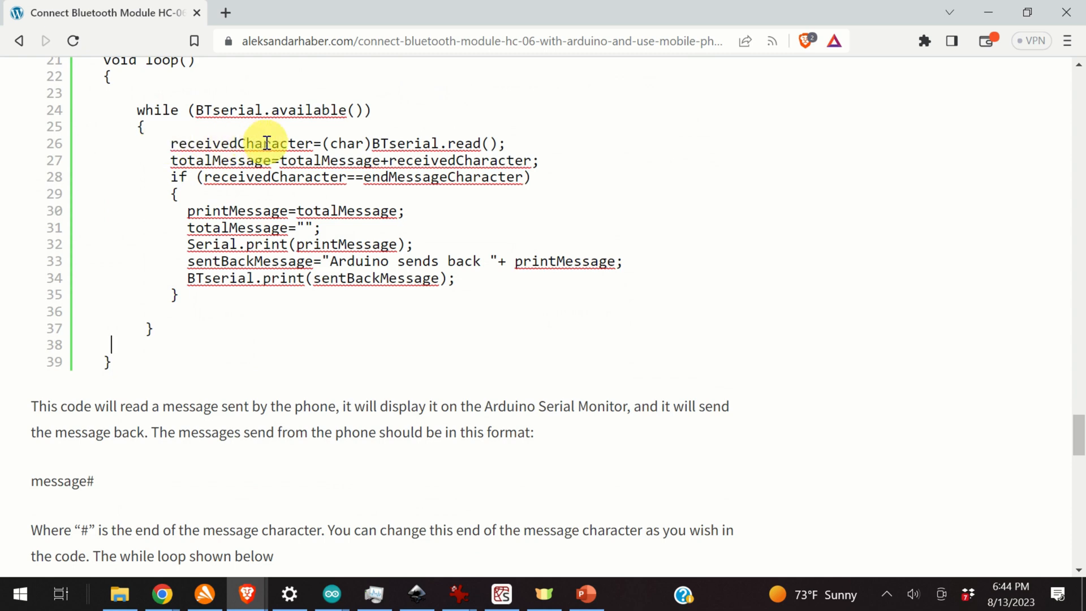
{"action": "mouse_move", "coordinate": [304, 159]}
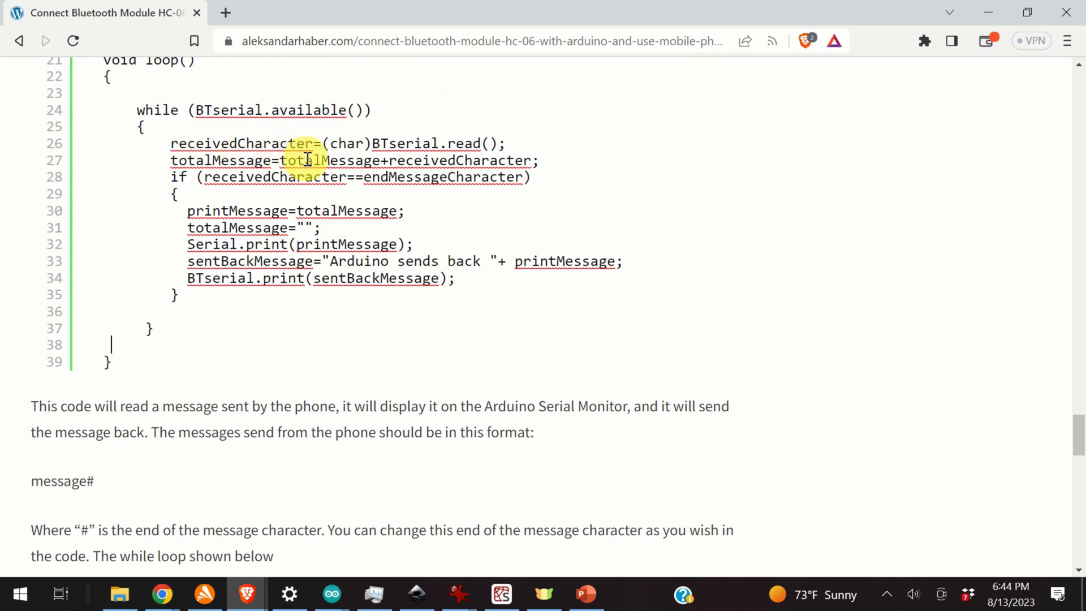
{"action": "scroll", "scroll_direction": "up", "scroll_amount": 3}
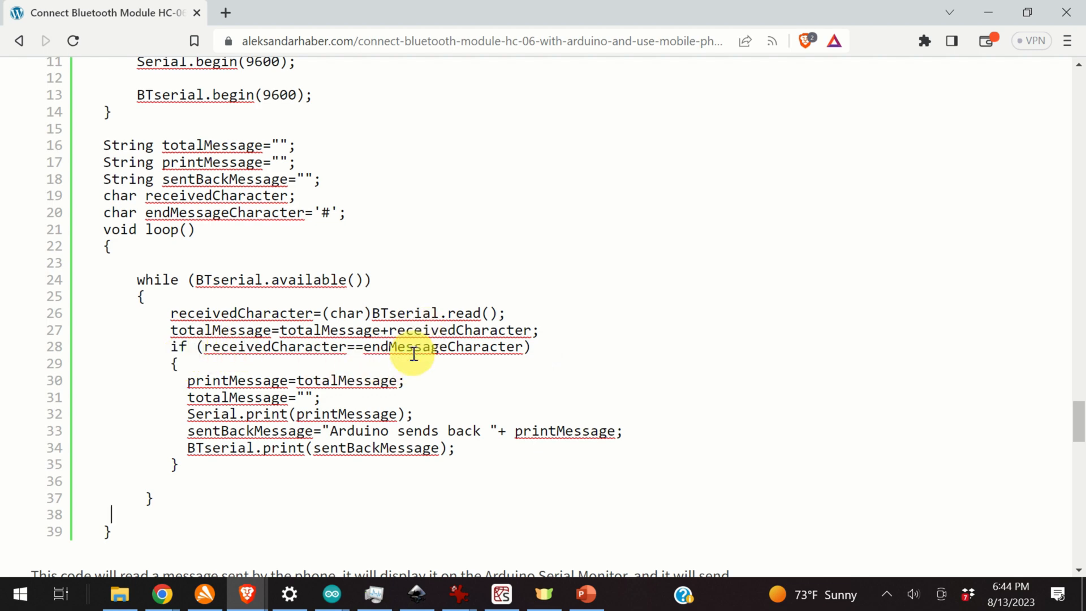
{"action": "scroll", "scroll_direction": "up", "scroll_amount": 3}
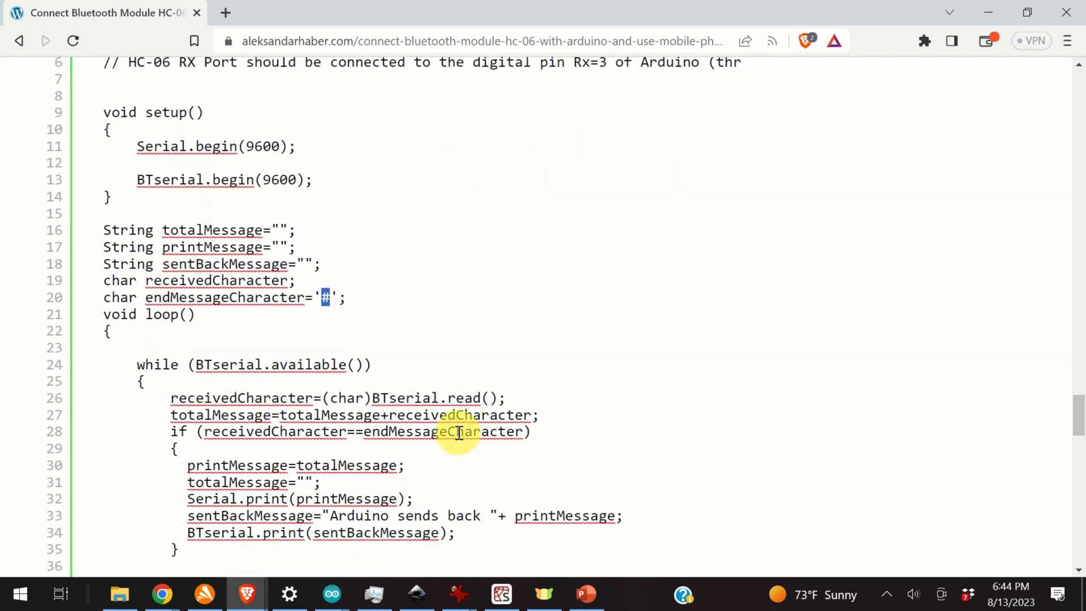
{"action": "mouse_move", "coordinate": [433, 437]}
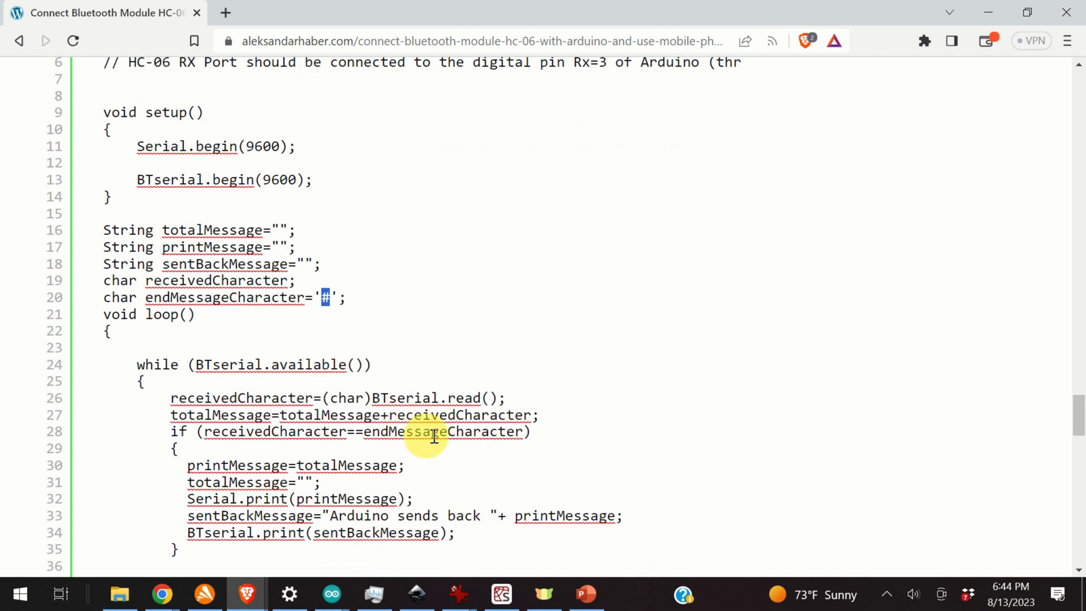
{"action": "mouse_move", "coordinate": [325, 431]}
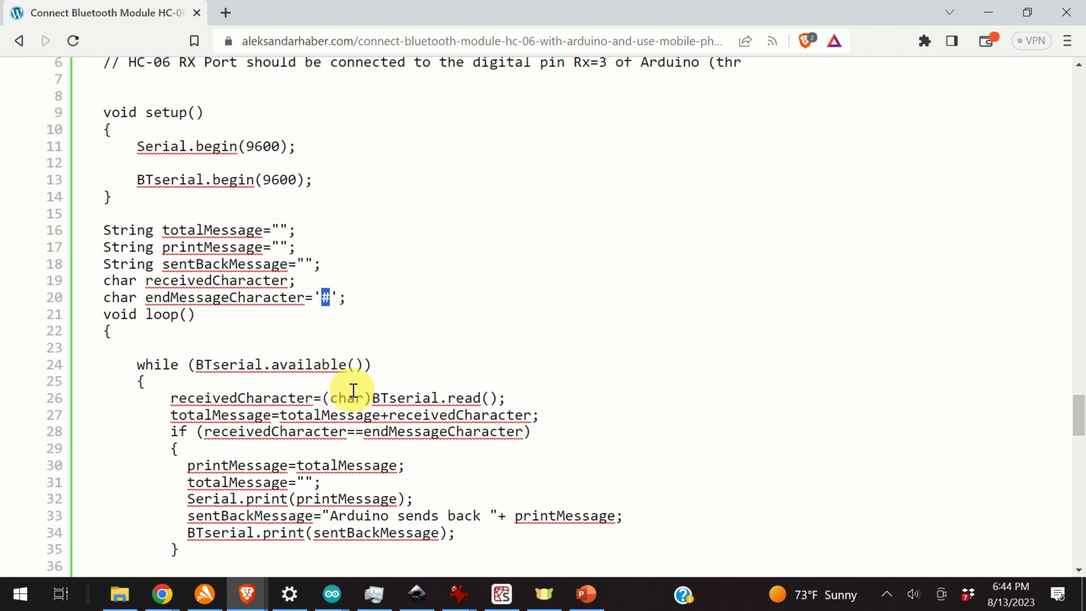
{"action": "mouse_move", "coordinate": [384, 404]}
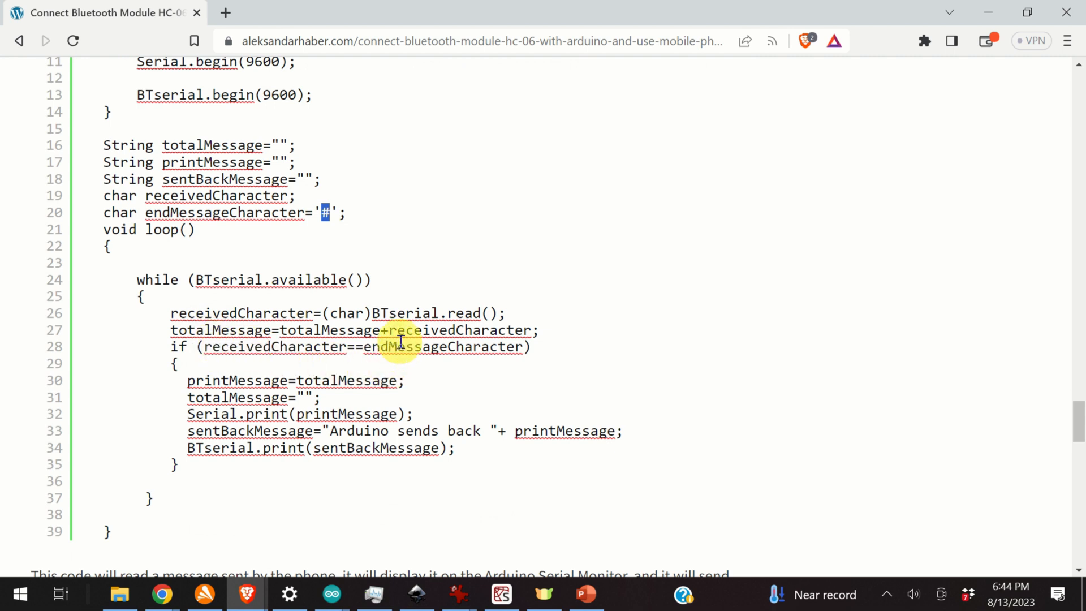
{"action": "mouse_move", "coordinate": [366, 380]}
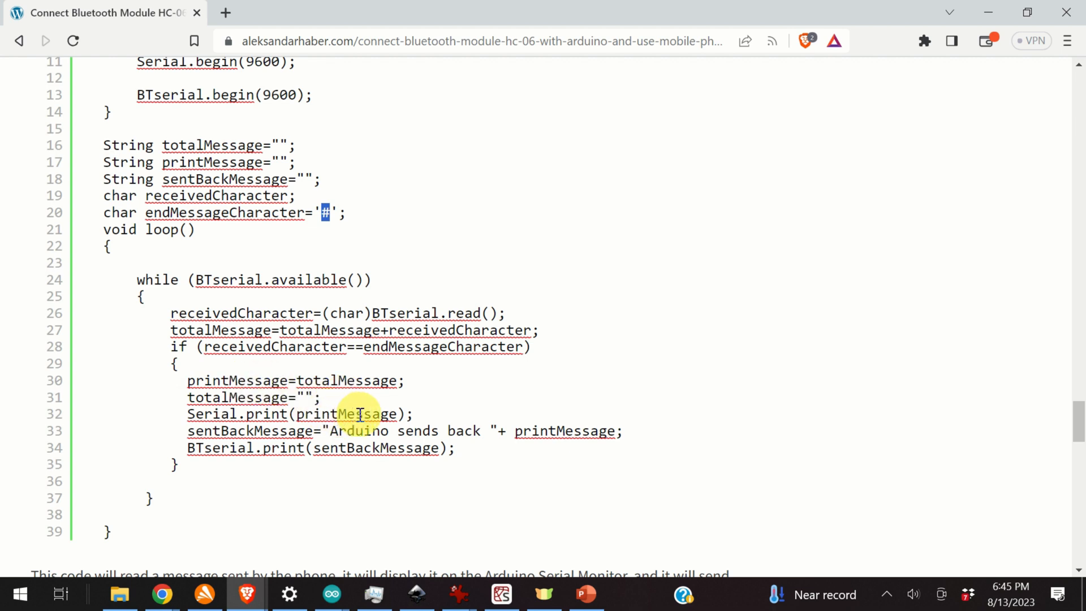
{"action": "scroll", "scroll_direction": "down", "scroll_amount": 3}
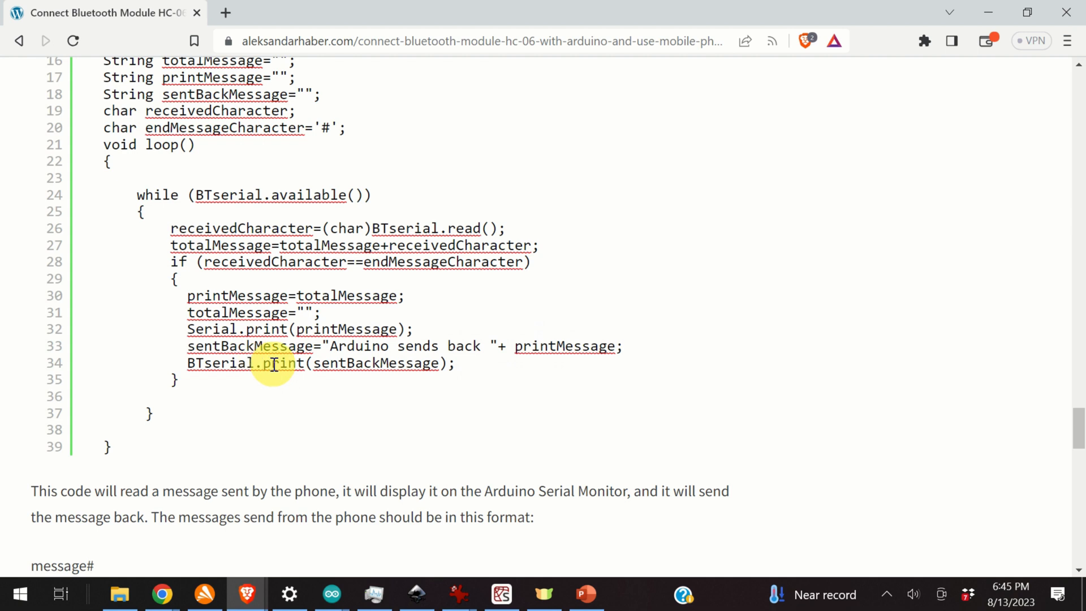
{"action": "double_click", "coordinate": [374, 363]}
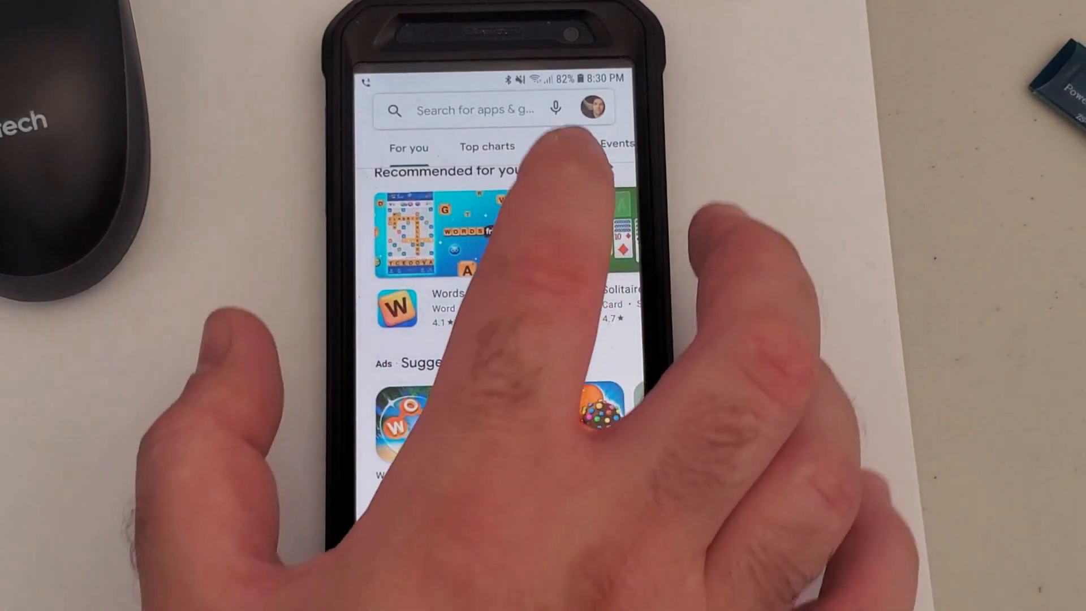
Step: Search Play Store for 'serial bluetooth terminal' and install Kai Morich's app
{"action": "left_click", "coordinate": [475, 108]}
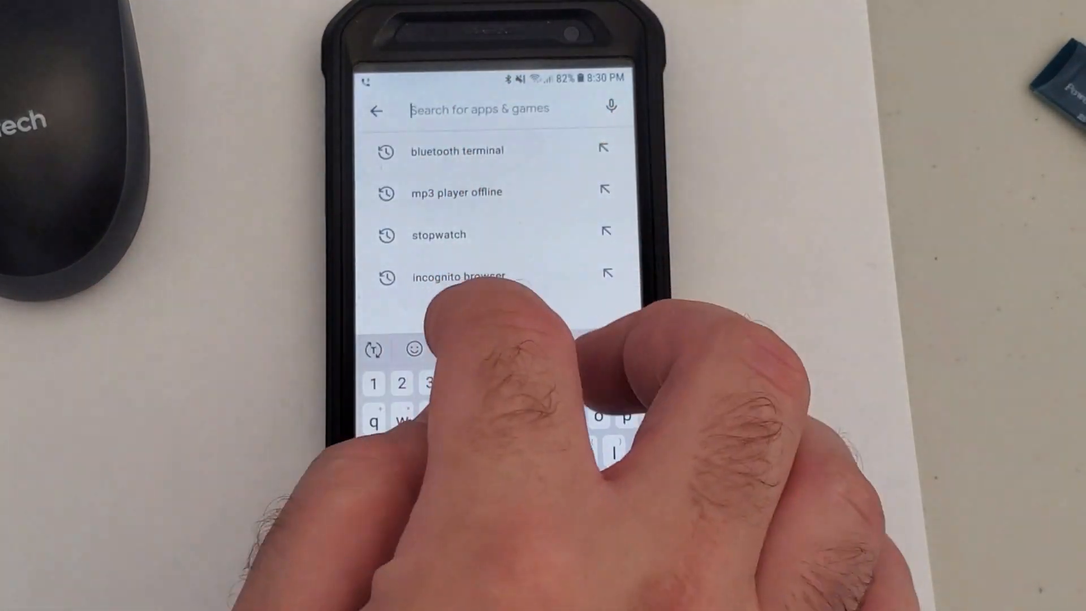
{"action": "type", "text": "serial"}
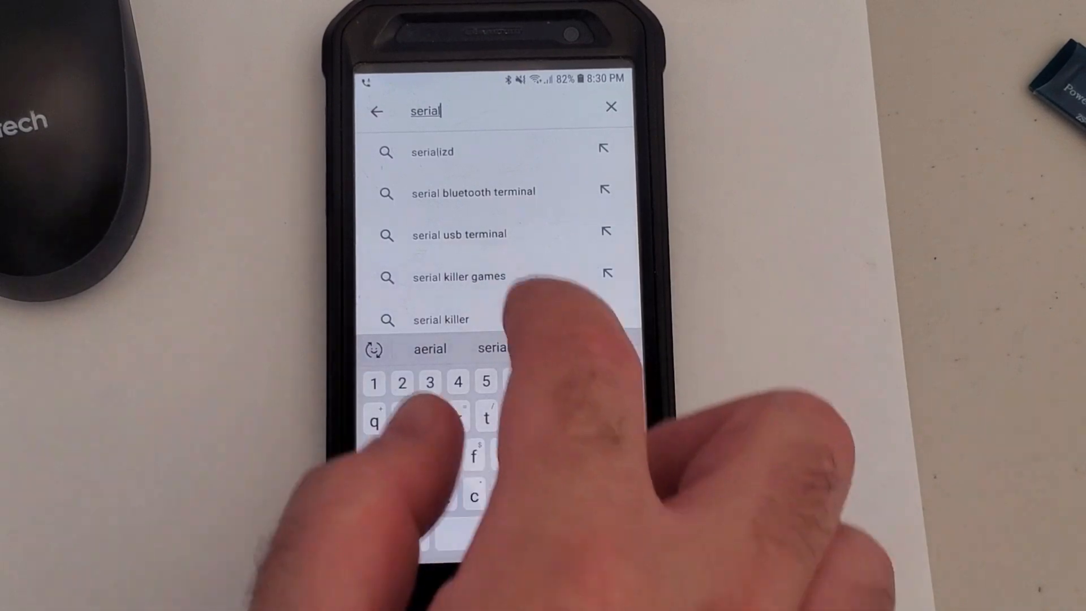
{"action": "left_click", "coordinate": [473, 193]}
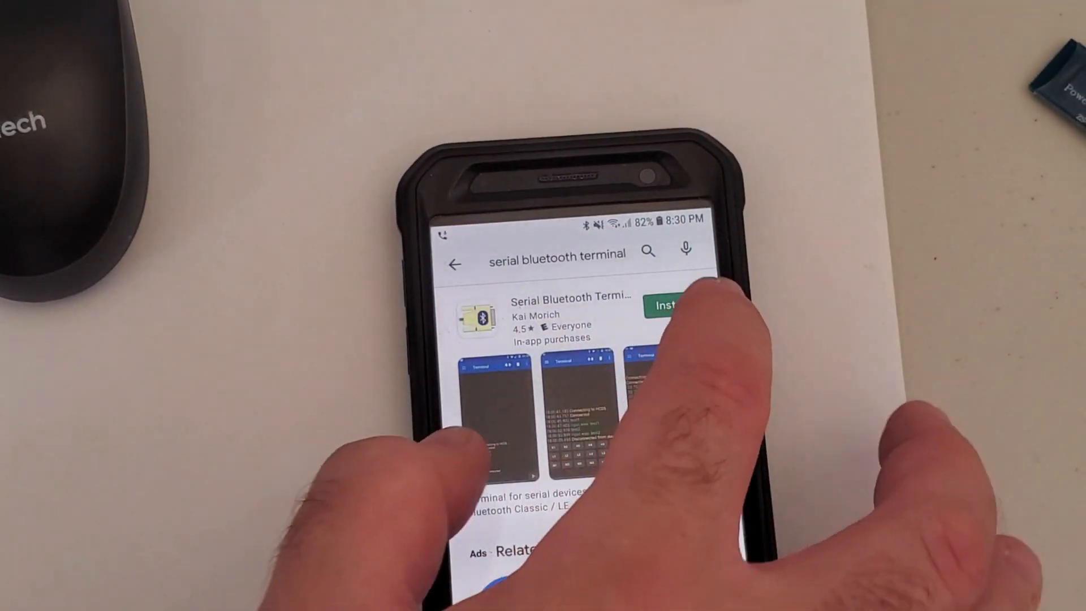
{"action": "left_click", "coordinate": [664, 306]}
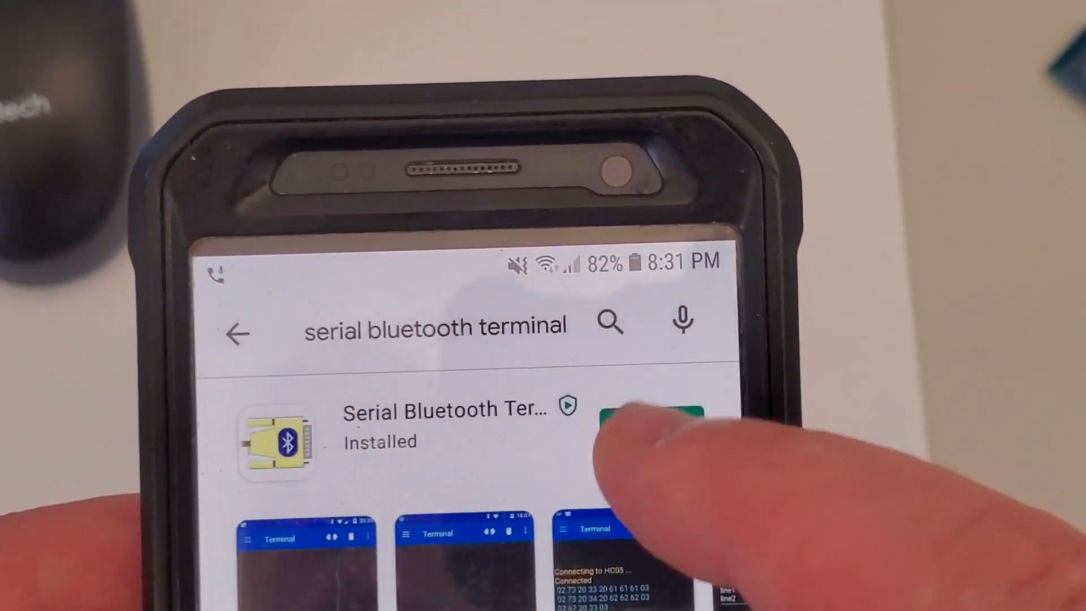
Step: Launch Serial Bluetooth Terminal and pull down quick settings toward Bluetooth
{"action": "left_click", "coordinate": [651, 415]}
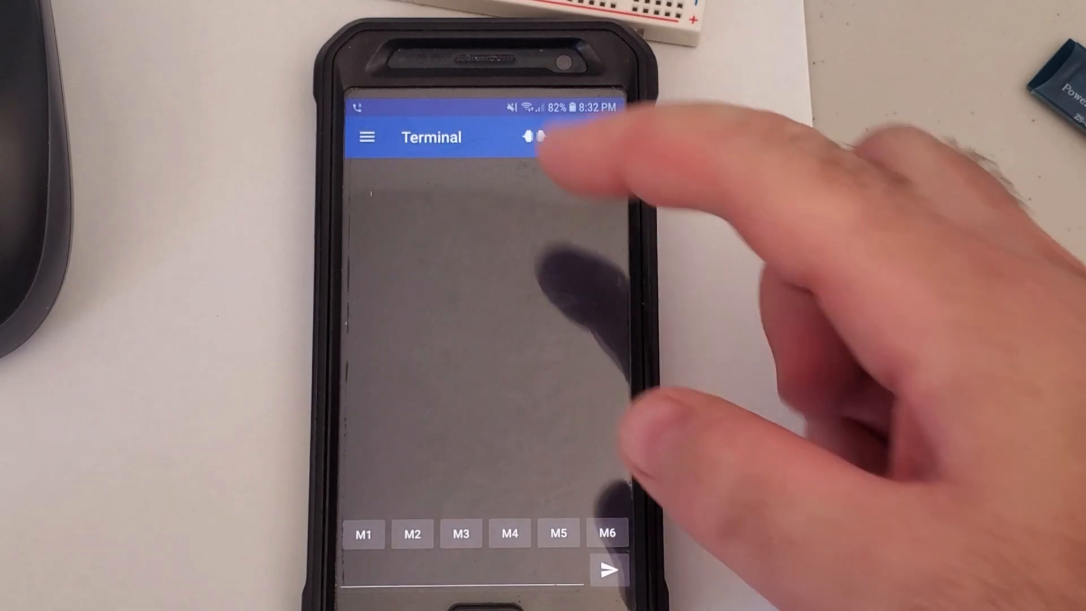
{"action": "left_click_drag", "start_coordinate": [485, 111], "coordinate": [485, 277]}
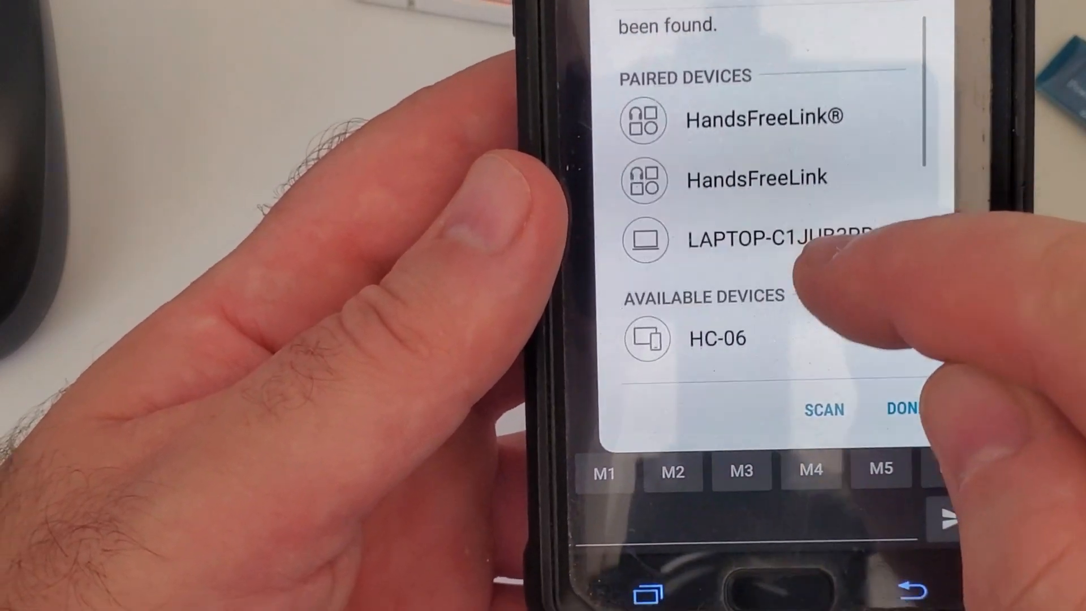
{"action": "left_click", "coordinate": [714, 339]}
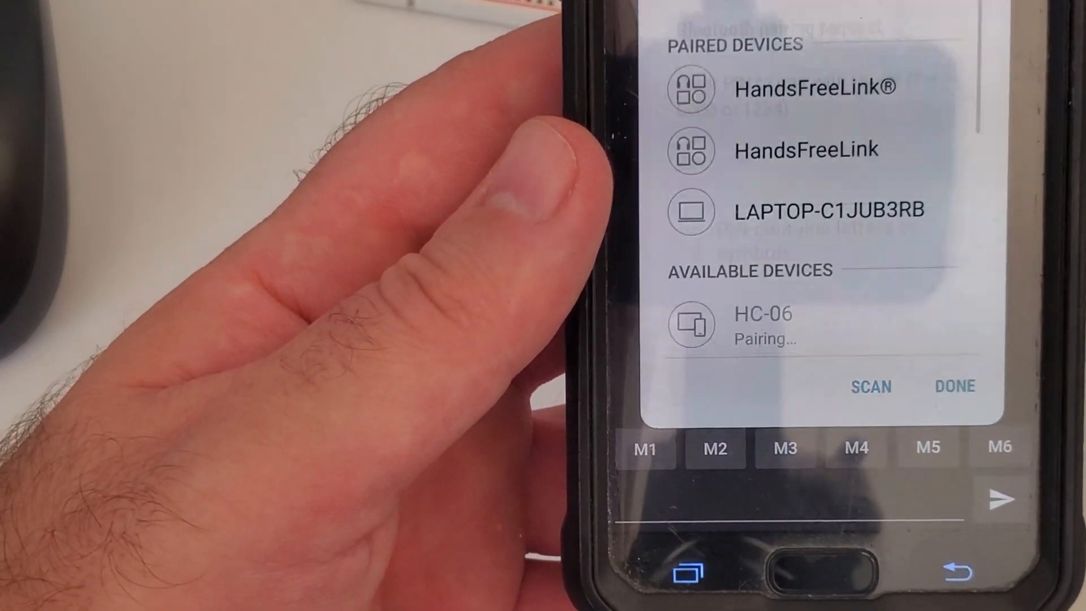
{"action": "left_click", "coordinate": [761, 324]}
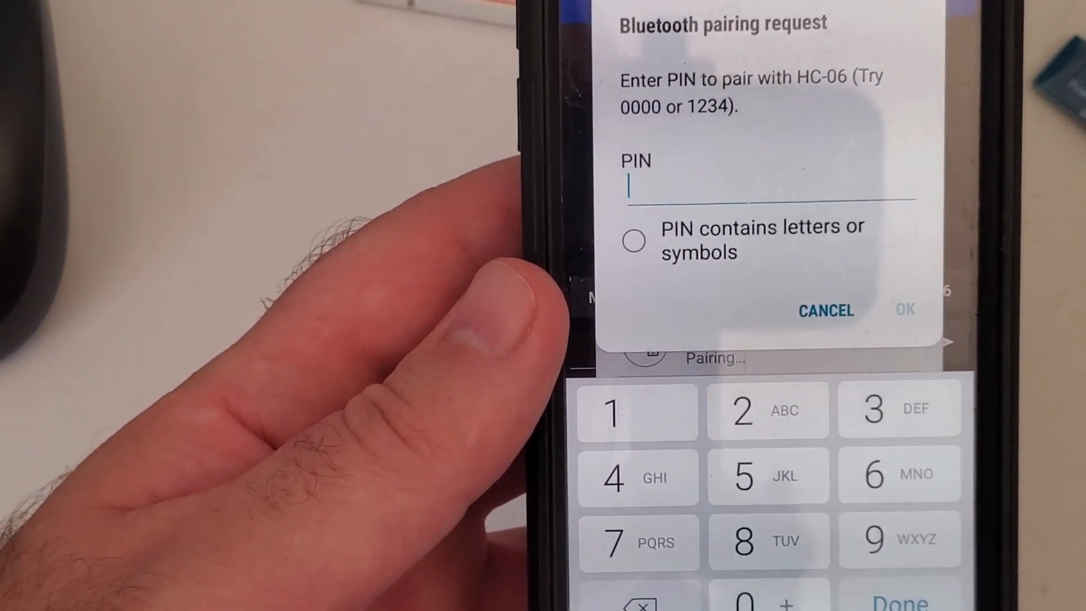
{"action": "left_click", "coordinate": [637, 410]}
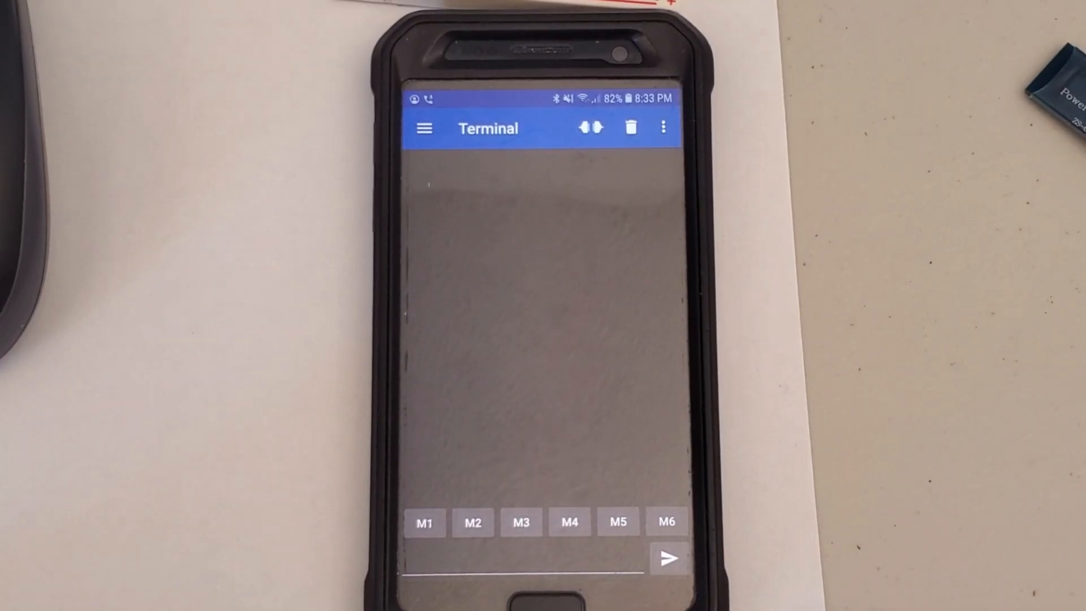
Step: Connect the terminal app to HC-06 from its Bluetooth Classic device list
{"action": "left_click", "coordinate": [423, 127]}
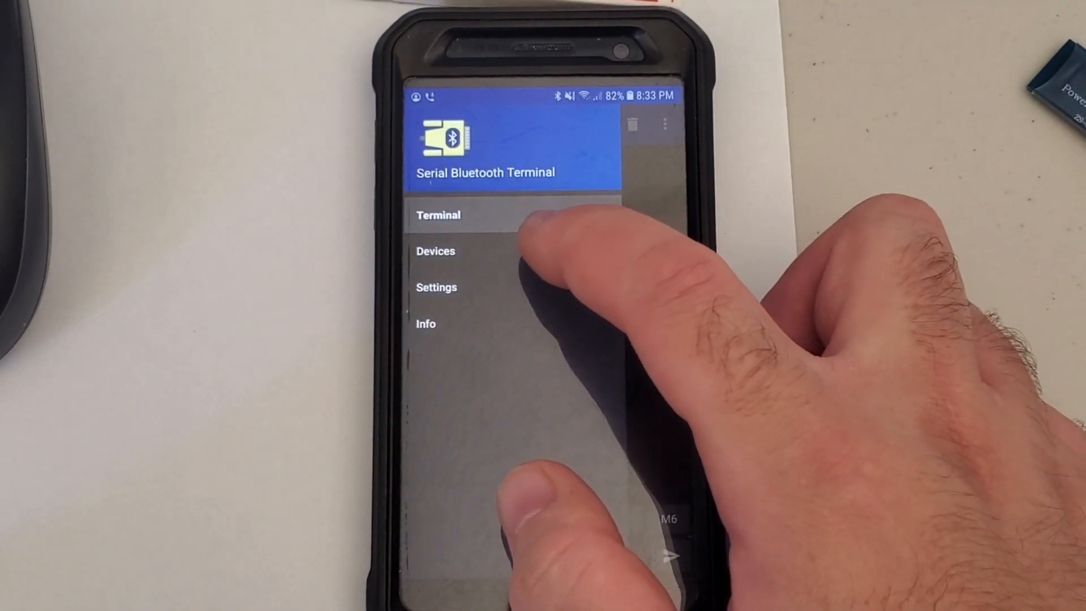
{"action": "left_click", "coordinate": [436, 251]}
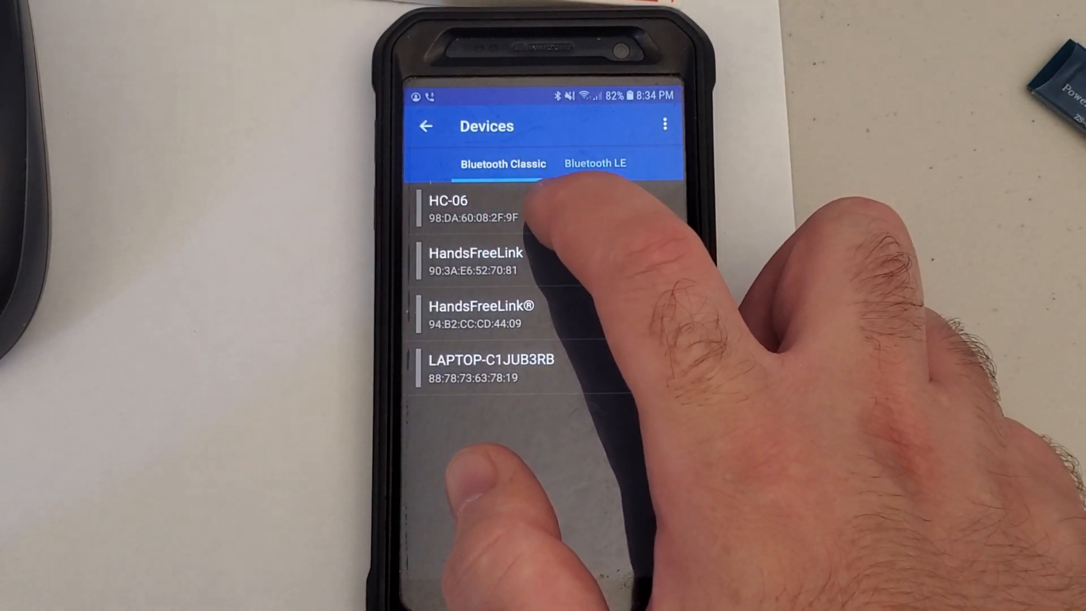
{"action": "left_click", "coordinate": [449, 208]}
{"action": "type", "text": "hello:"}
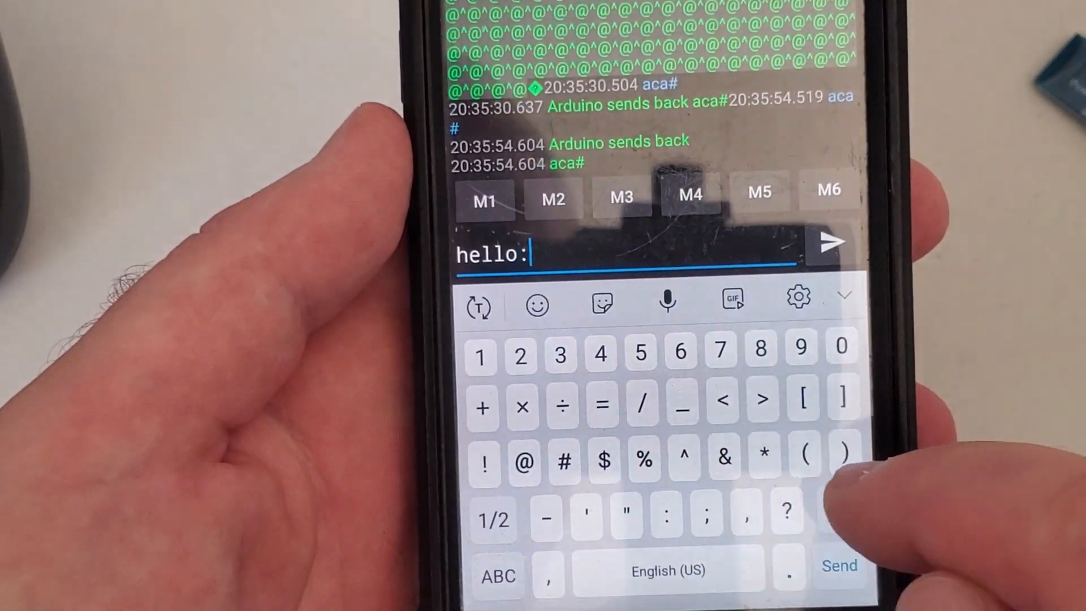
Step: Send 'hello#', receive 'Arduino sends back hello#', and begin typing 'howare'
{"action": "key", "text": "Backspace"}
{"action": "type", "text": "#"}
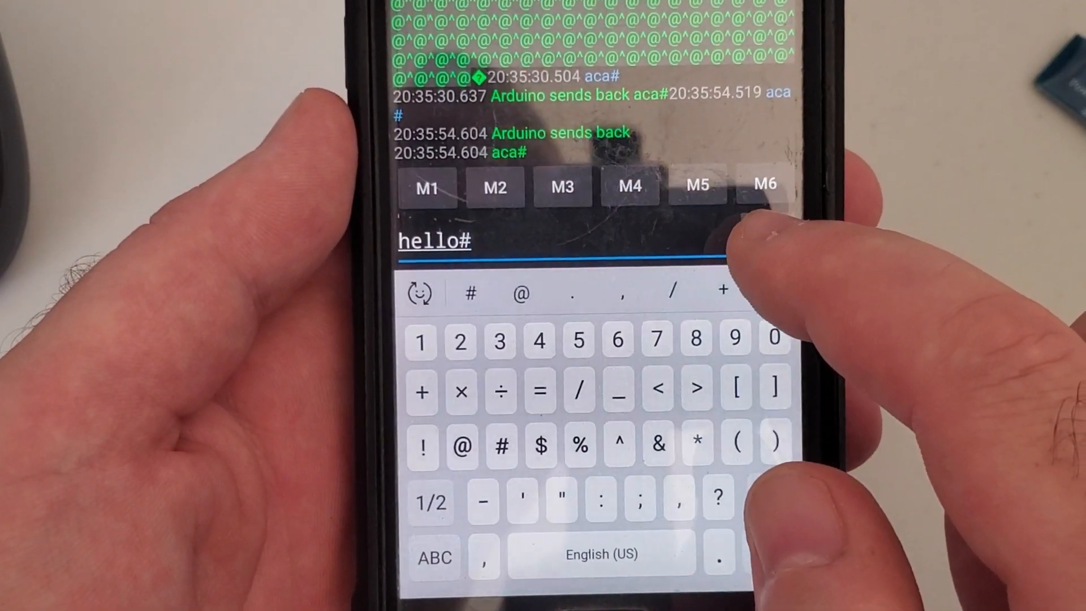
{"action": "left_click", "coordinate": [744, 248]}
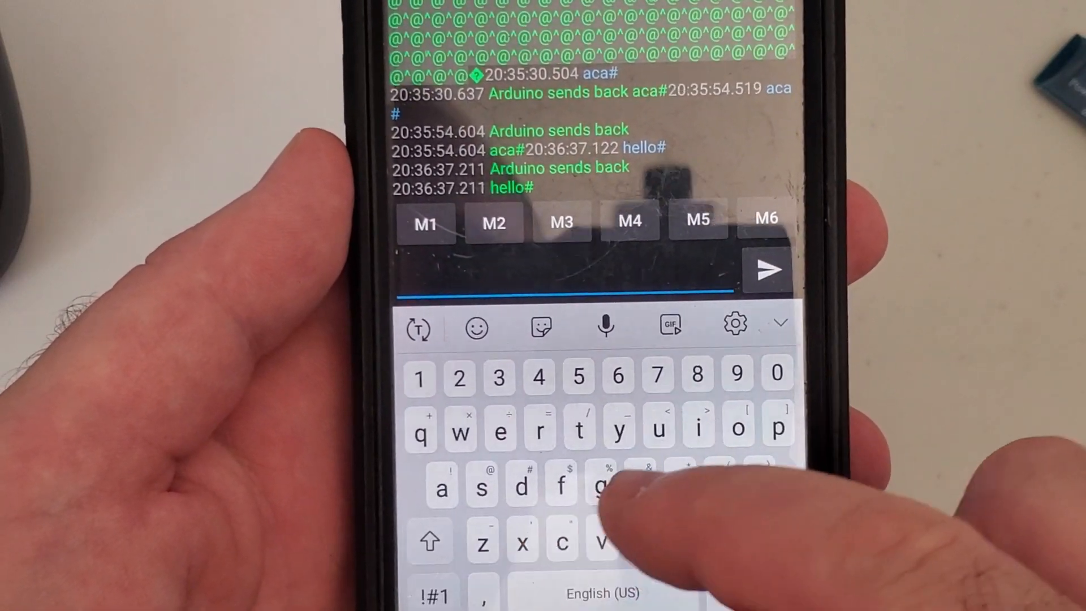
{"action": "type", "text": "how"}
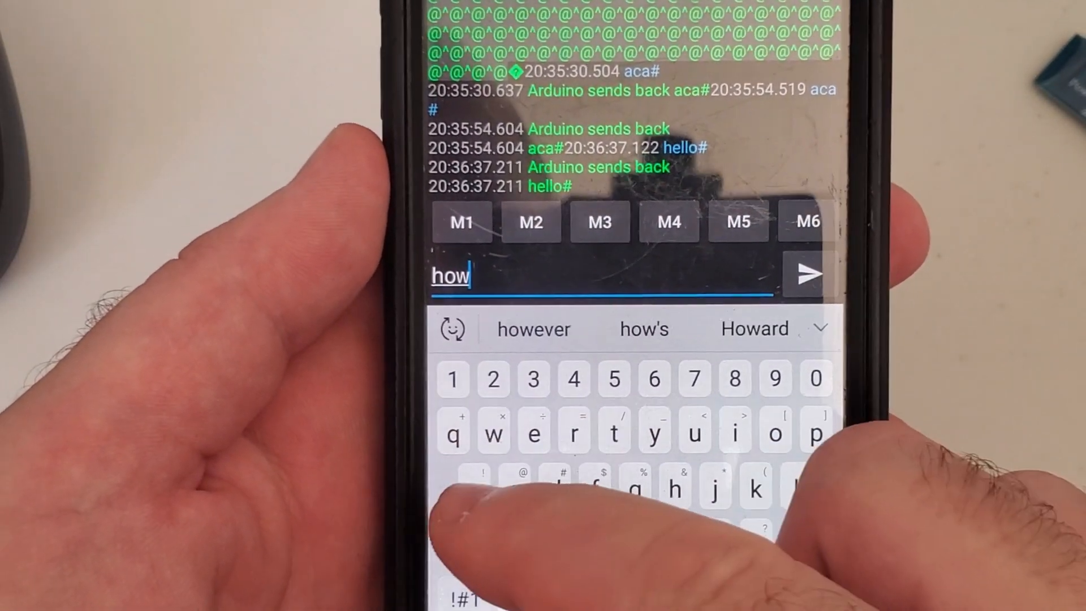
{"action": "type", "text": "are"}
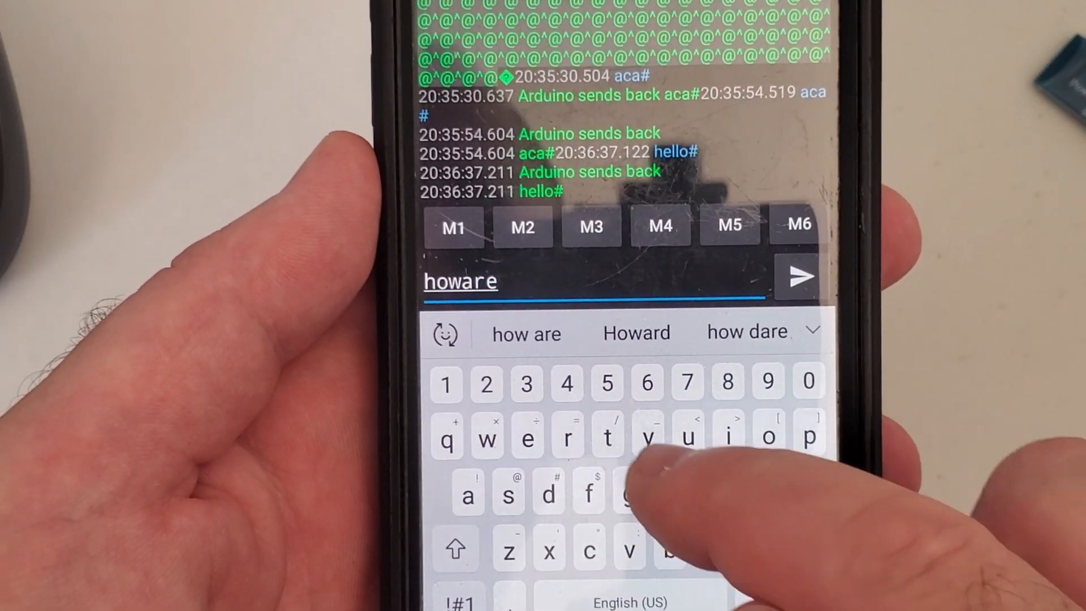